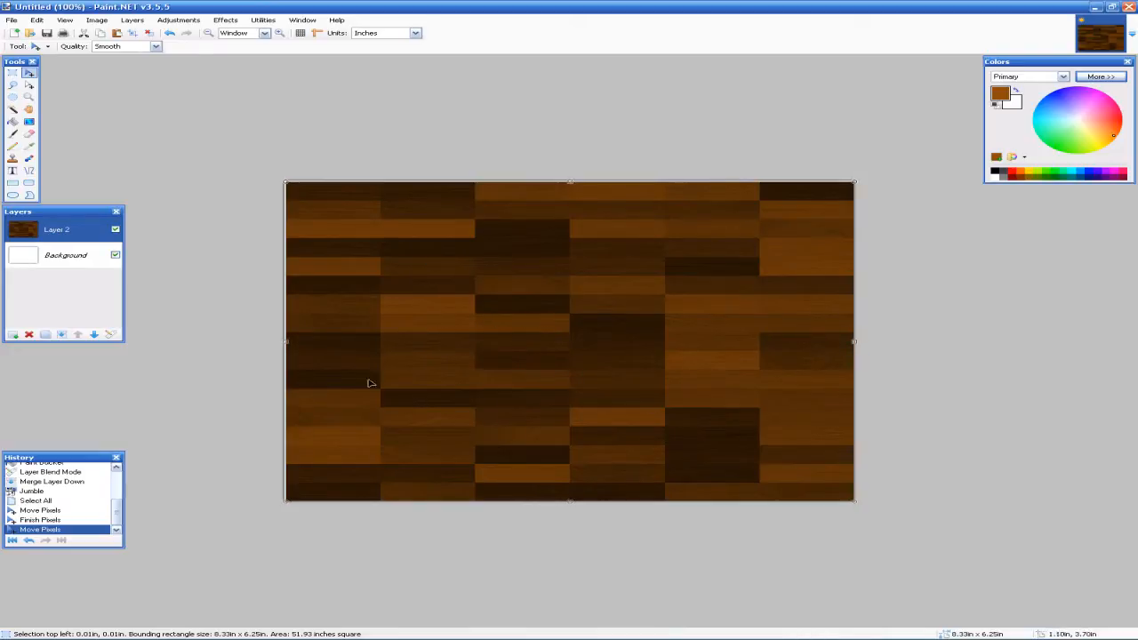
pyautogui.moveTo(641, 428)
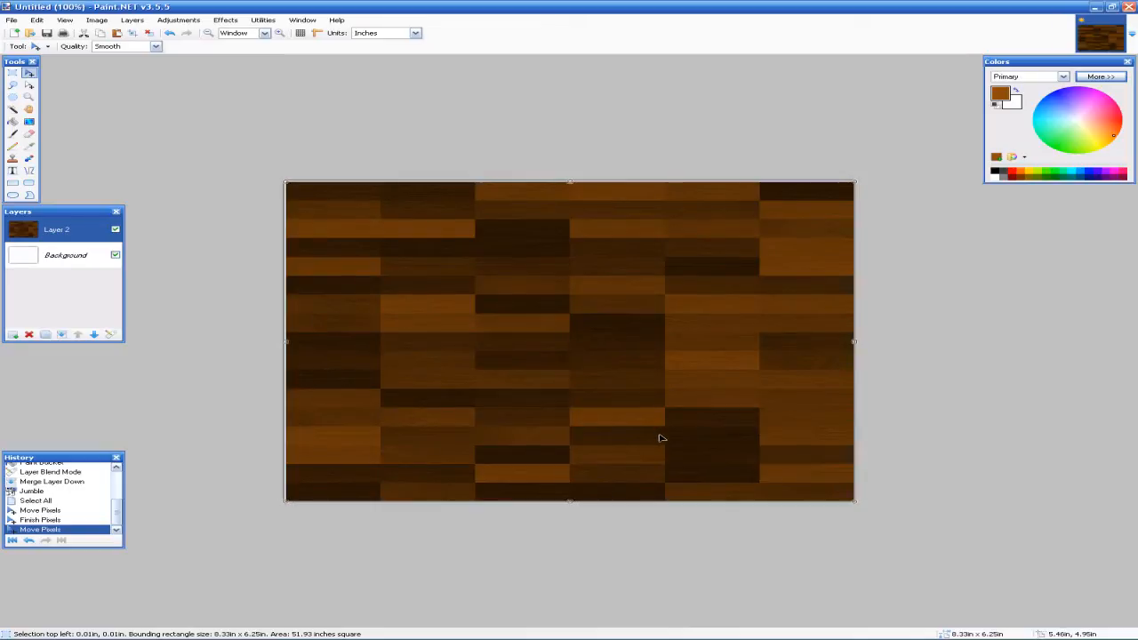
pyautogui.moveTo(346, 199)
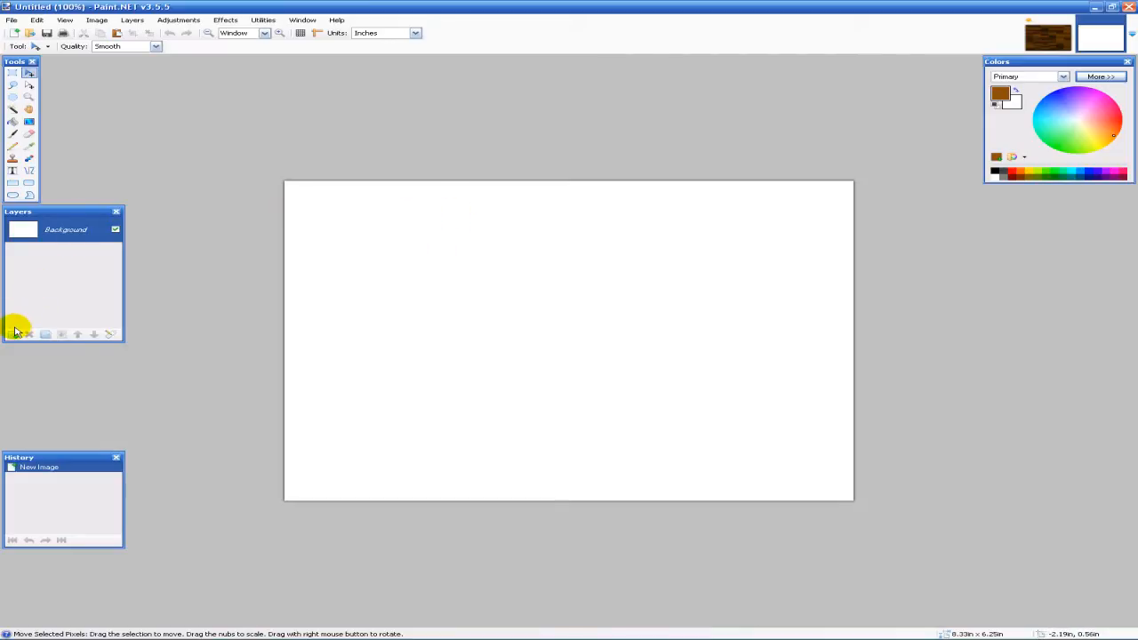
# Step: Add a new layer and pick the Gradient tool with a grey primary colour
pyautogui.click(12, 333)
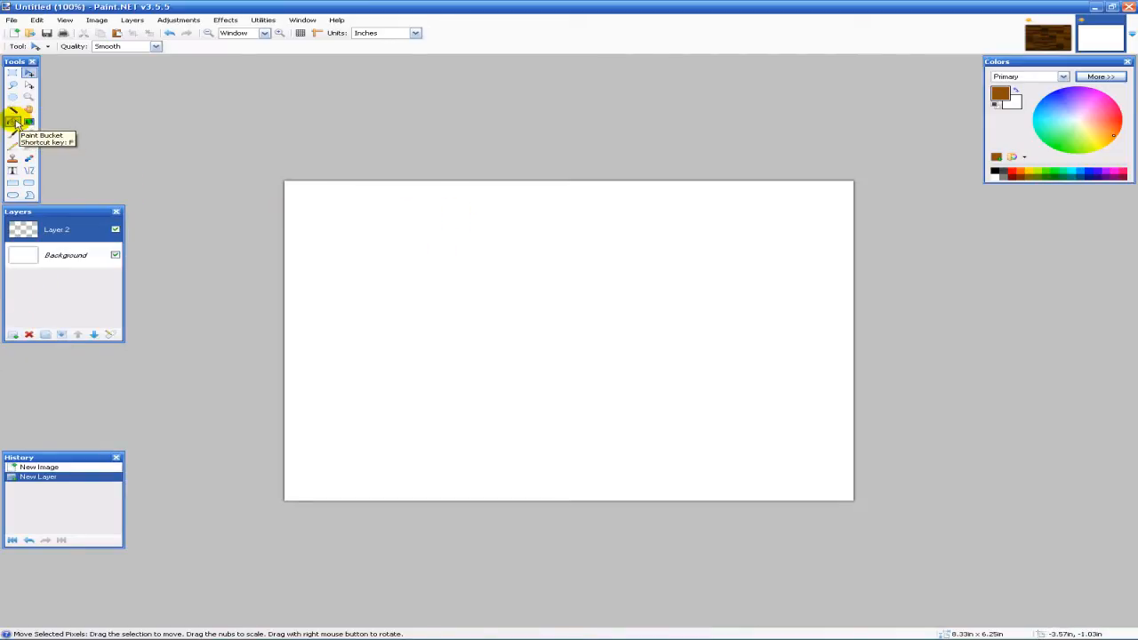
pyautogui.click(28, 122)
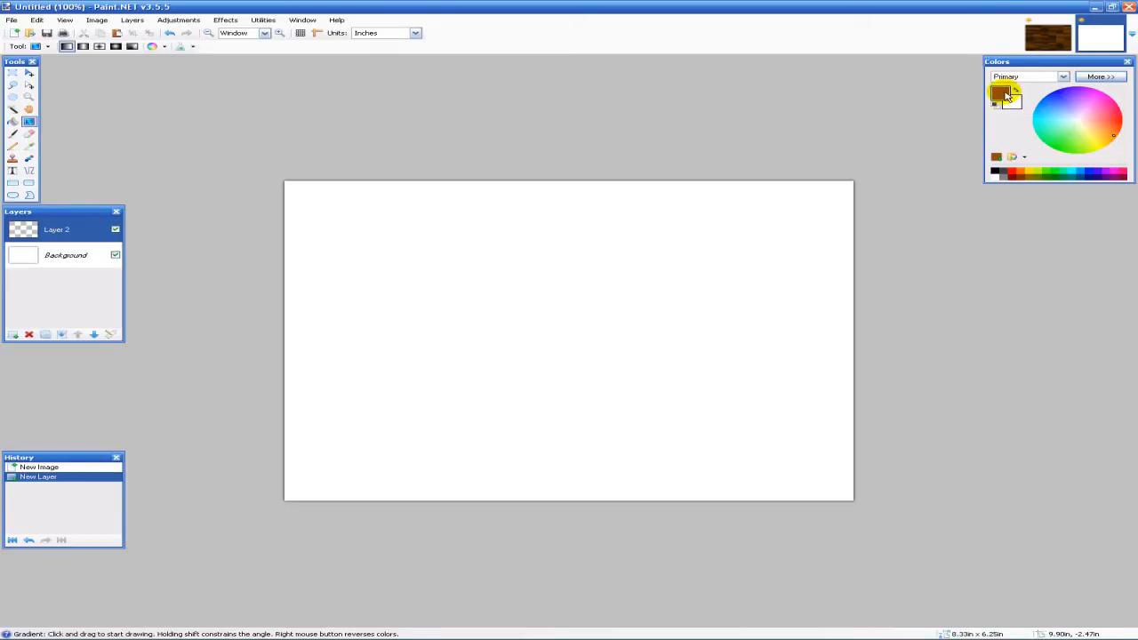
pyautogui.click(1003, 174)
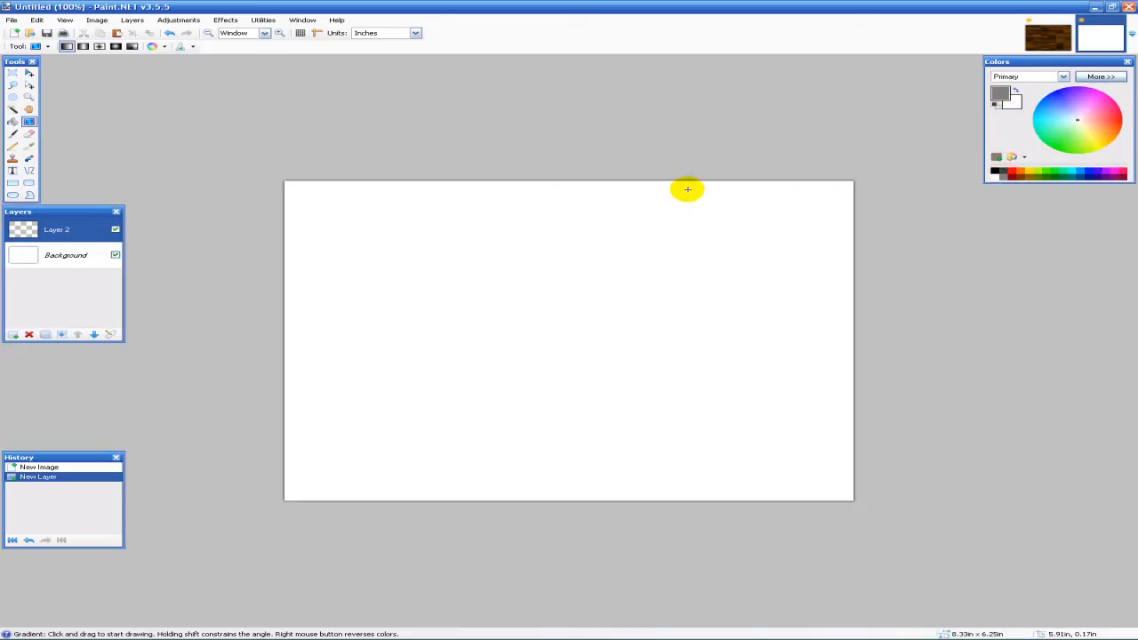
# Step: Drag a top-to-bottom gradient, dark grey to light grey, adjusting its endpoints
pyautogui.moveTo(687, 189); pyautogui.dragTo(570, 520)
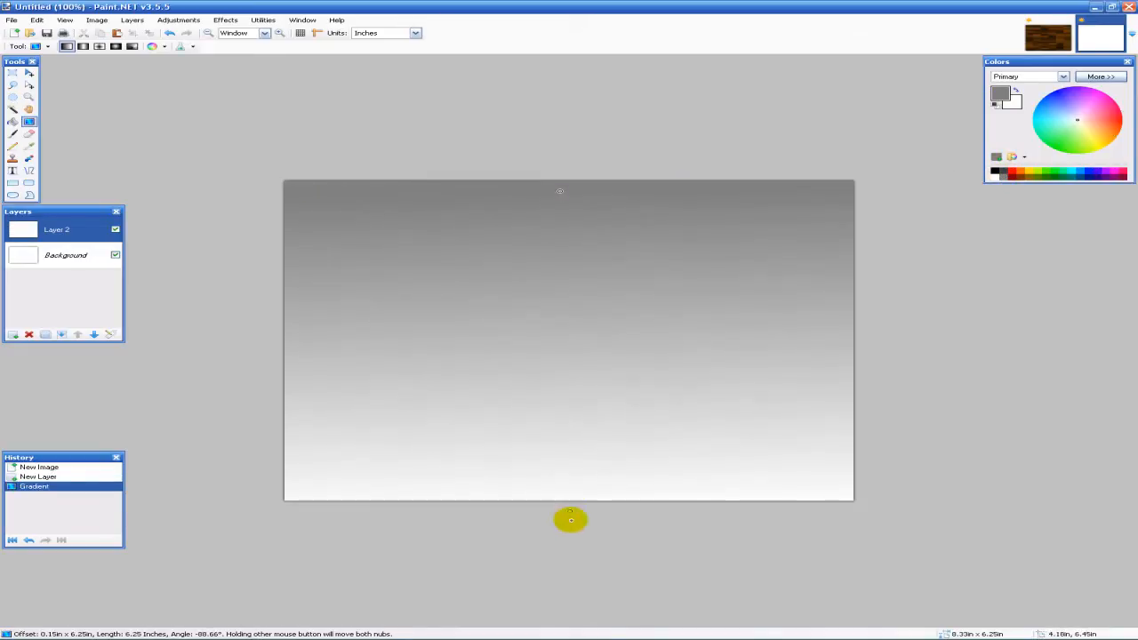
pyautogui.moveTo(571, 520); pyautogui.dragTo(579, 593)
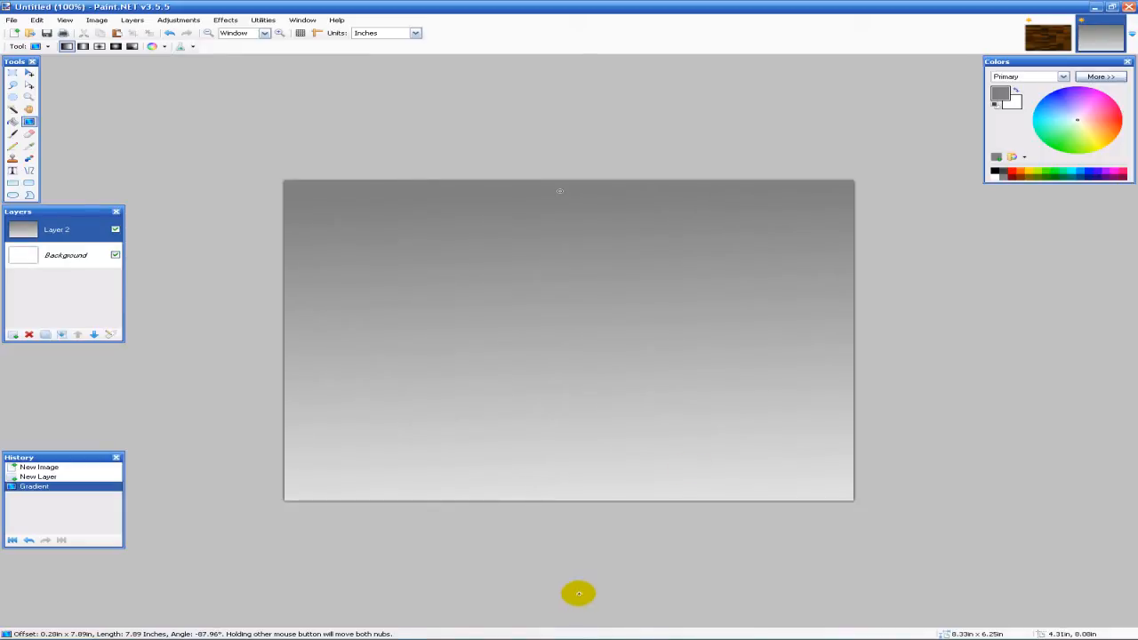
pyautogui.moveTo(579, 593); pyautogui.dragTo(723, 242)
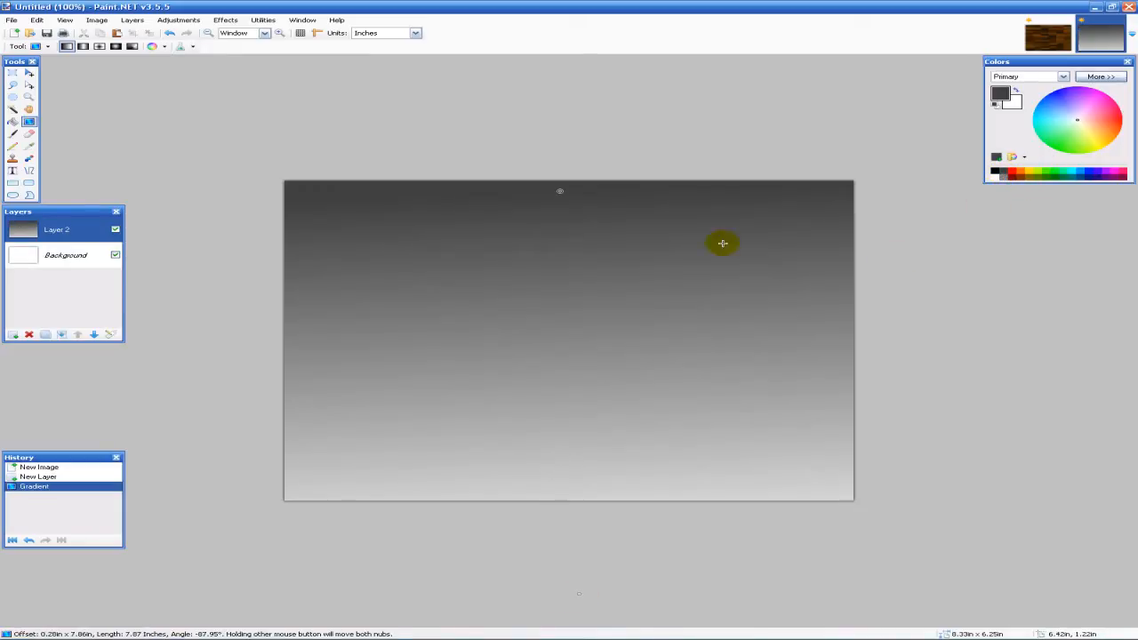
pyautogui.moveTo(723, 243); pyautogui.dragTo(558, 238)
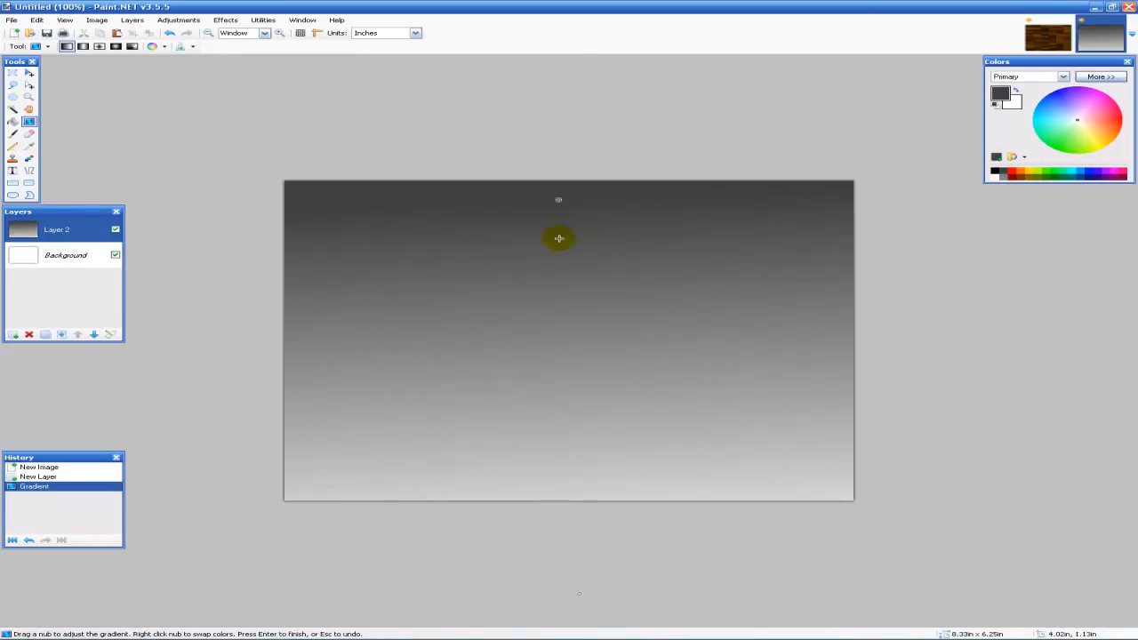
pyautogui.moveTo(559, 238); pyautogui.dragTo(378, 258)
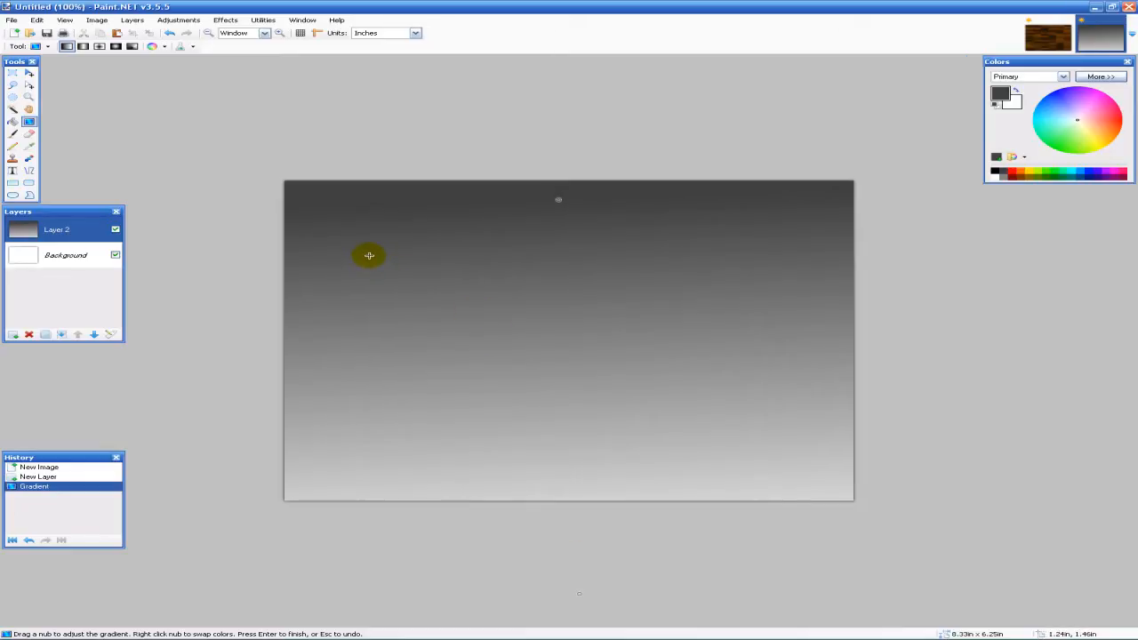
# Step: Open Add Noise and set Saturation to 0 for colourless grain
pyautogui.click(225, 20)
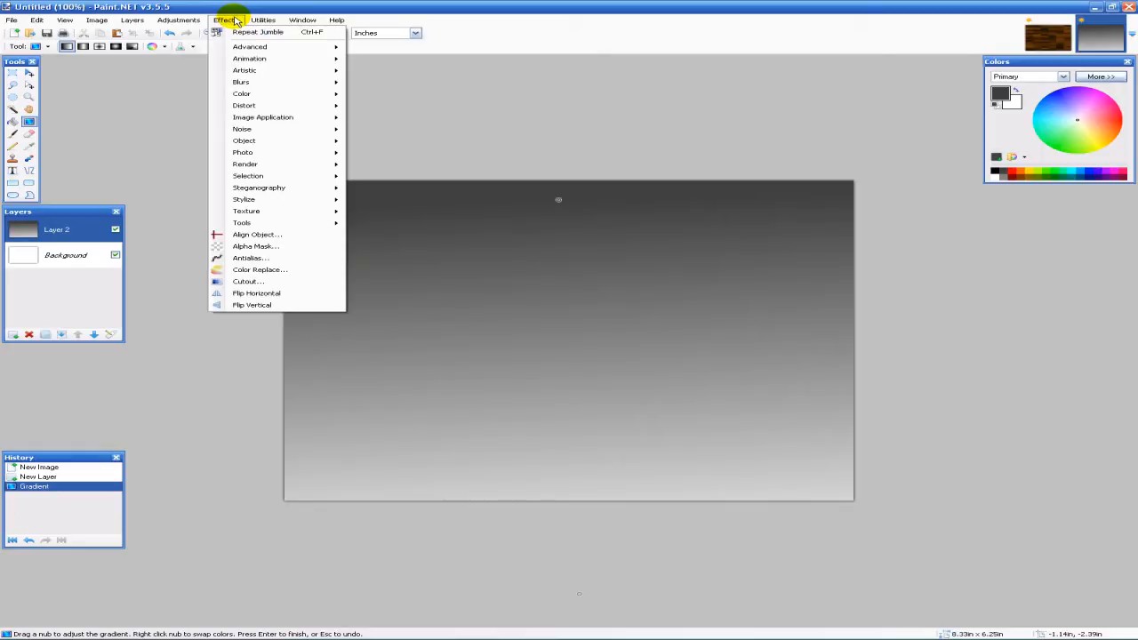
pyautogui.moveTo(242, 129)
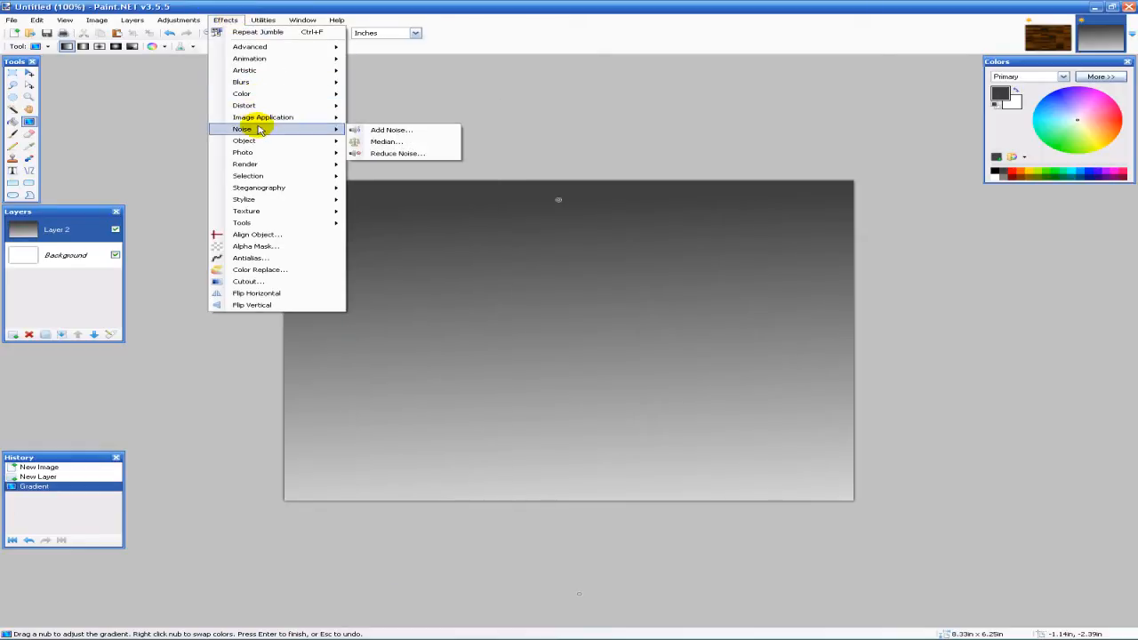
pyautogui.click(390, 130)
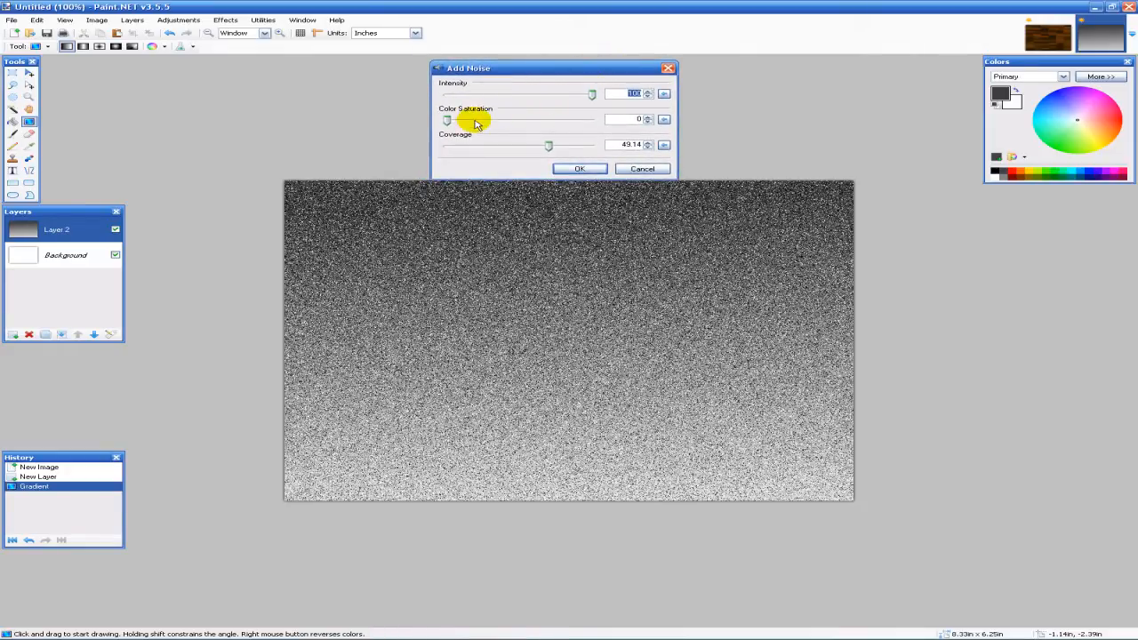
pyautogui.moveTo(447, 119); pyautogui.dragTo(559, 119)
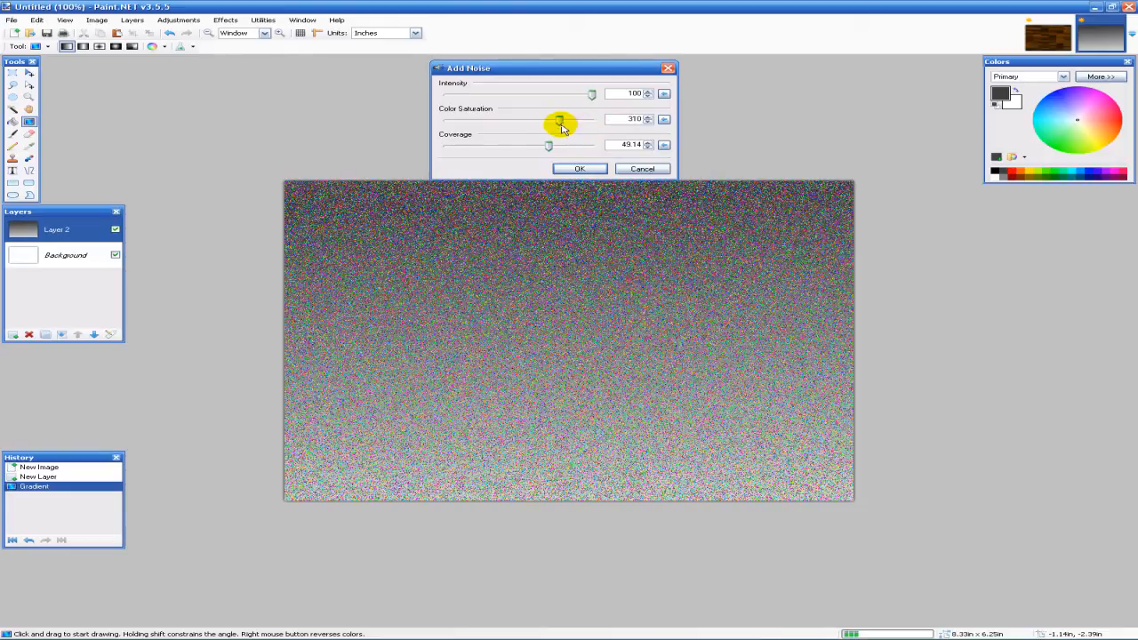
pyautogui.moveTo(559, 121); pyautogui.dragTo(461, 120)
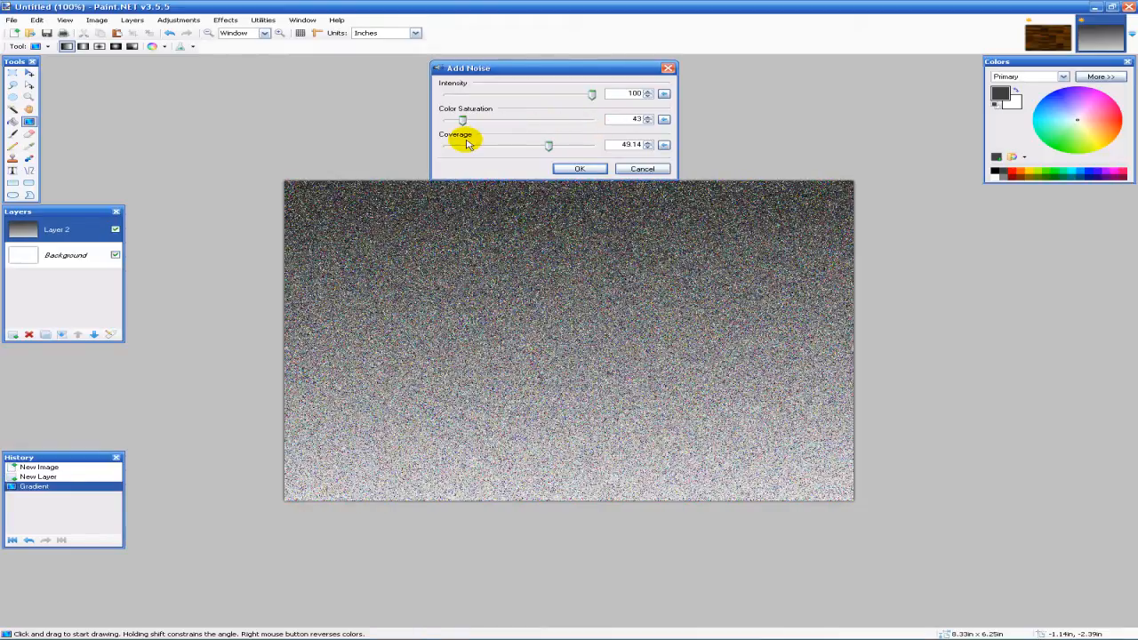
pyautogui.moveTo(462, 119); pyautogui.dragTo(525, 119)
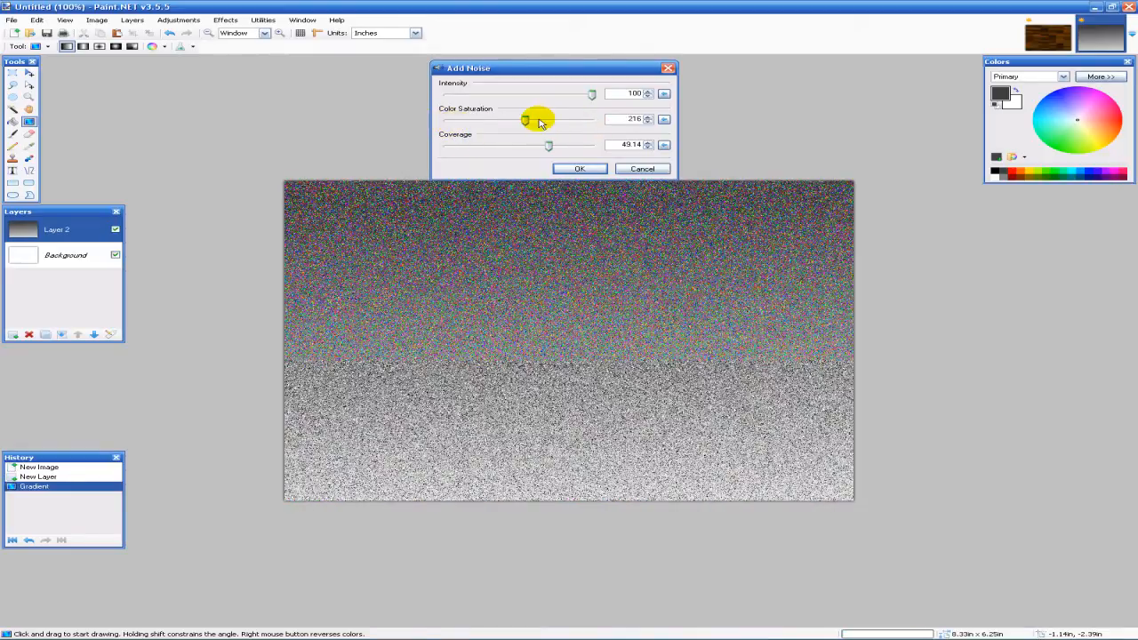
pyautogui.moveTo(525, 119); pyautogui.dragTo(591, 119)
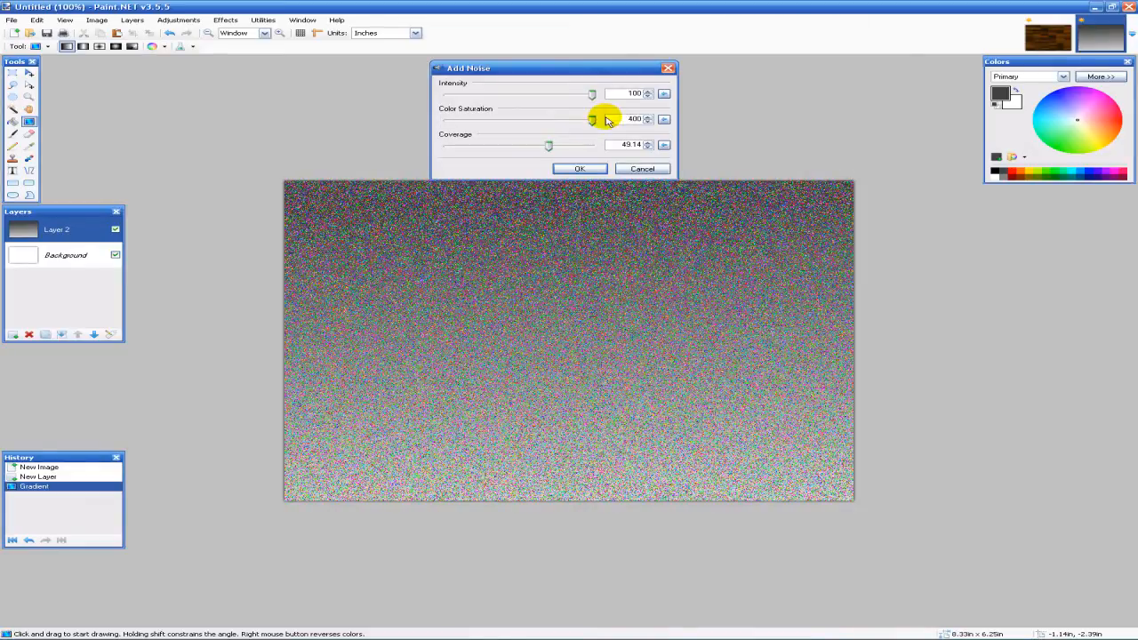
pyautogui.moveTo(591, 119); pyautogui.dragTo(532, 119)
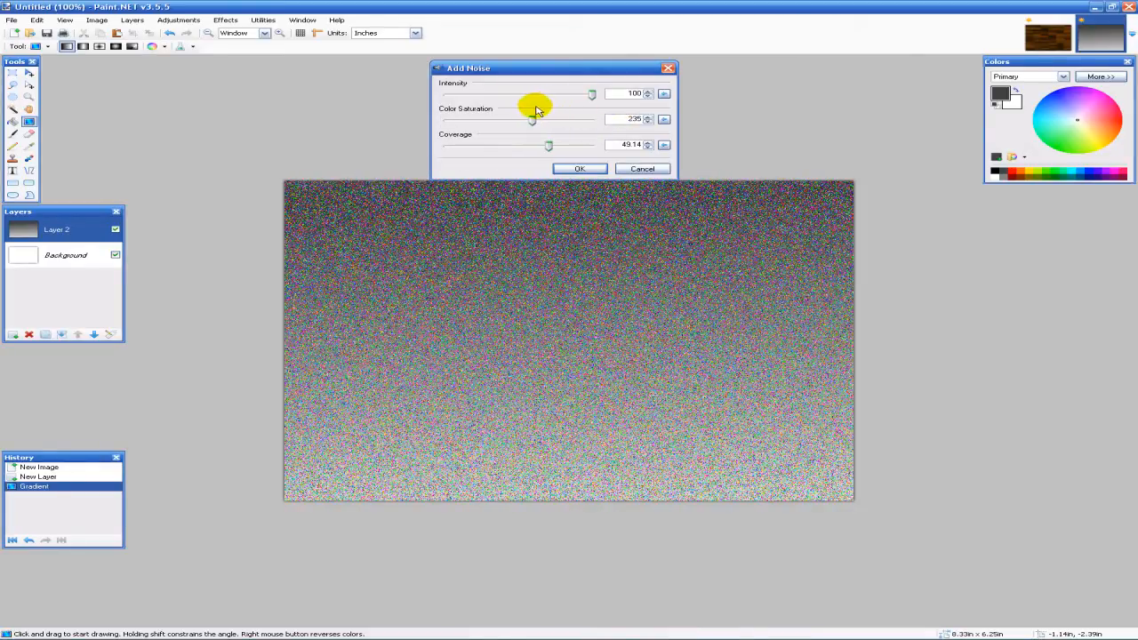
pyautogui.moveTo(532, 120); pyautogui.dragTo(573, 120)
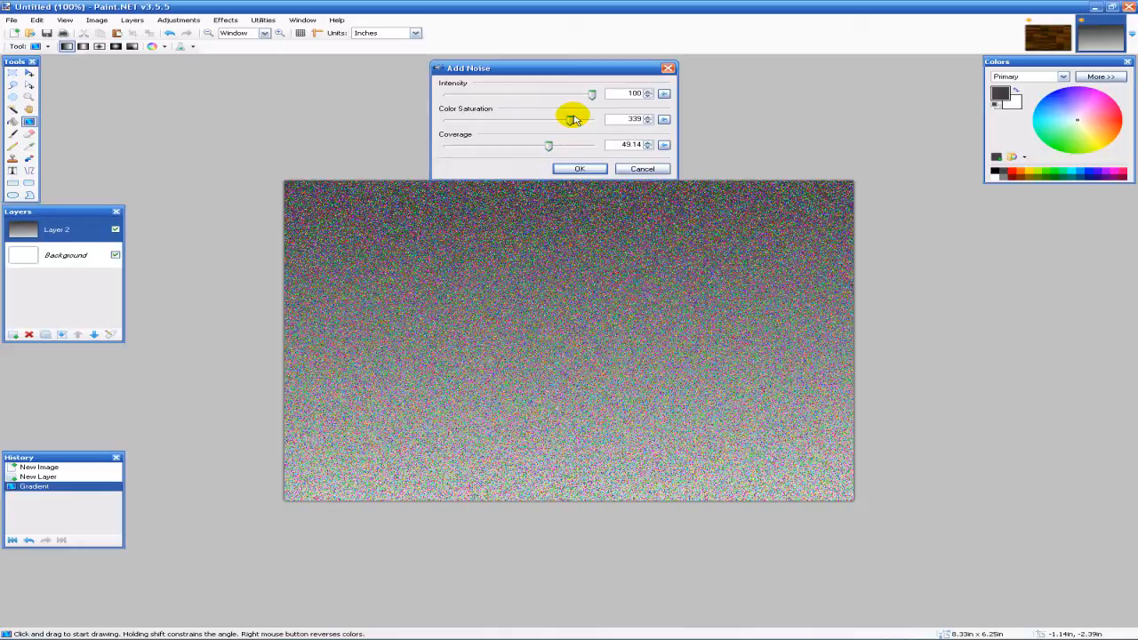
pyautogui.moveTo(569, 120); pyautogui.dragTo(507, 119)
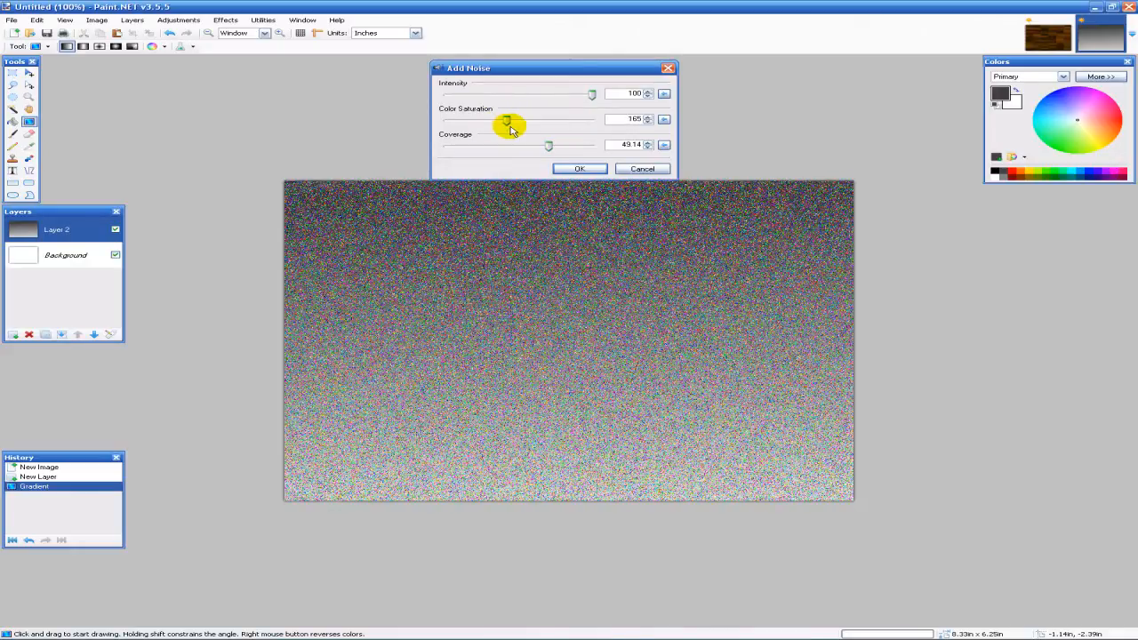
pyautogui.moveTo(507, 120); pyautogui.dragTo(445, 120)
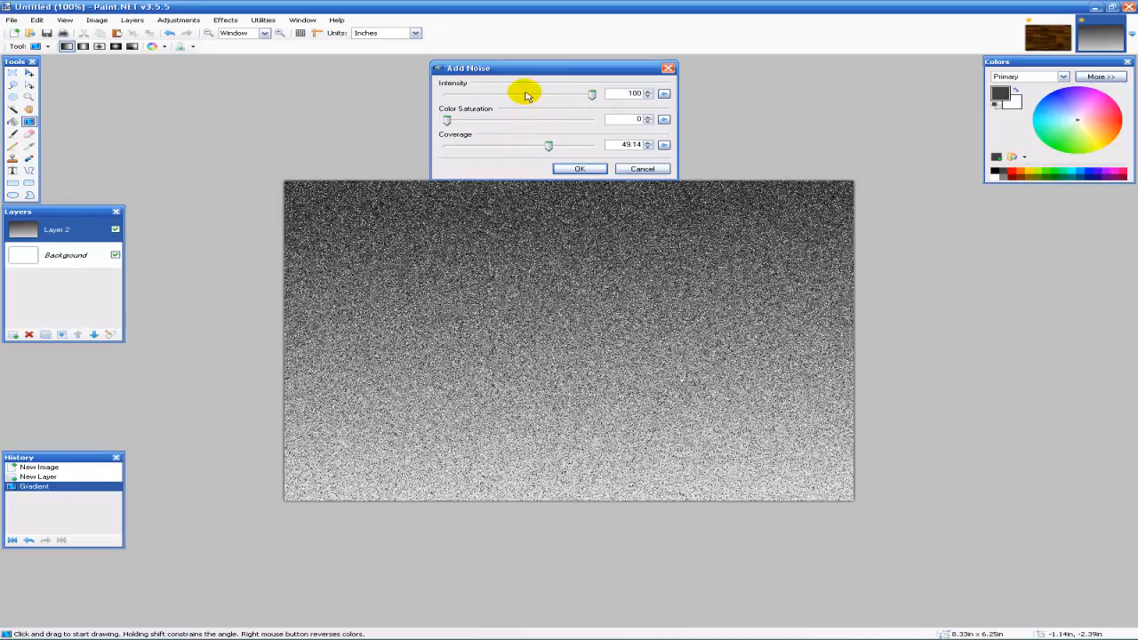
# Step: Set noise Intensity to 78 and Coverage to about 53, then apply it
pyautogui.moveTo(589, 93); pyautogui.dragTo(447, 93)
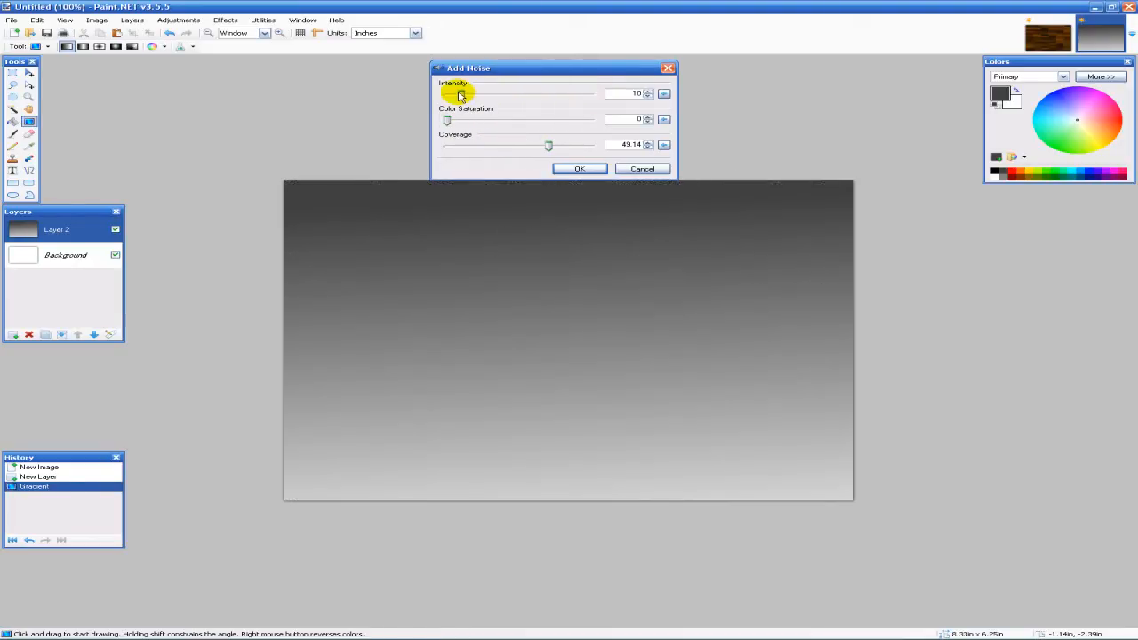
pyautogui.moveTo(458, 94); pyautogui.dragTo(492, 94)
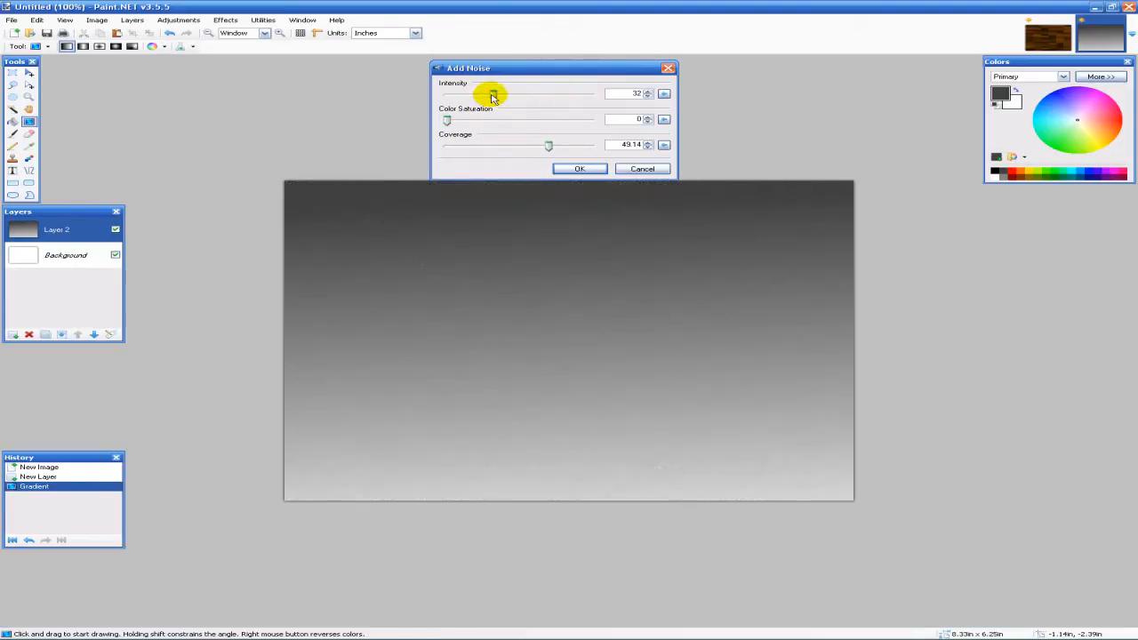
pyautogui.moveTo(491, 93); pyautogui.dragTo(499, 93)
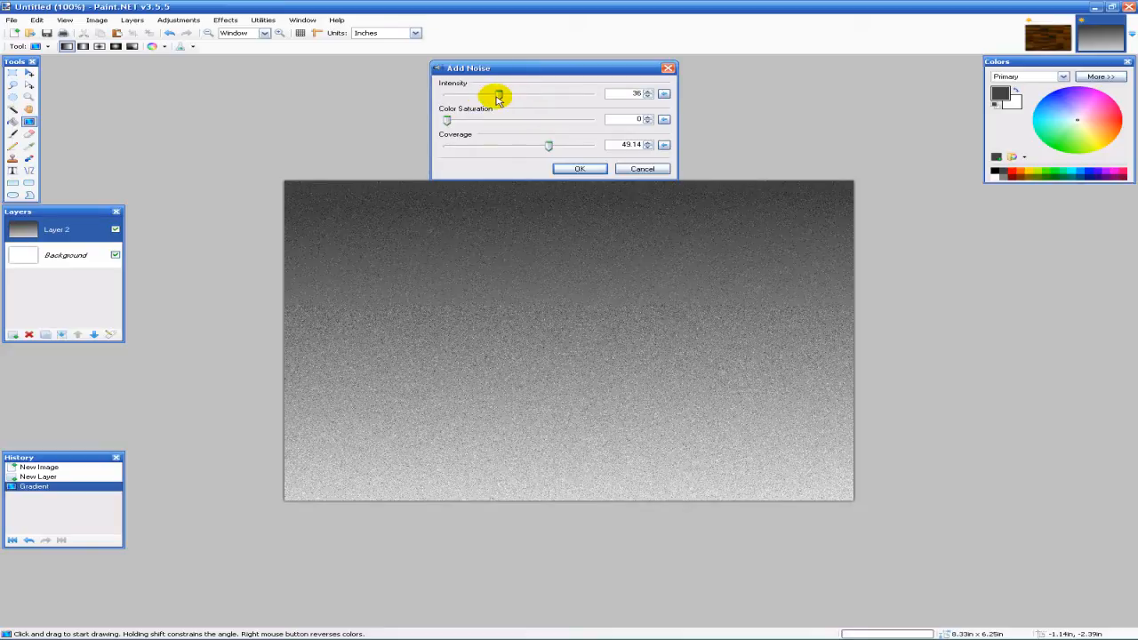
pyautogui.moveTo(498, 94); pyautogui.dragTo(558, 94)
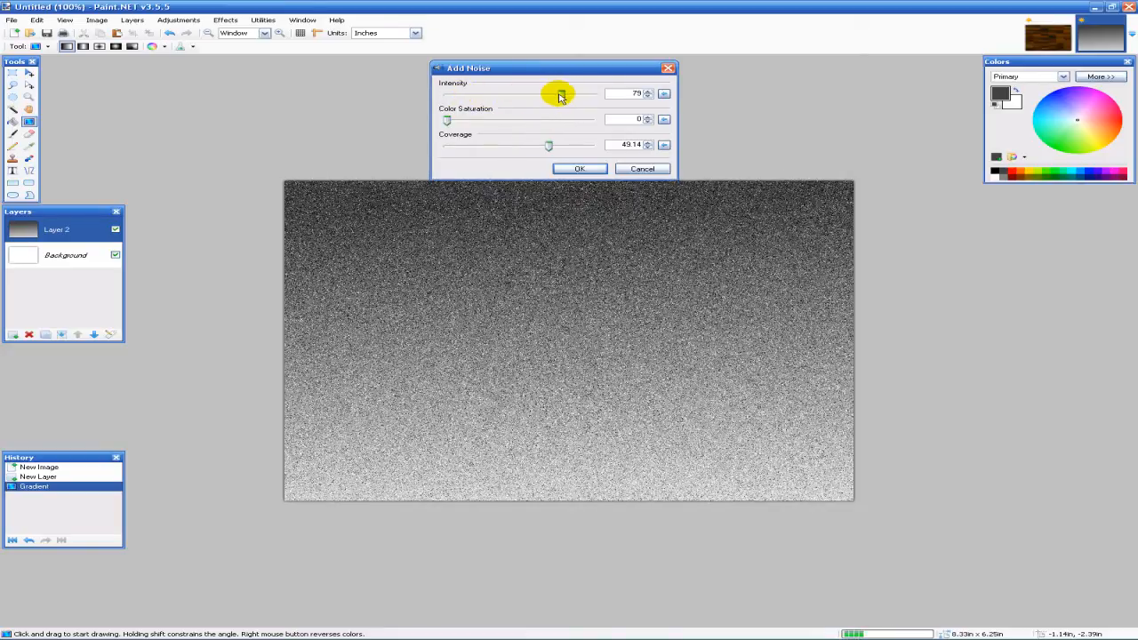
pyautogui.moveTo(563, 93); pyautogui.dragTo(560, 93)
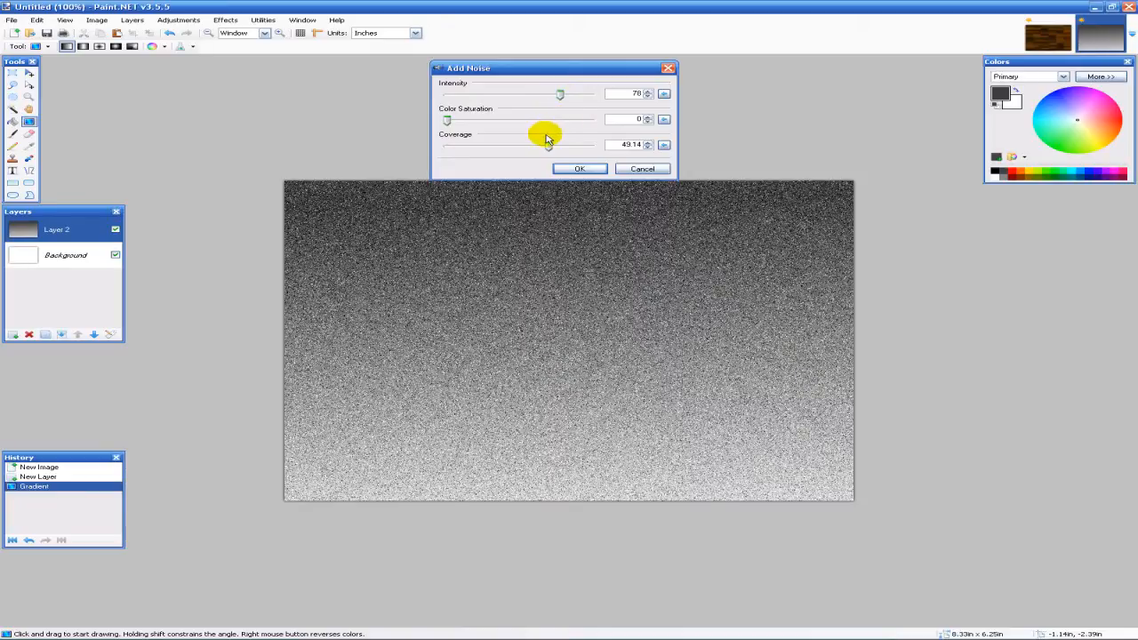
pyautogui.moveTo(548, 145); pyautogui.dragTo(561, 145)
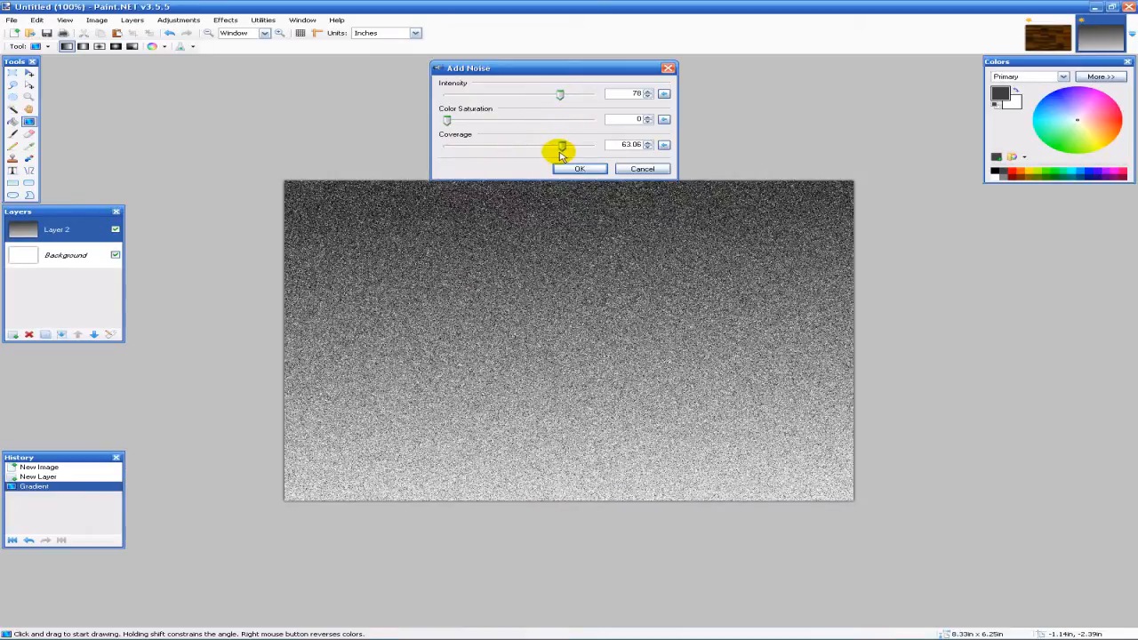
pyautogui.moveTo(560, 145); pyautogui.dragTo(552, 145)
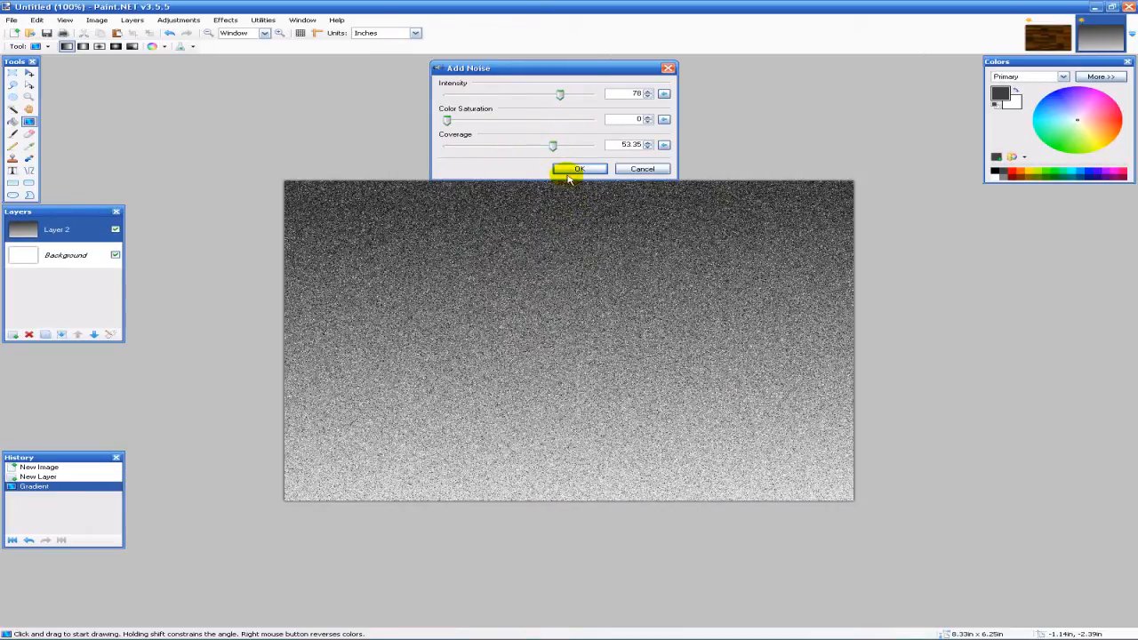
pyautogui.click(579, 169)
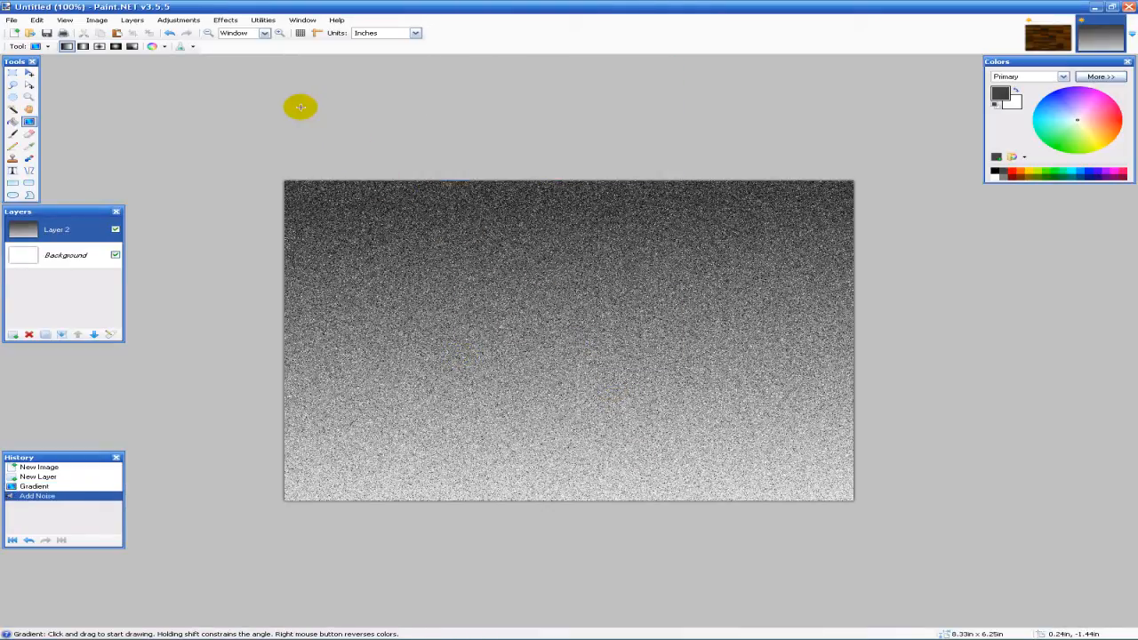
# Step: Apply Motion Blur at angle 0, centered, with Distance 67
pyautogui.click(225, 19)
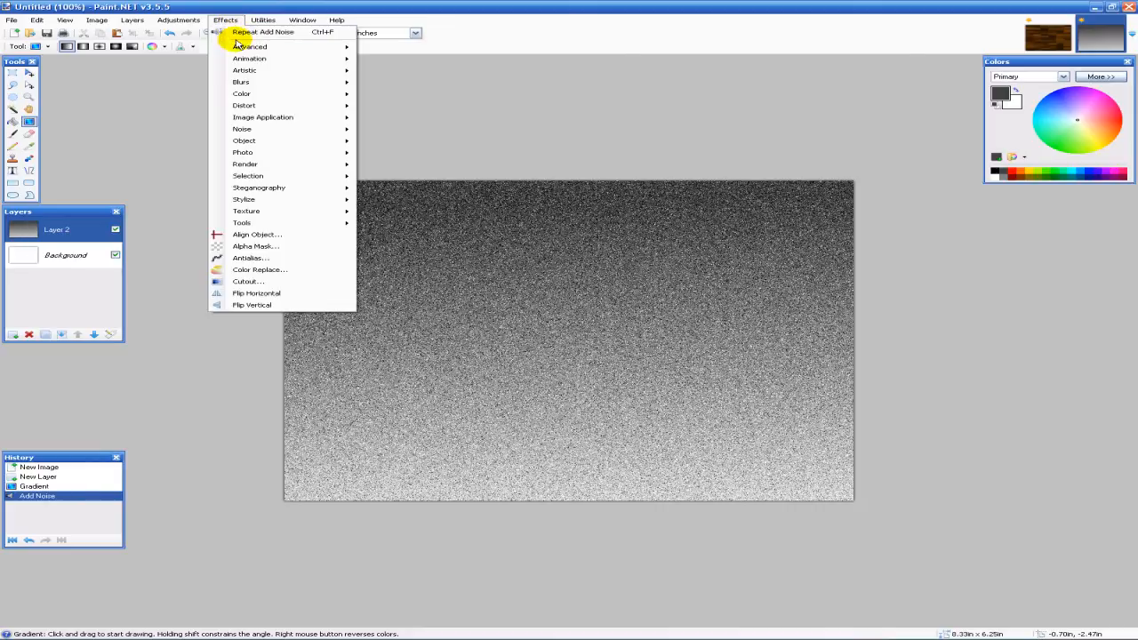
pyautogui.moveTo(249, 59)
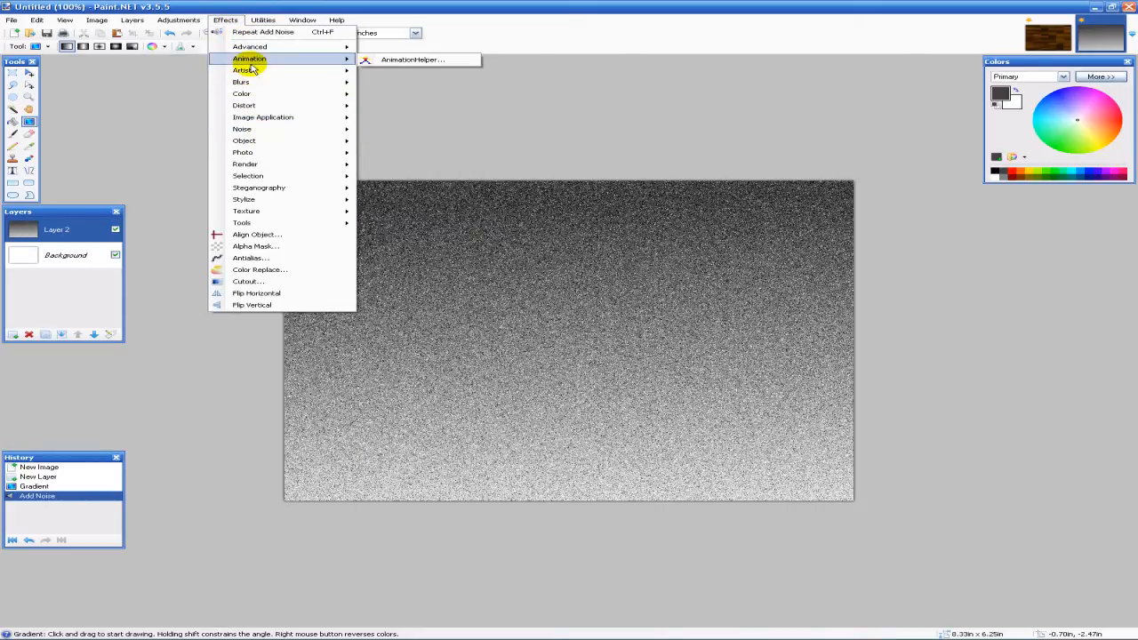
pyautogui.moveTo(244, 71)
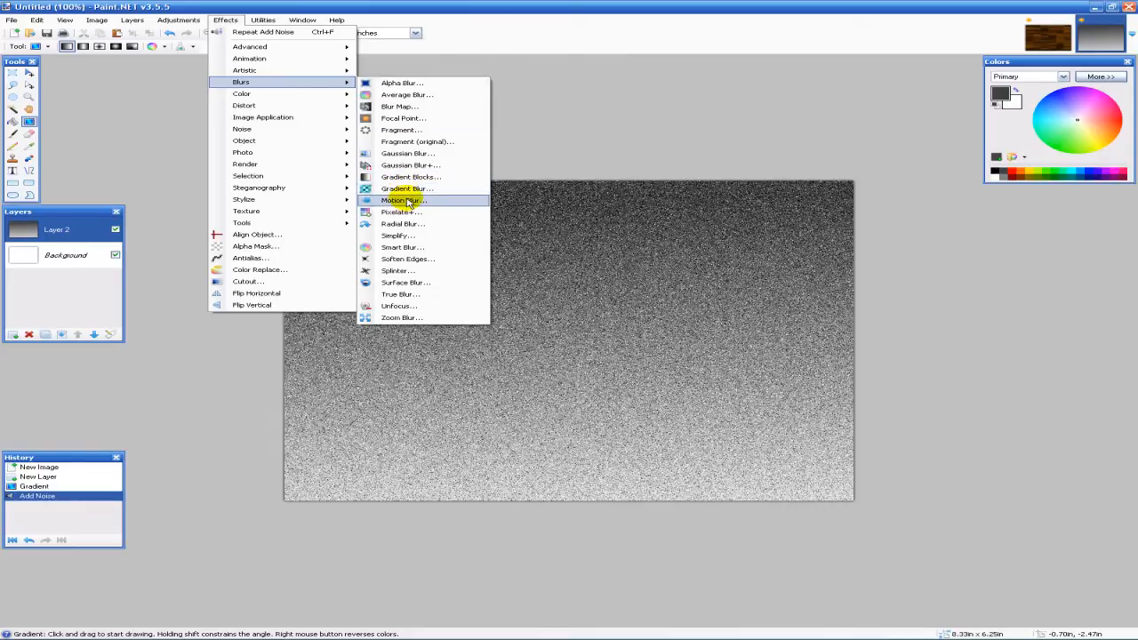
pyautogui.click(403, 200)
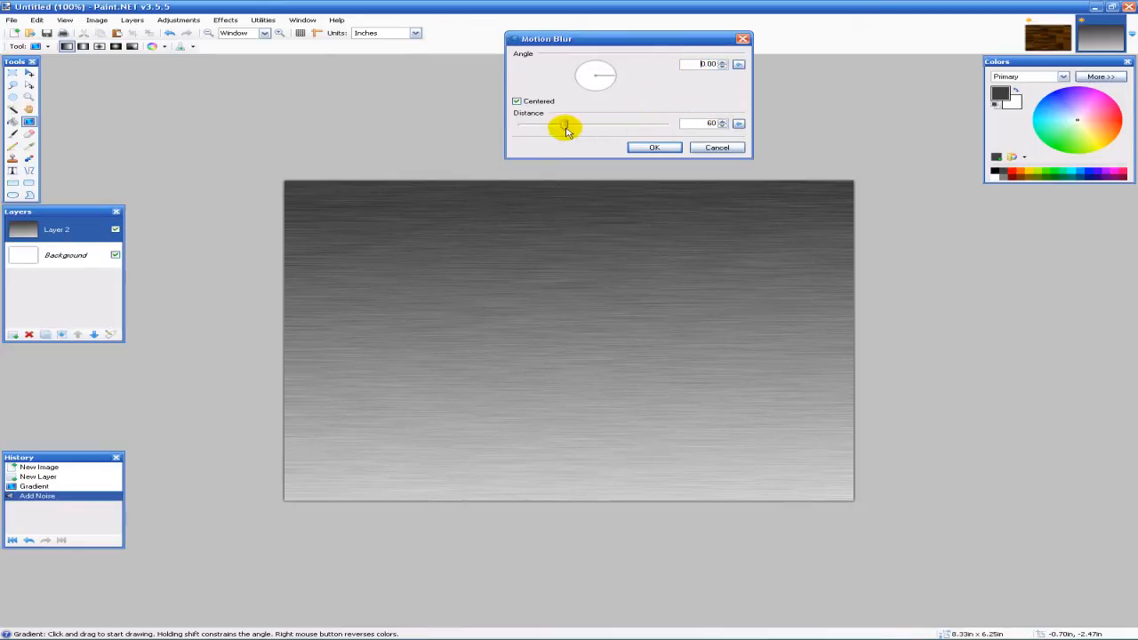
pyautogui.moveTo(565, 124); pyautogui.dragTo(531, 123)
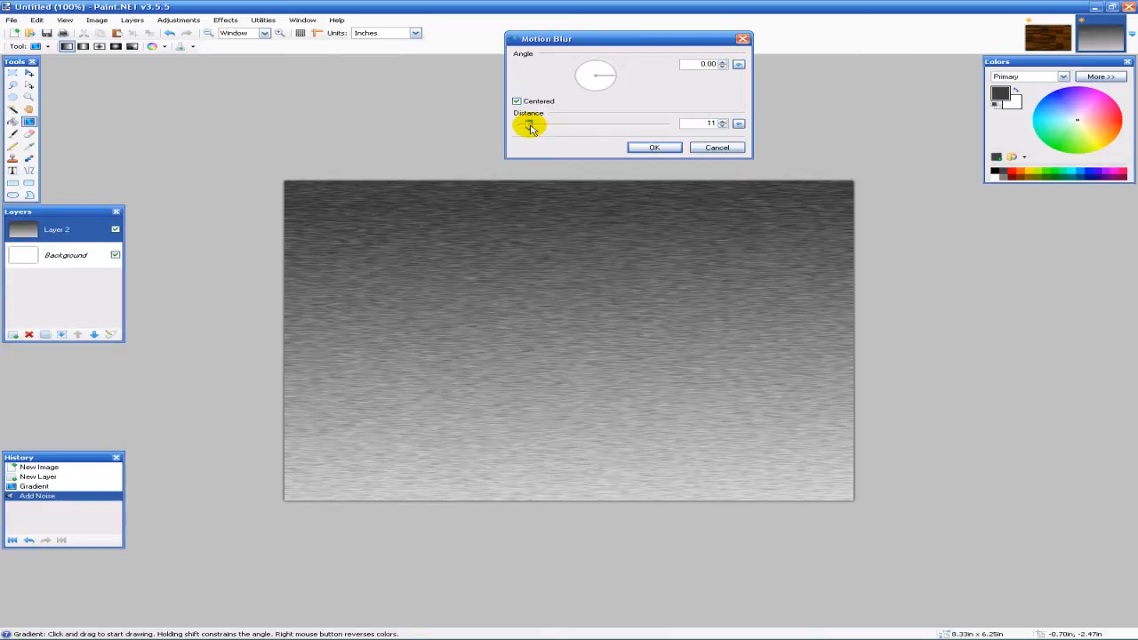
pyautogui.moveTo(531, 125); pyautogui.dragTo(567, 124)
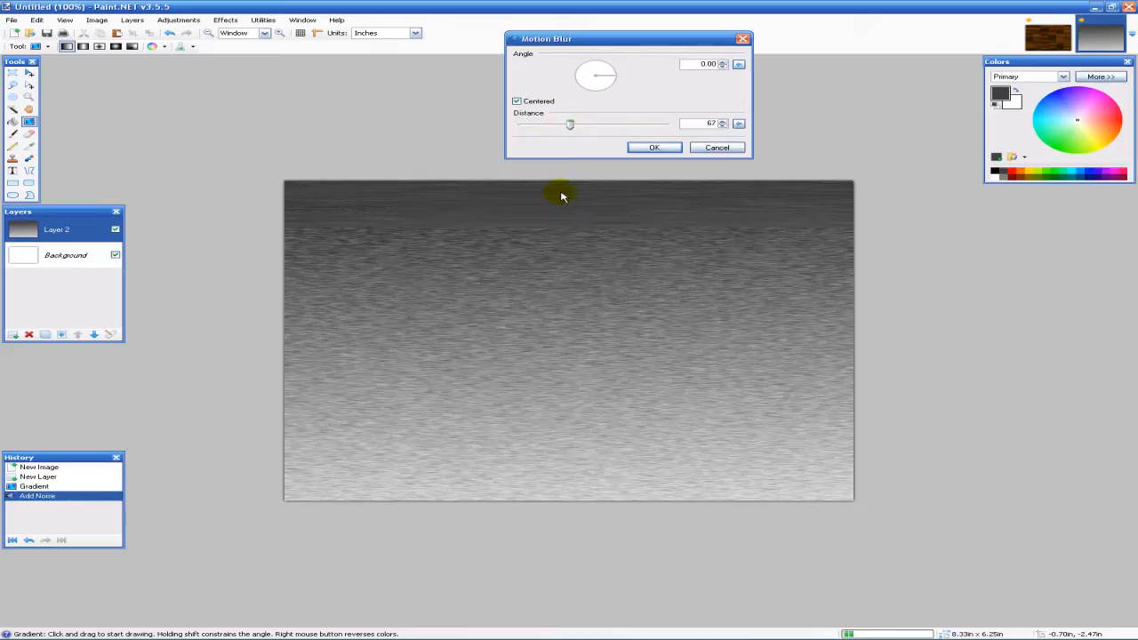
pyautogui.moveTo(556, 258)
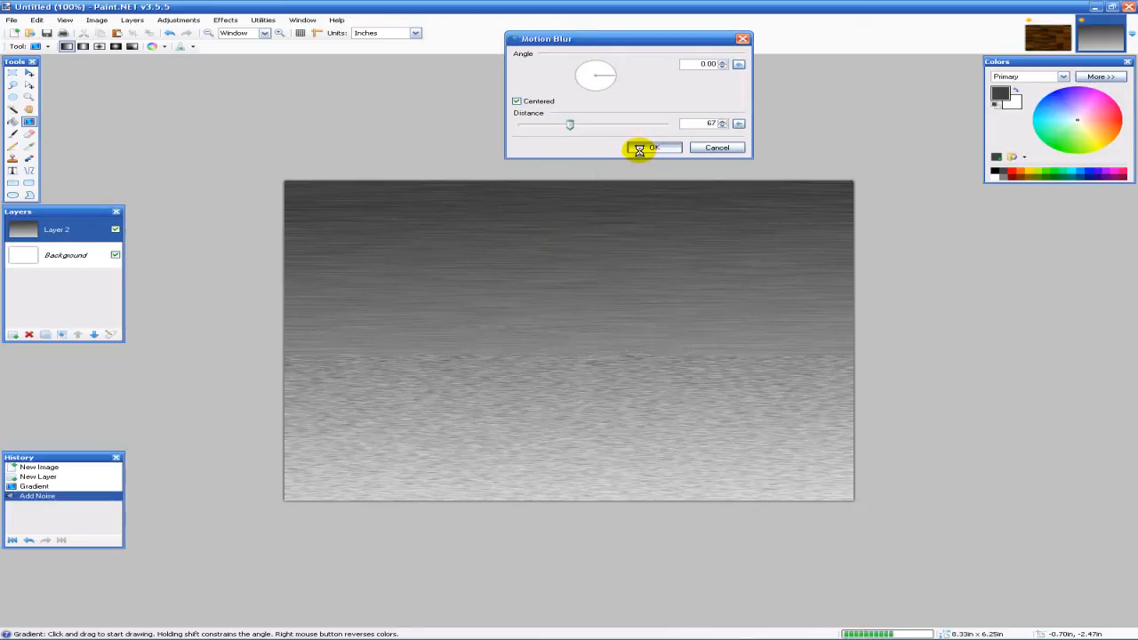
pyautogui.click(653, 146)
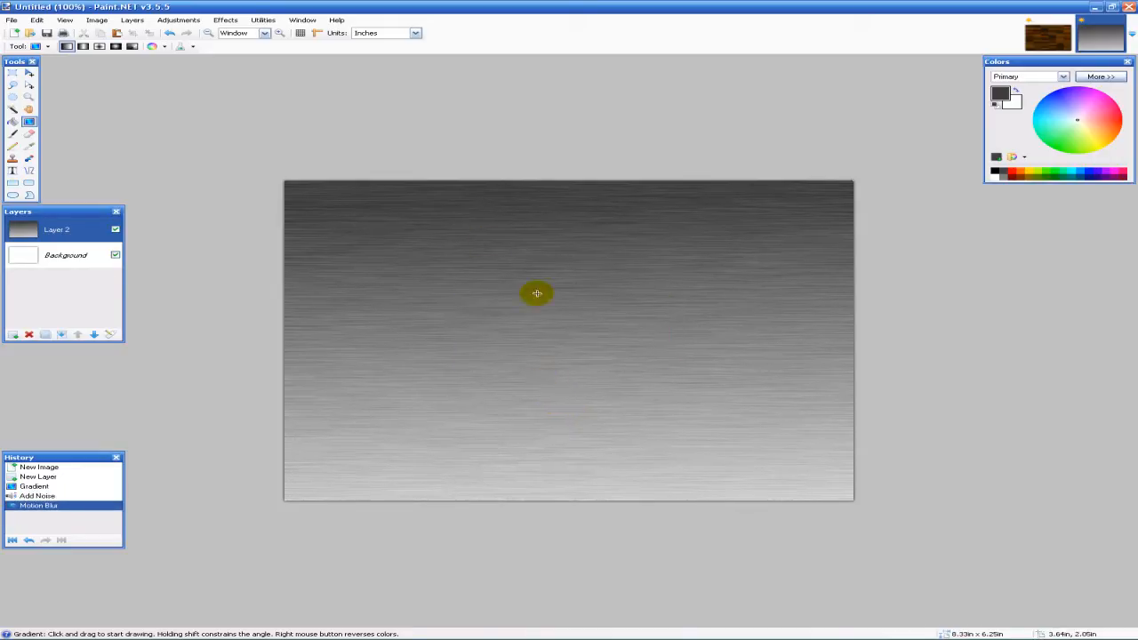
pyautogui.moveTo(666, 248)
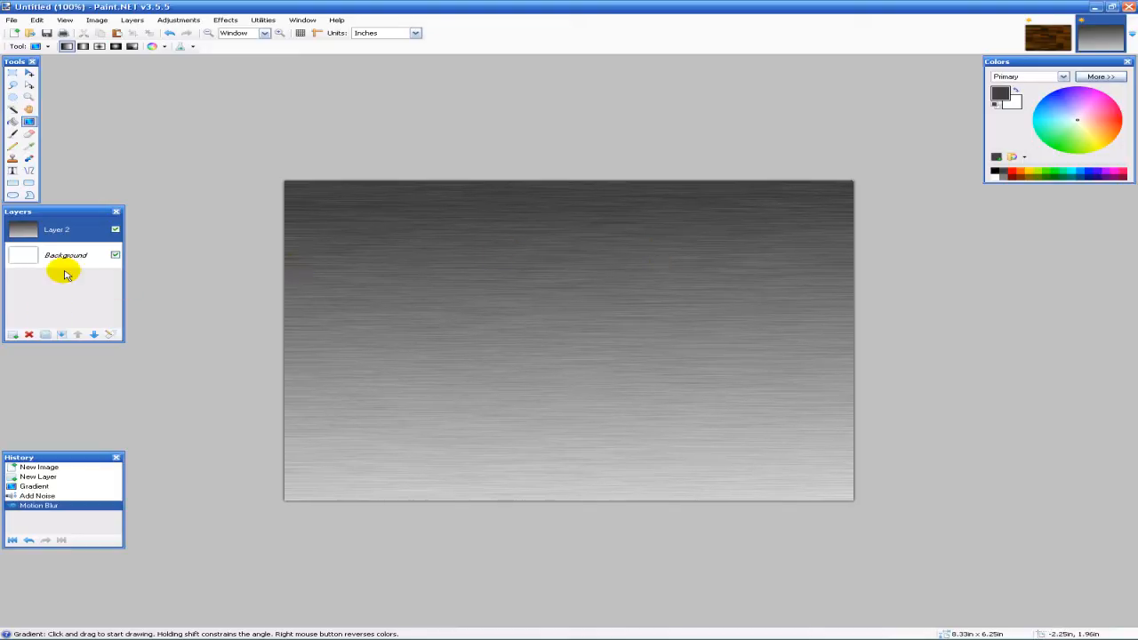
# Step: Add a third layer and set the primary colour to hex 8E3900
pyautogui.click(14, 335)
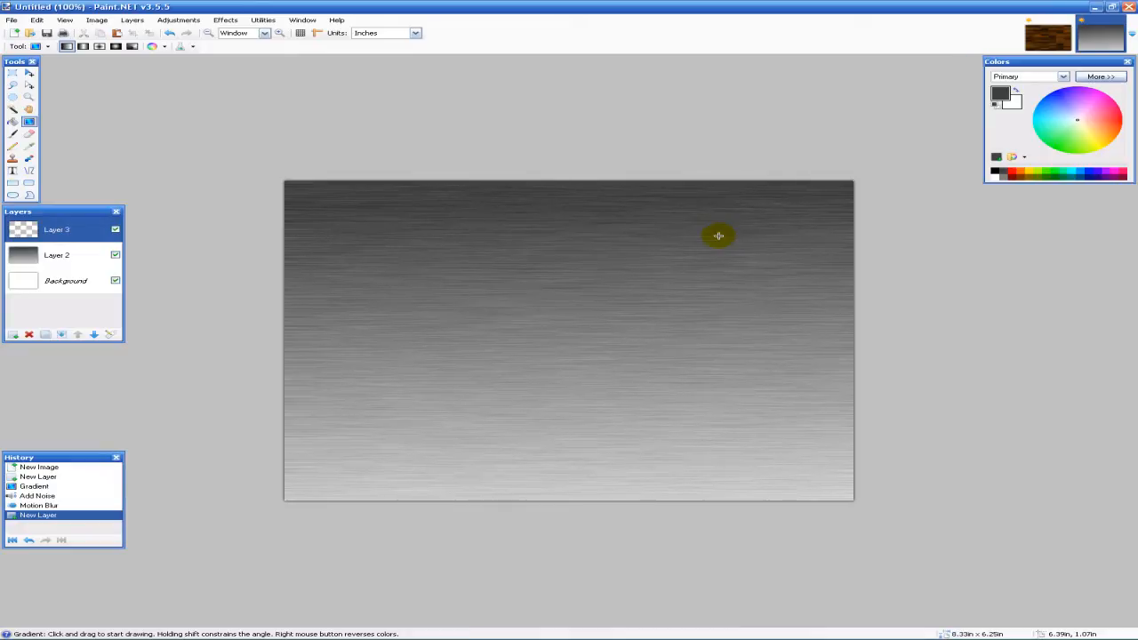
pyautogui.moveTo(726, 344)
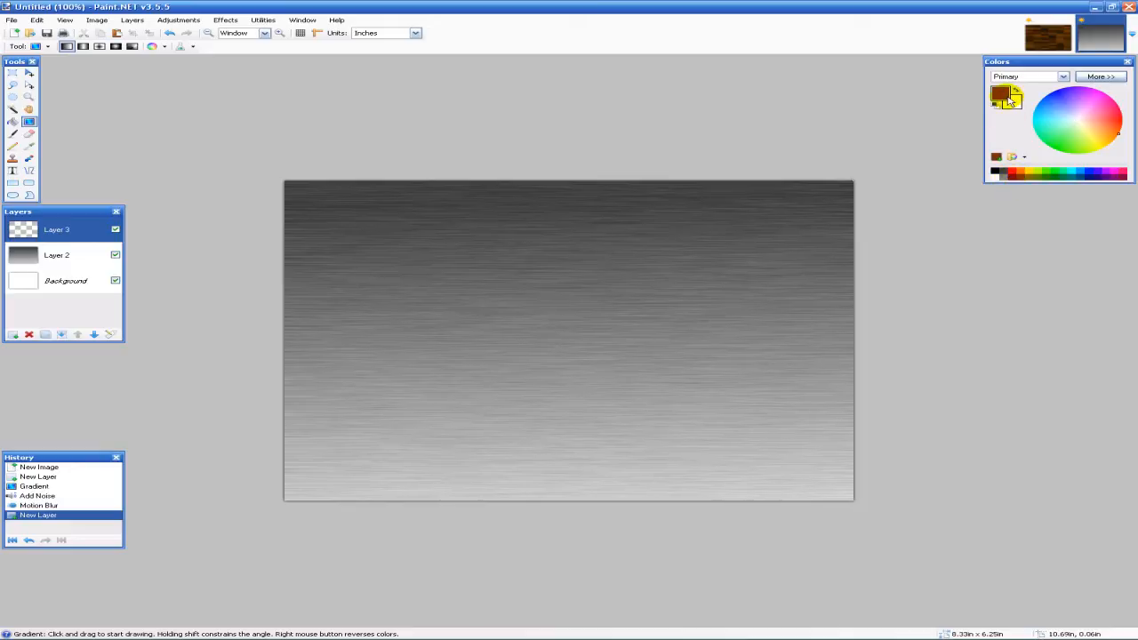
pyautogui.click(1101, 75)
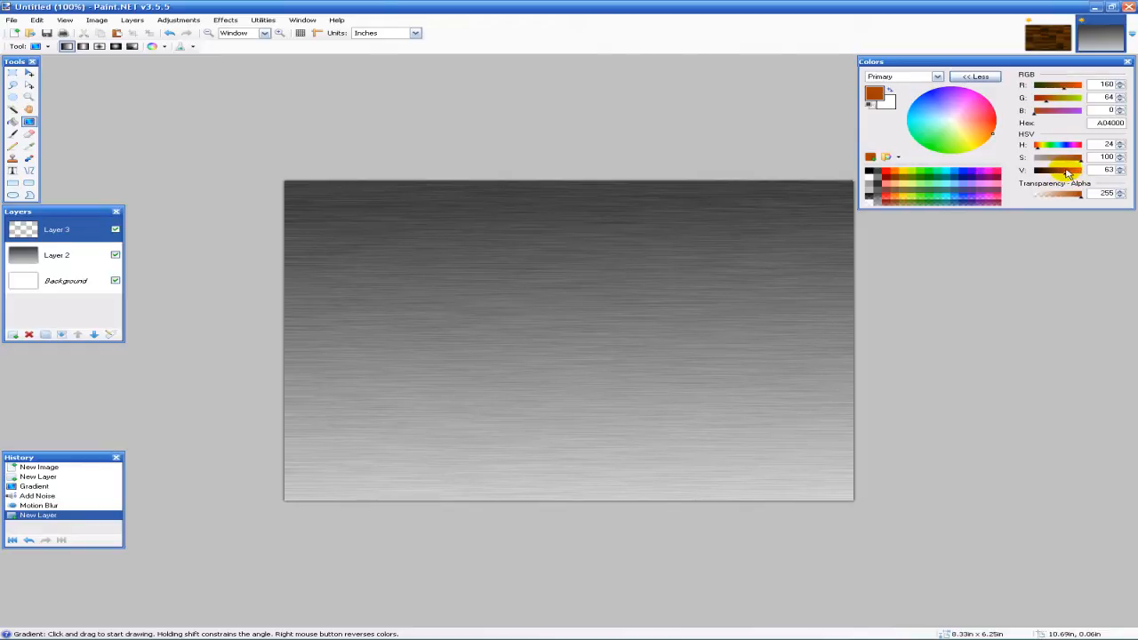
pyautogui.moveTo(893, 178)
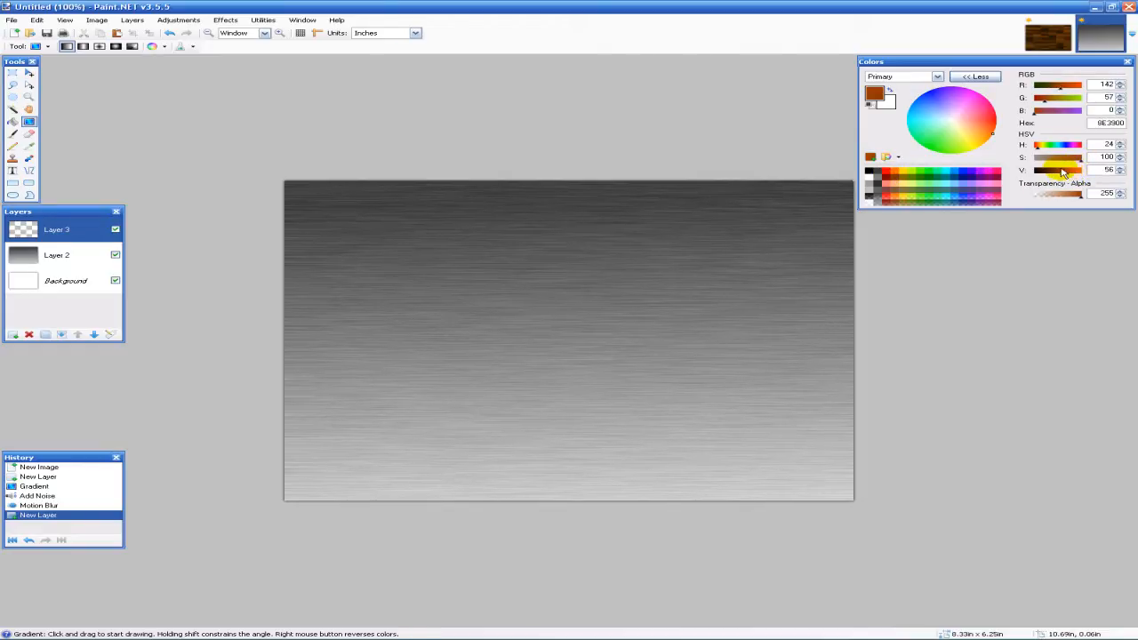
pyautogui.moveTo(29, 158)
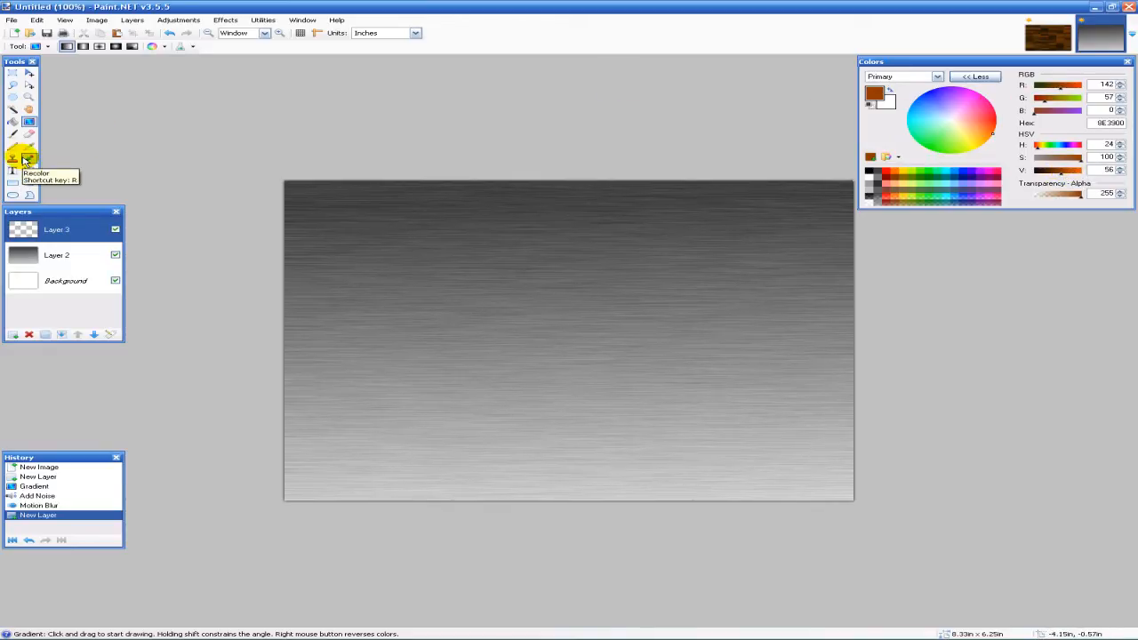
# Step: Fill Layer 3 with solid dark brown using the Paint Bucket
pyautogui.click(14, 122)
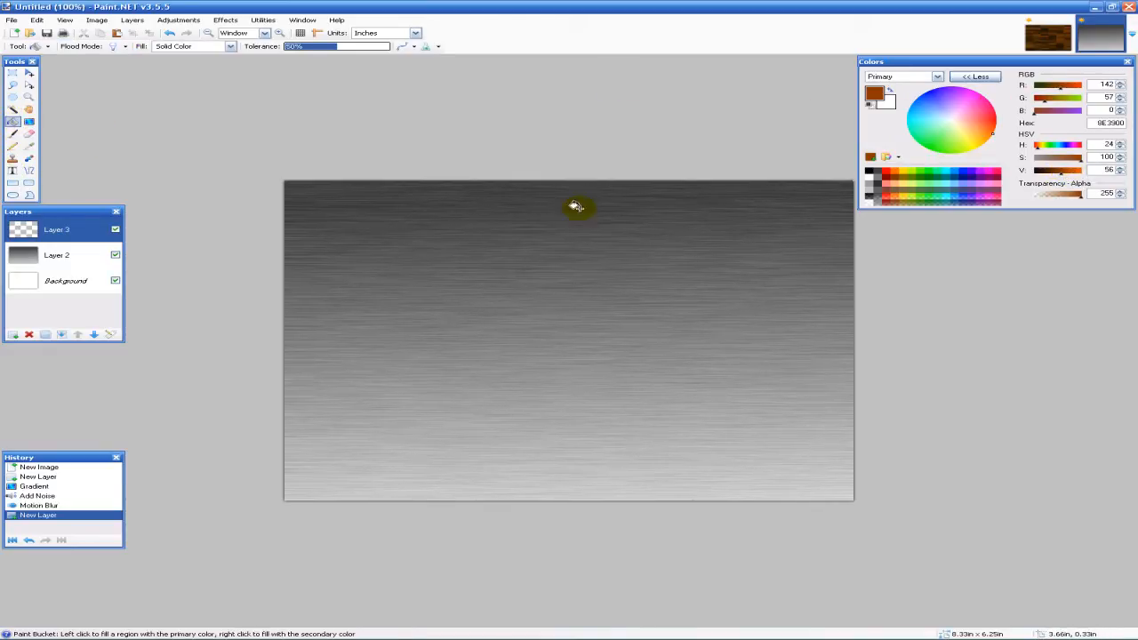
pyautogui.click(577, 206)
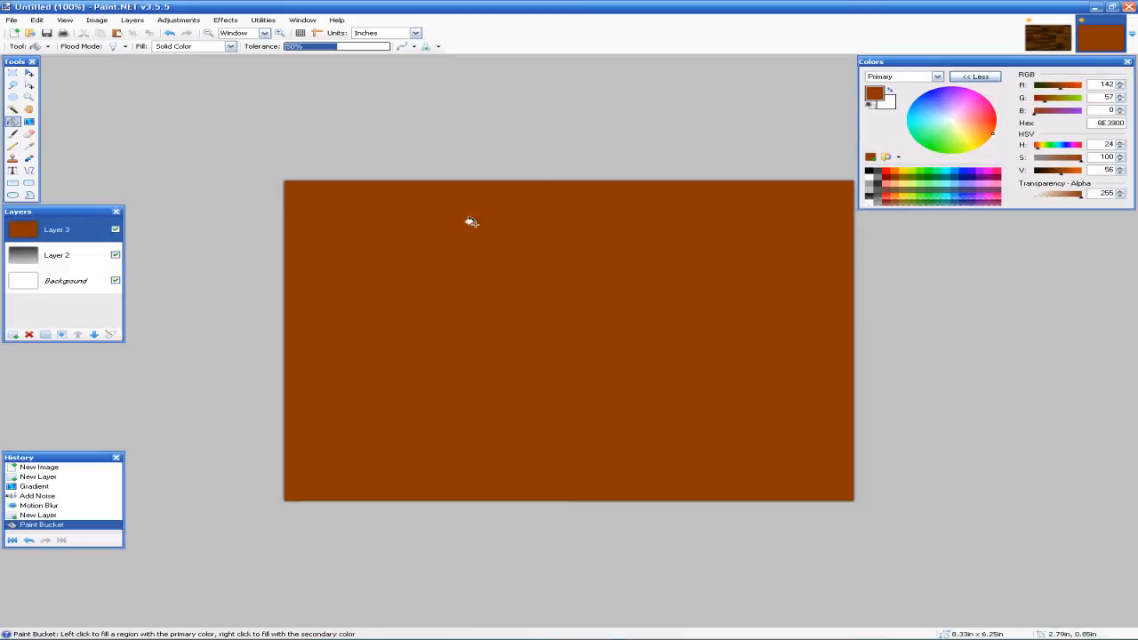
pyautogui.moveTo(682, 292)
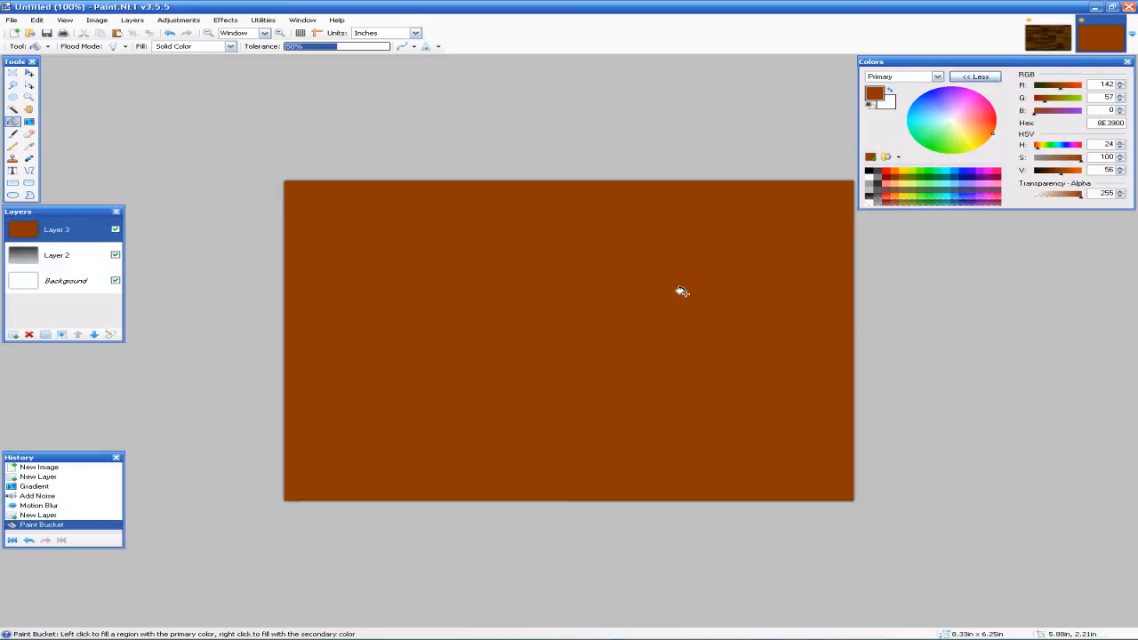
pyautogui.moveTo(93, 184)
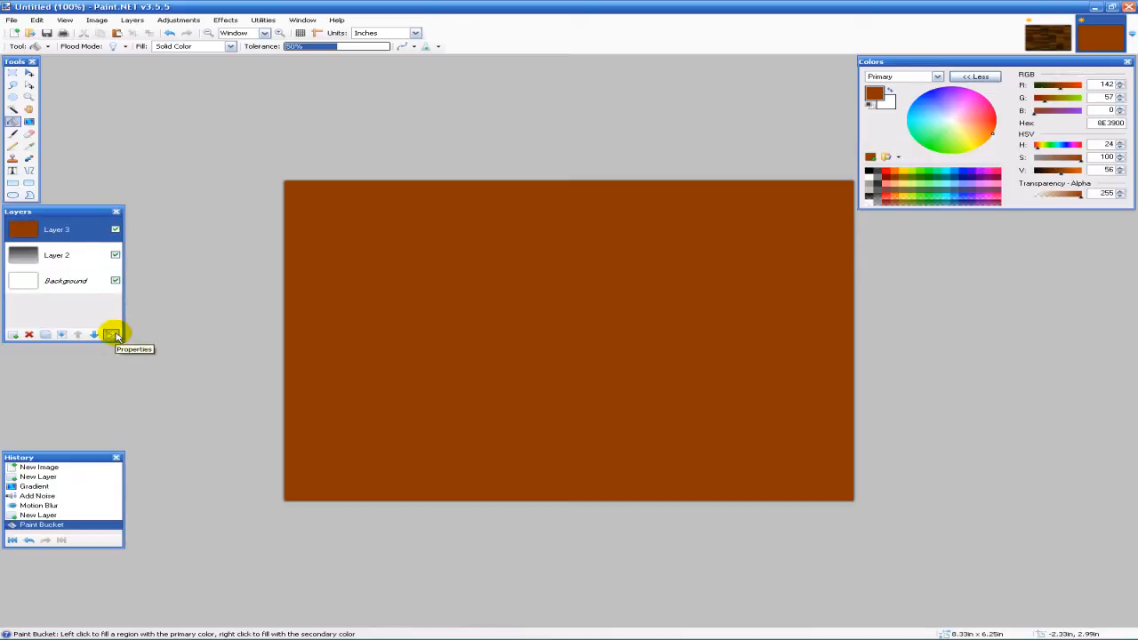
# Step: In Layer 3's properties, try Color Dodge, Glow, Overlay and Difference blend modes
pyautogui.click(110, 333)
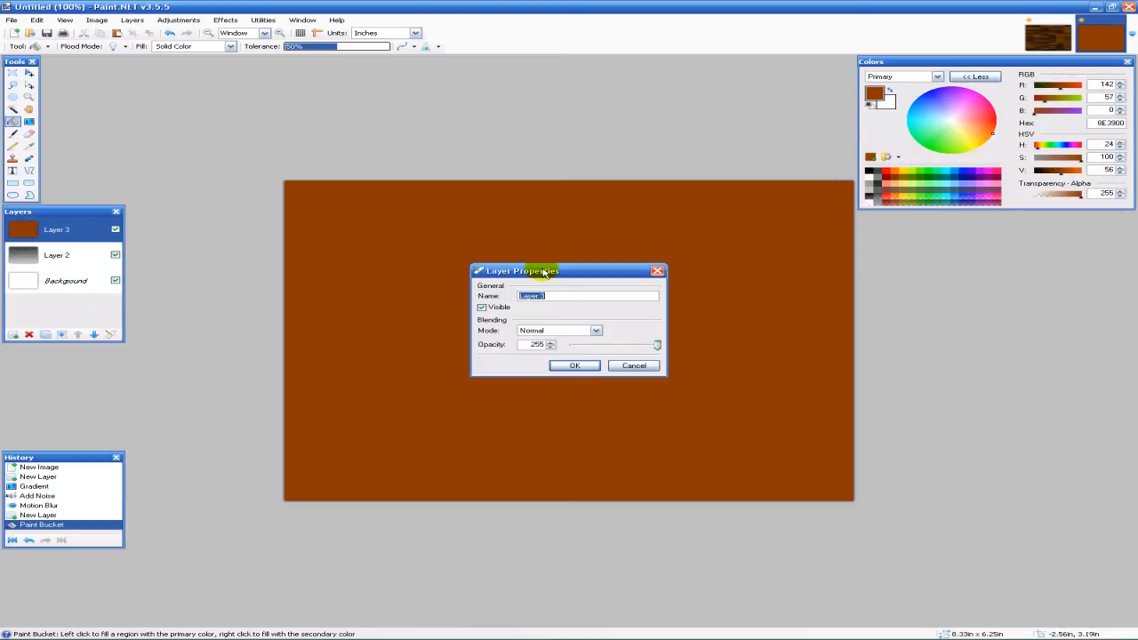
pyautogui.moveTo(543, 272); pyautogui.dragTo(516, 81)
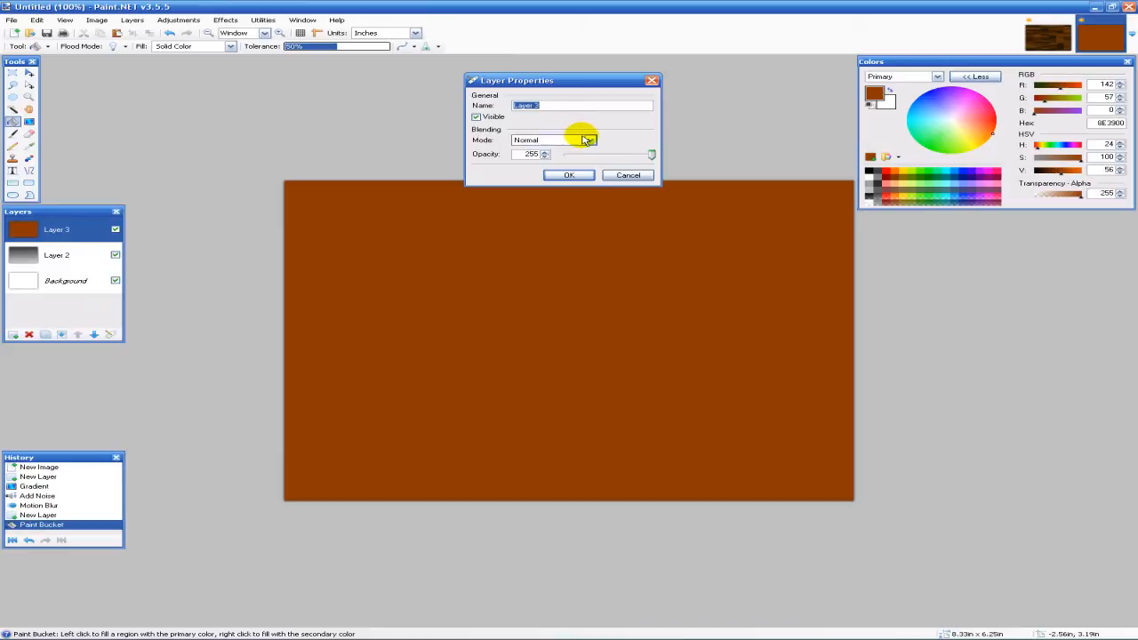
pyautogui.click(590, 140)
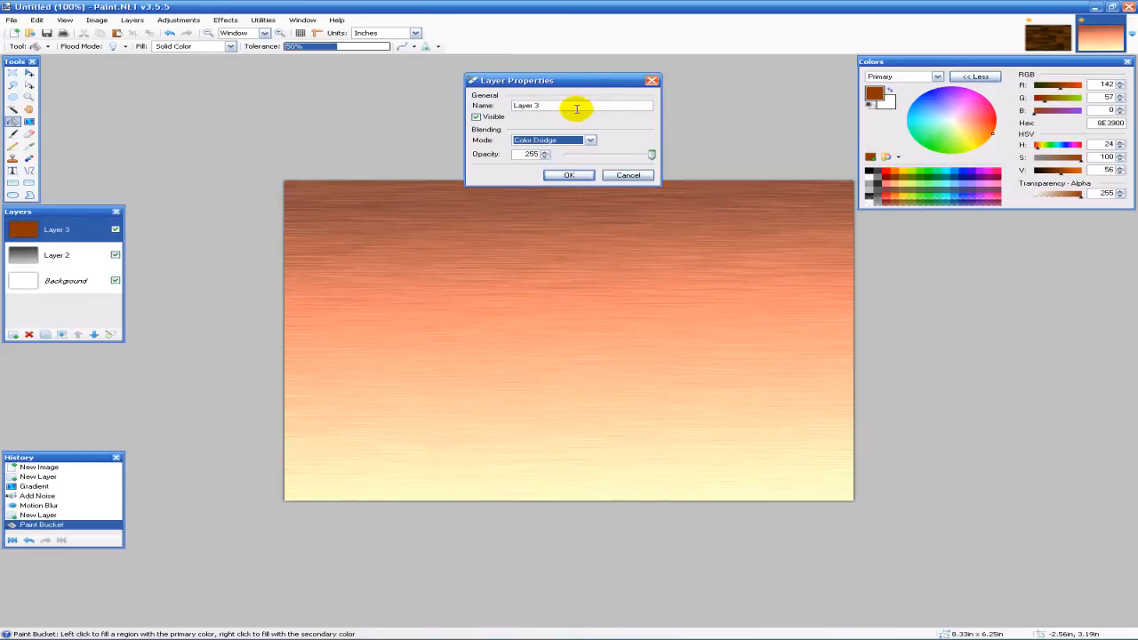
pyautogui.click(554, 140)
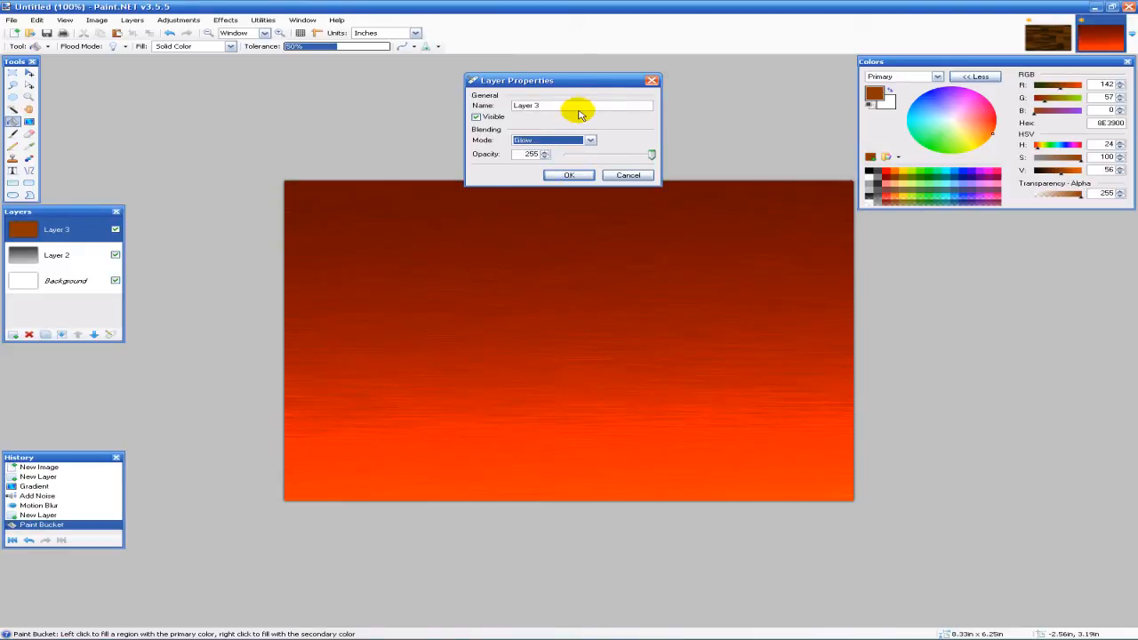
pyautogui.click(553, 139)
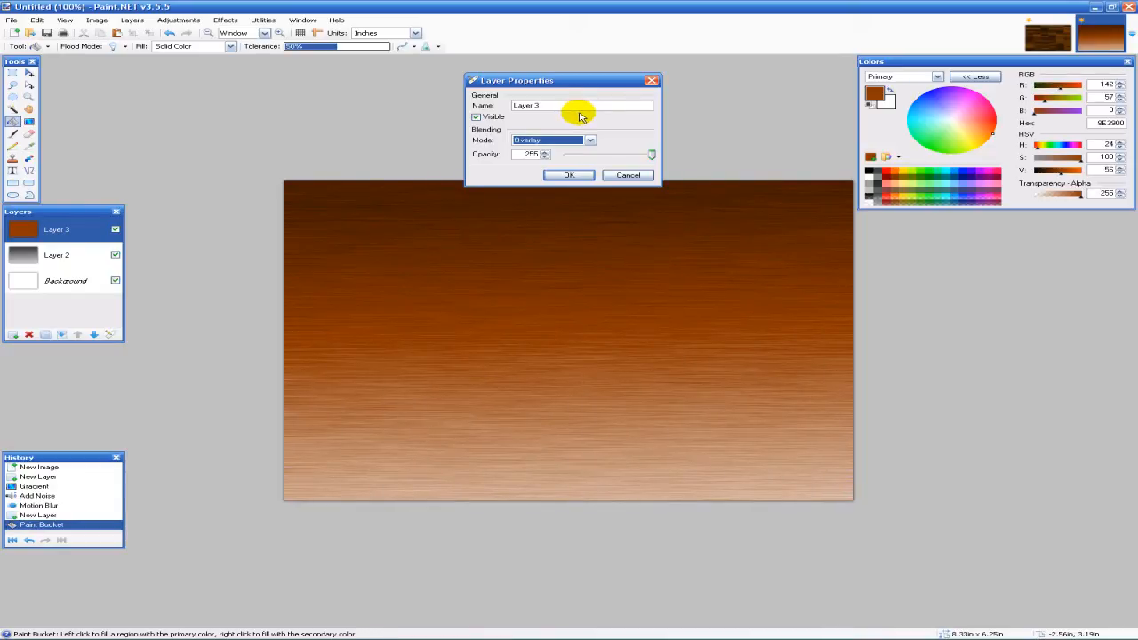
pyautogui.click(589, 139)
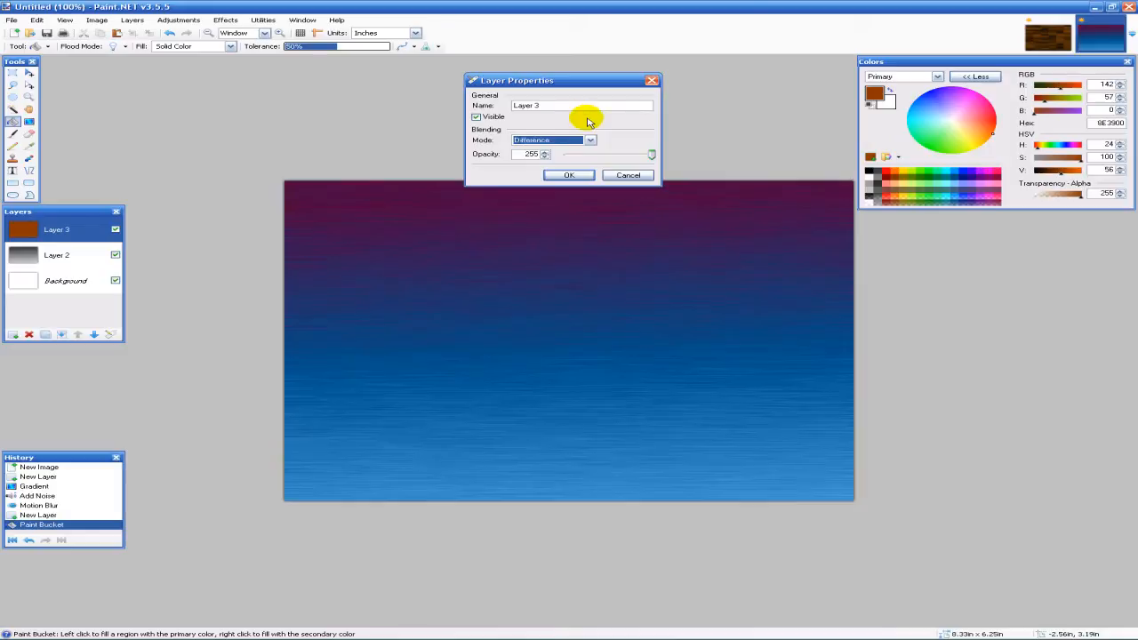
pyautogui.click(551, 139)
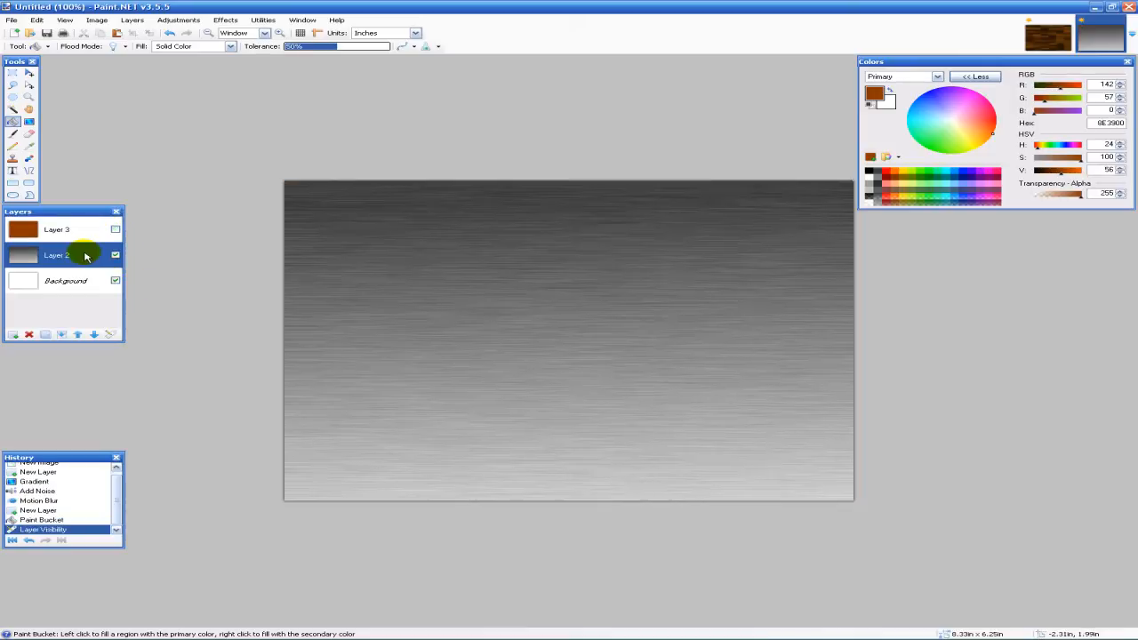
# Step: Open the Effects menu to browse toward Distort > Twist
pyautogui.click(225, 19)
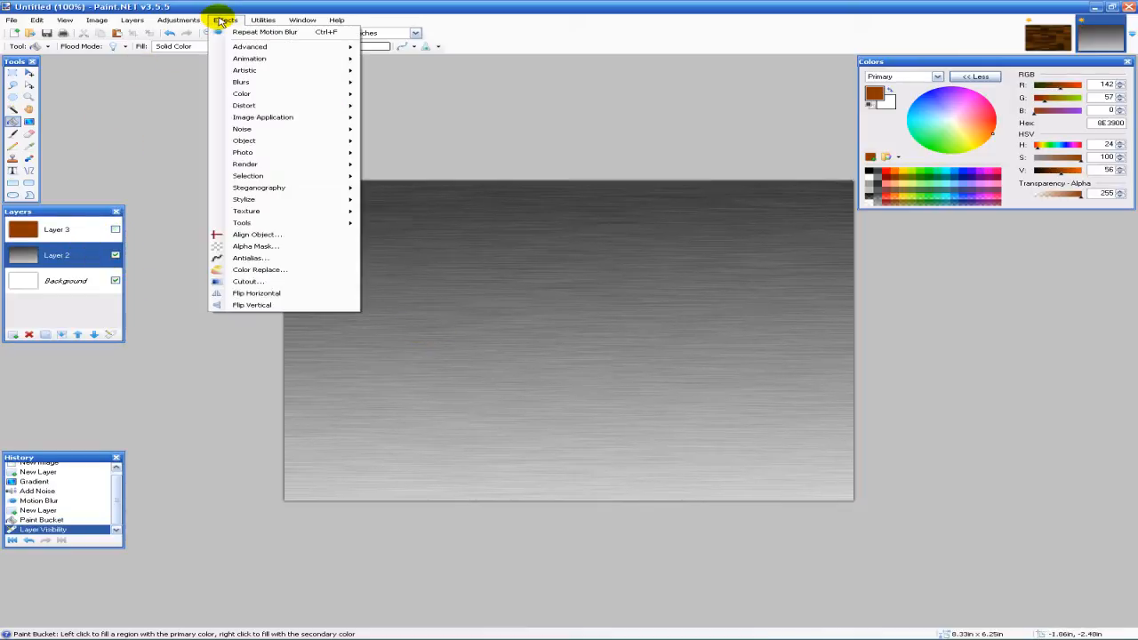
pyautogui.moveTo(248, 175)
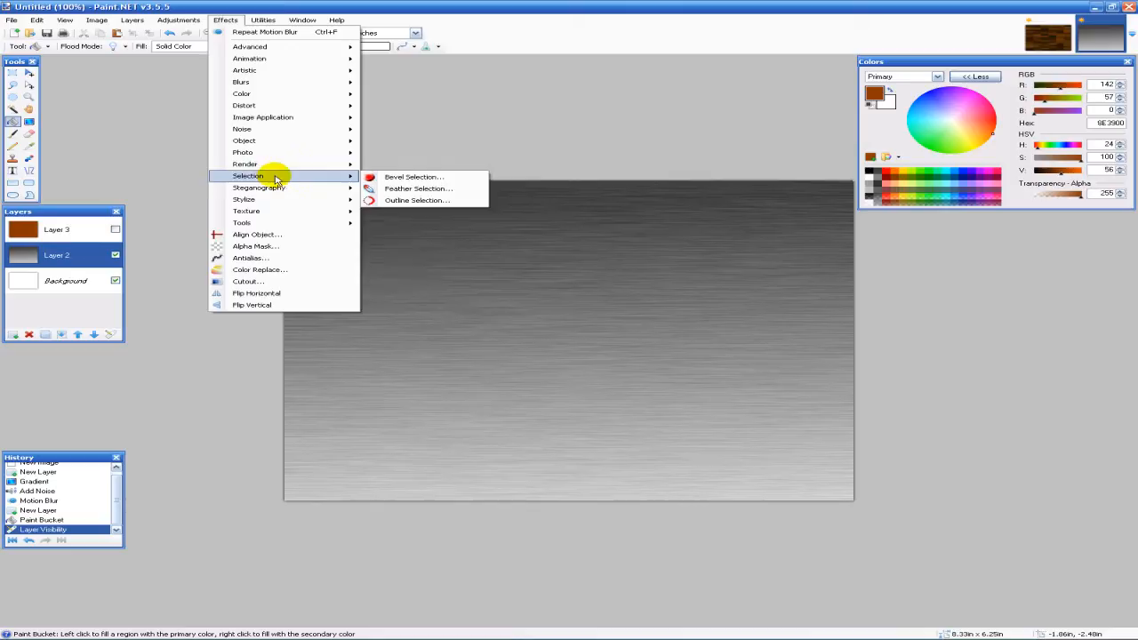
pyautogui.moveTo(246, 70)
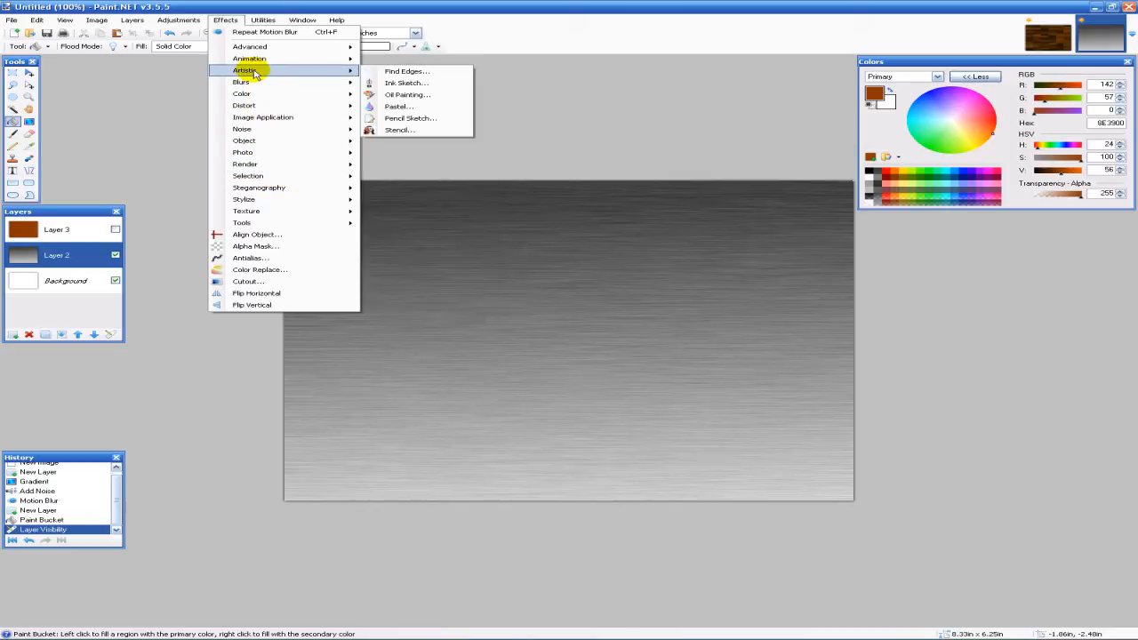
pyautogui.moveTo(241, 94)
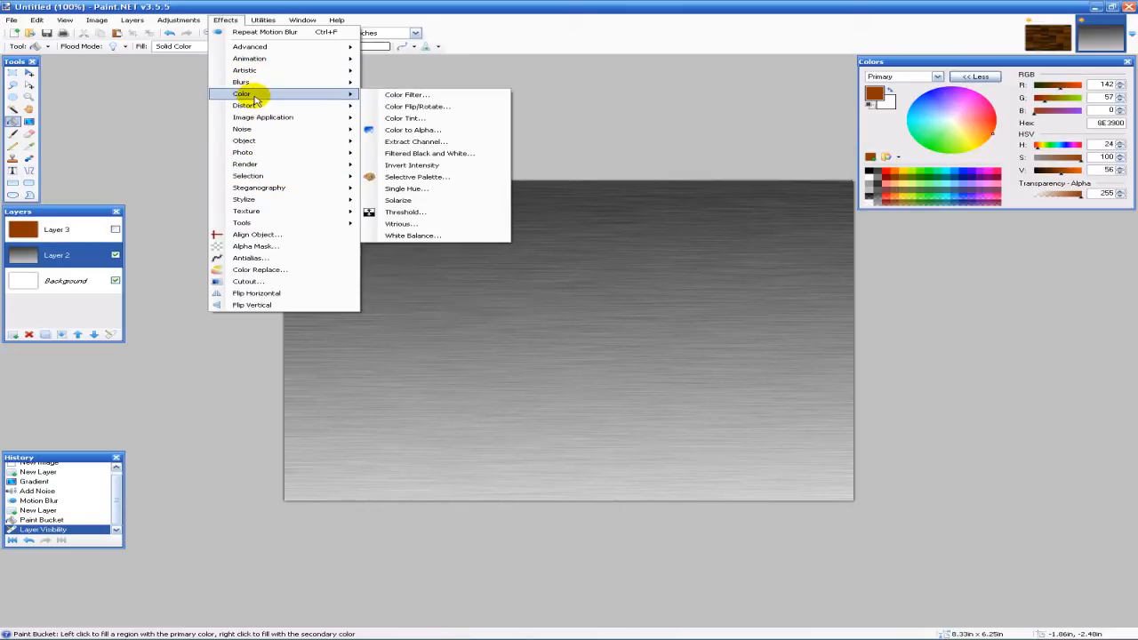
pyautogui.moveTo(244, 106)
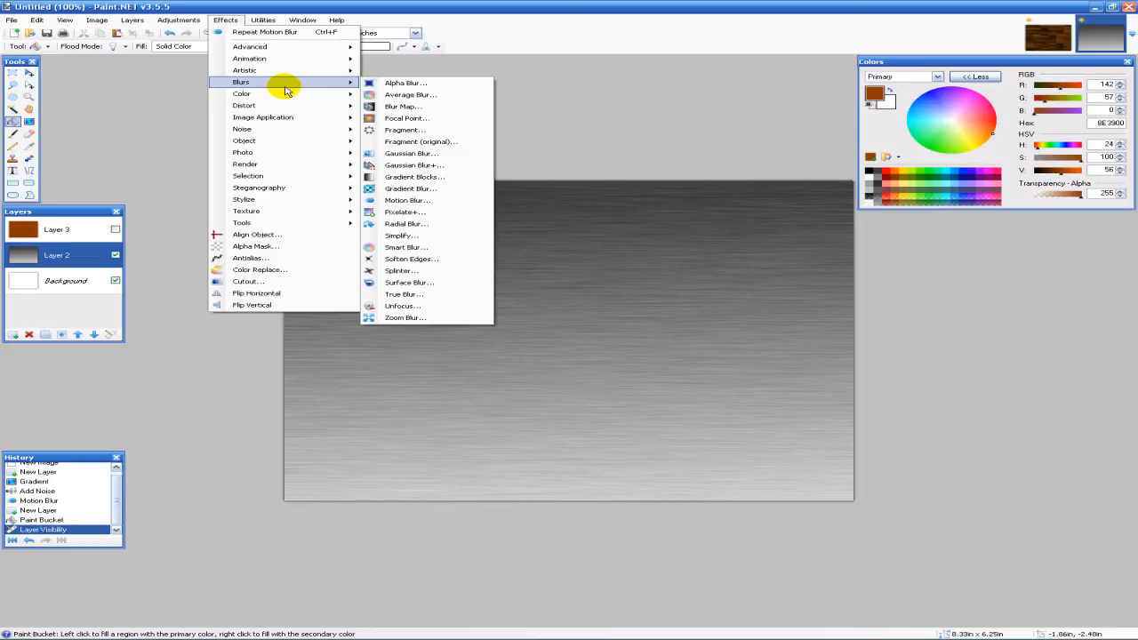
pyautogui.moveTo(244, 106)
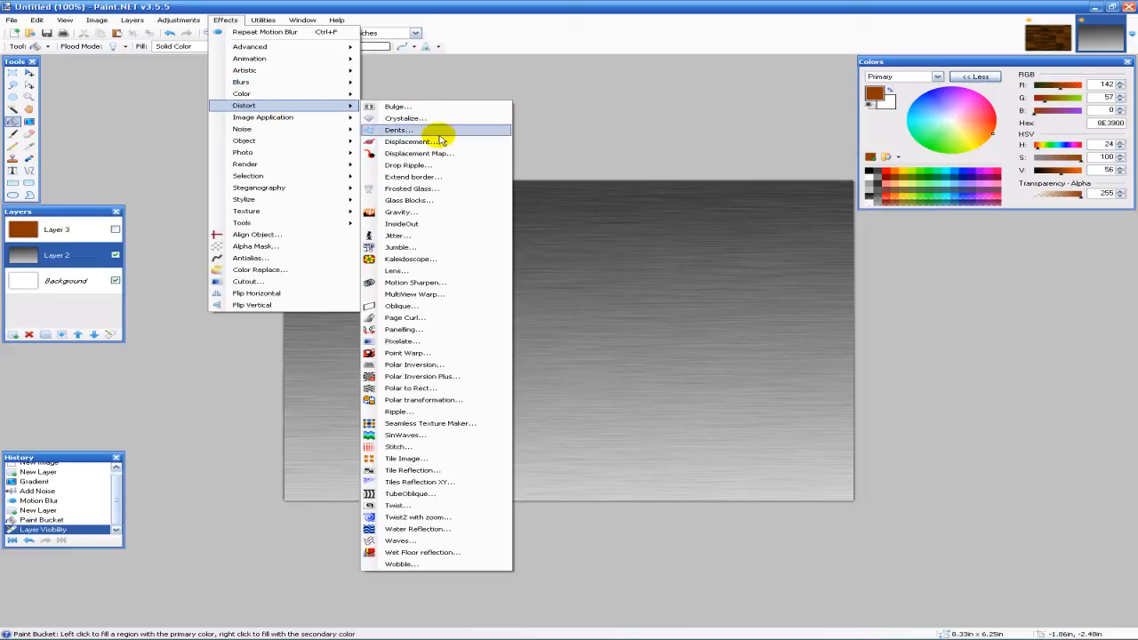
pyautogui.moveTo(428, 223)
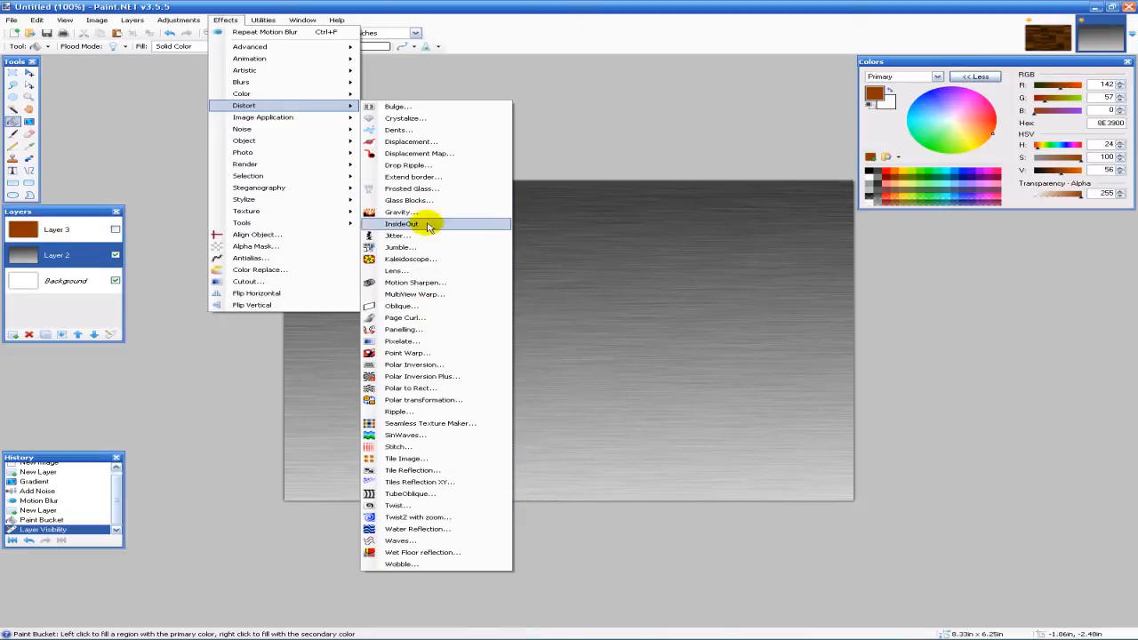
pyautogui.moveTo(413, 505)
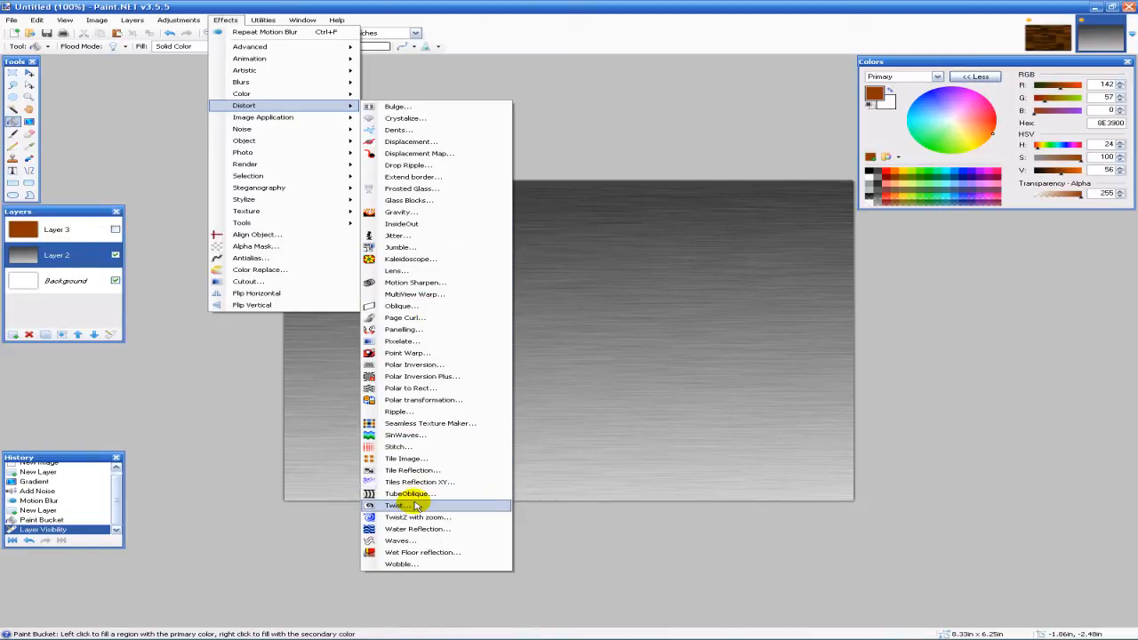
# Step: Preview a Twist distortion, moving the dialog aside and lowering Size for a small knot
pyautogui.click(396, 505)
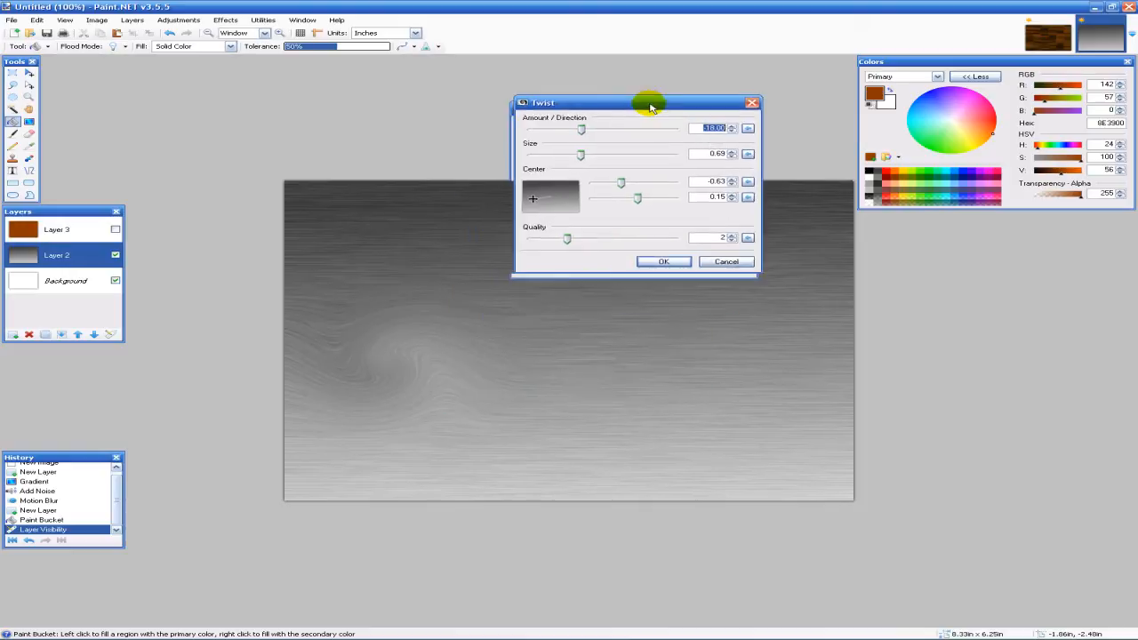
pyautogui.moveTo(649, 102); pyautogui.dragTo(676, 48)
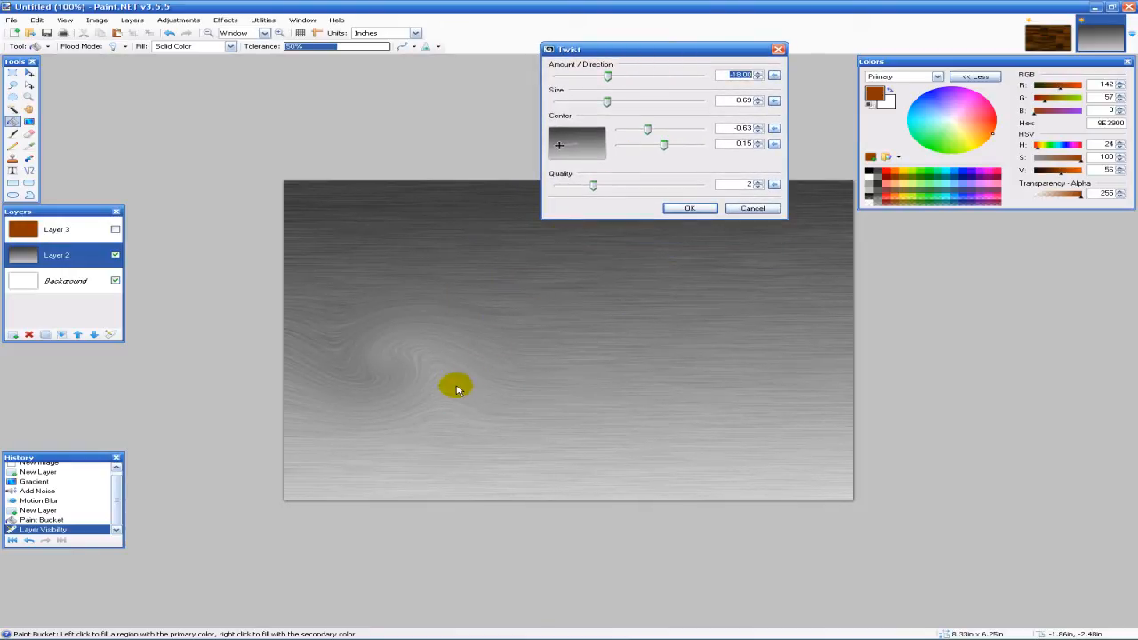
pyautogui.moveTo(436, 362)
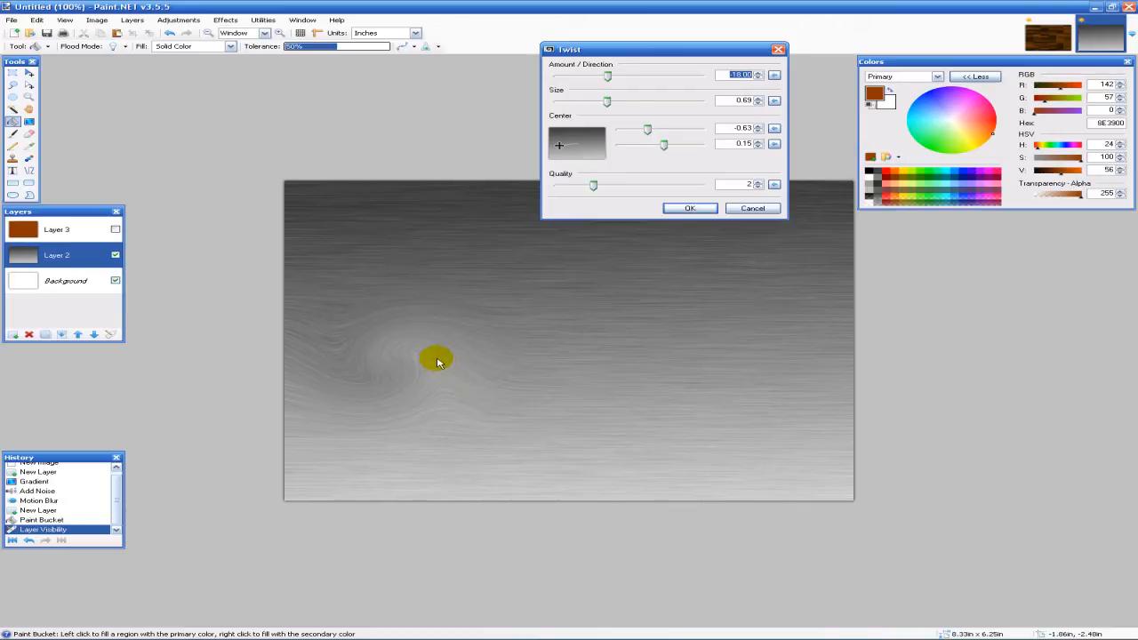
pyautogui.moveTo(461, 334)
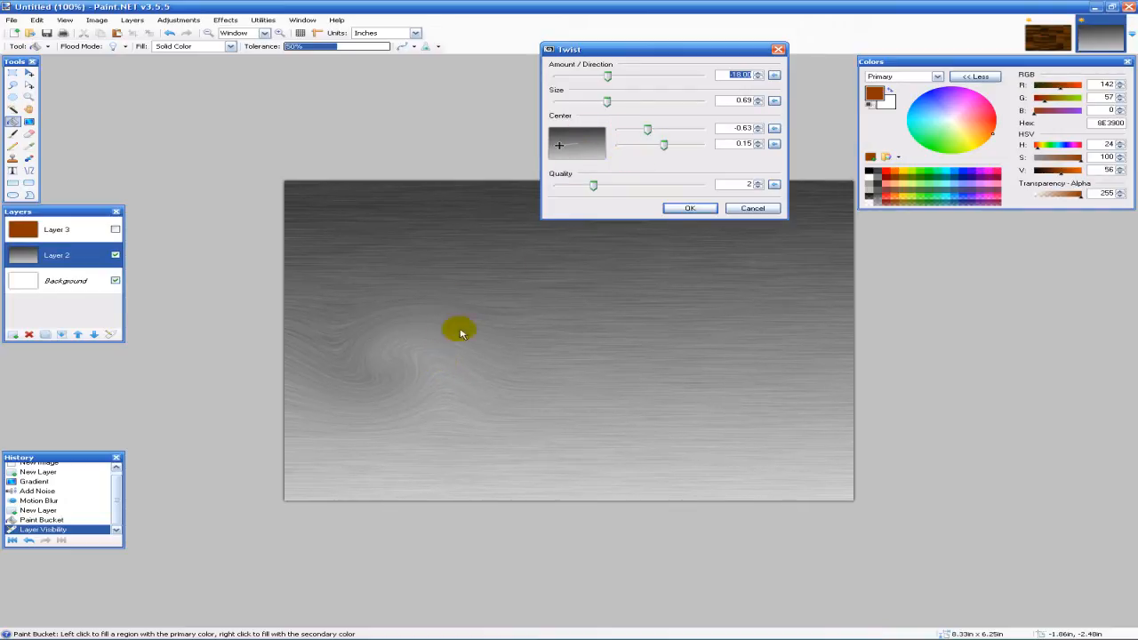
pyautogui.moveTo(633, 266)
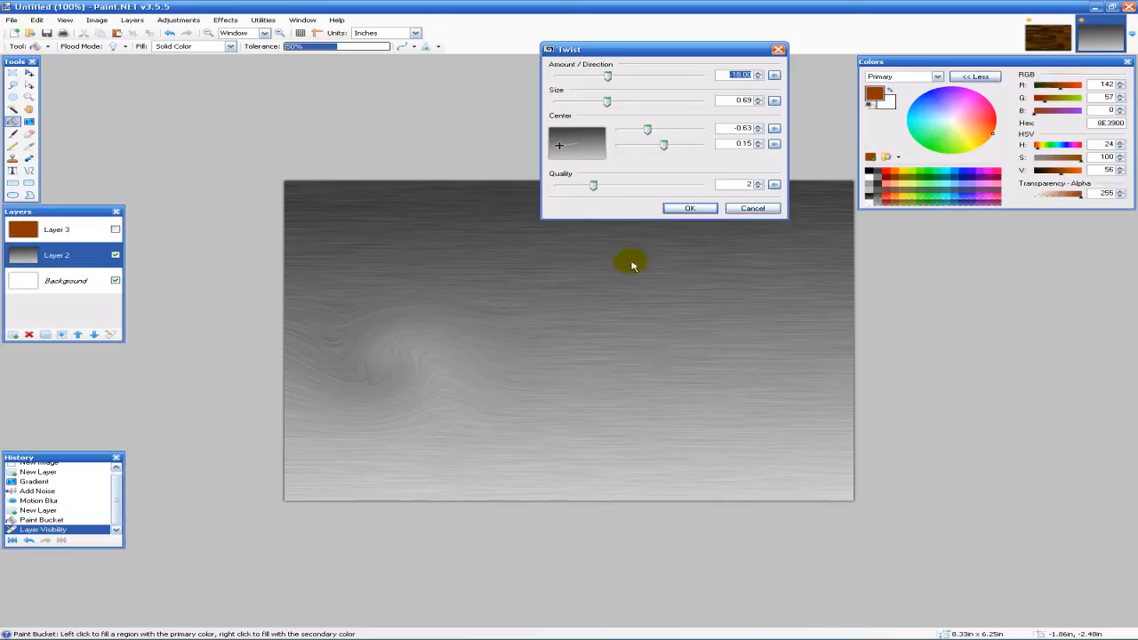
pyautogui.moveTo(606, 100); pyautogui.dragTo(620, 100)
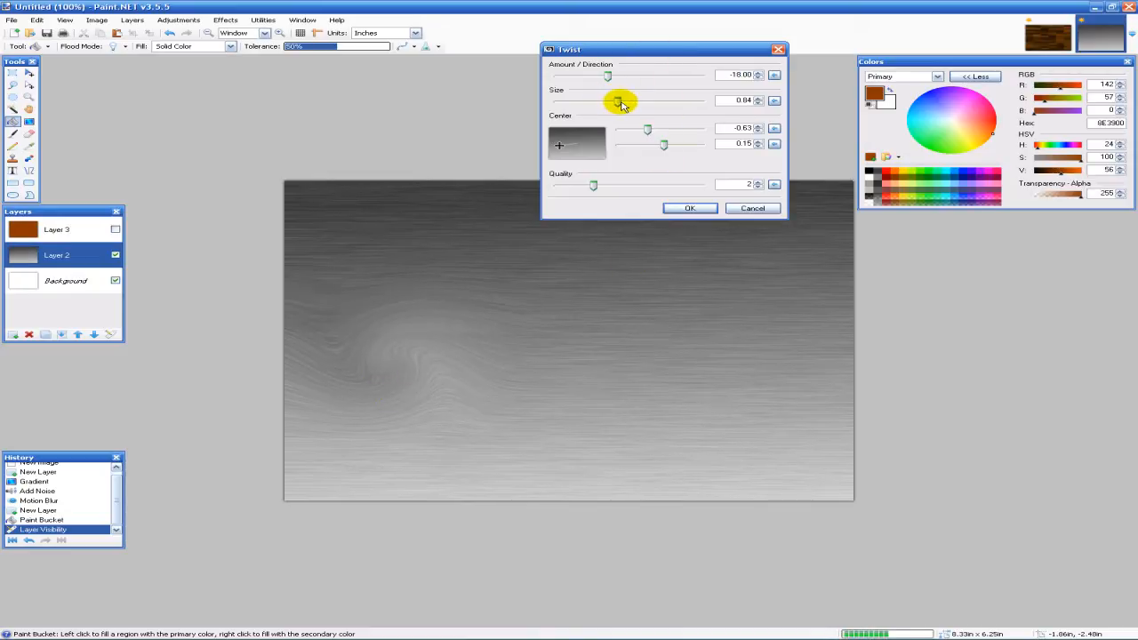
pyautogui.moveTo(618, 101); pyautogui.dragTo(590, 100)
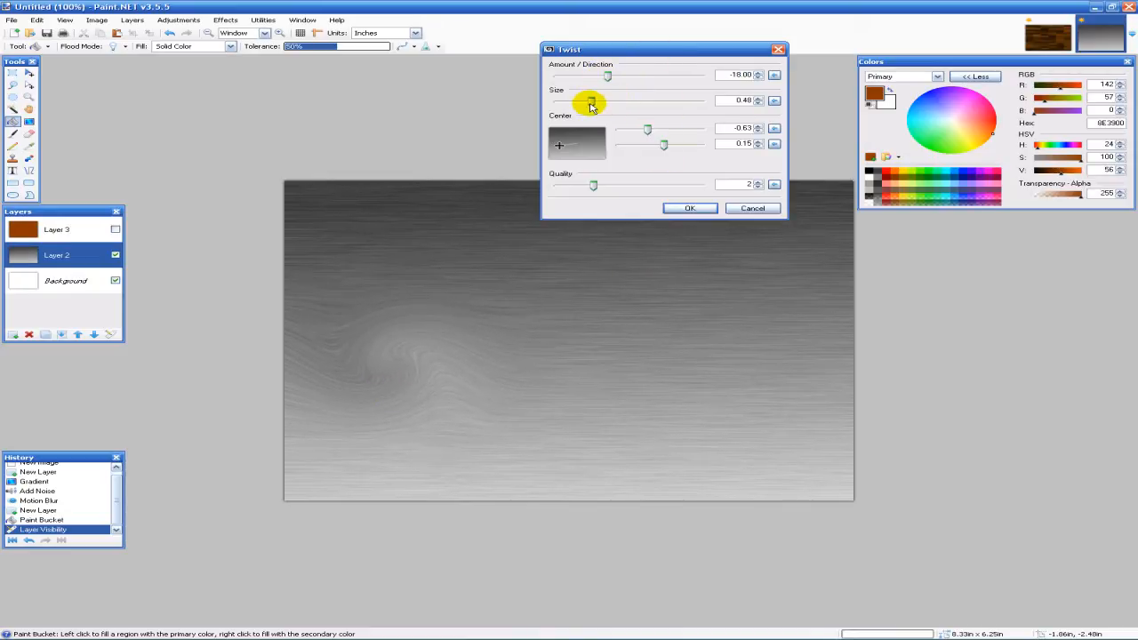
pyautogui.moveTo(590, 100); pyautogui.dragTo(574, 99)
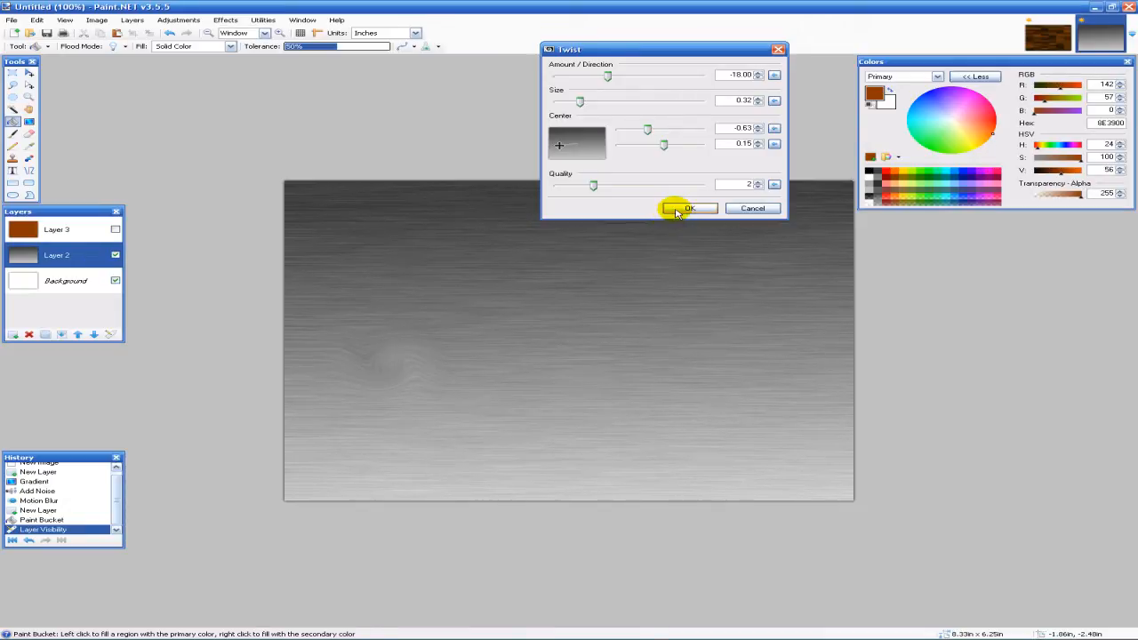
# Step: Commit the Twist knot and turn Layer 3's visibility back on
pyautogui.click(689, 207)
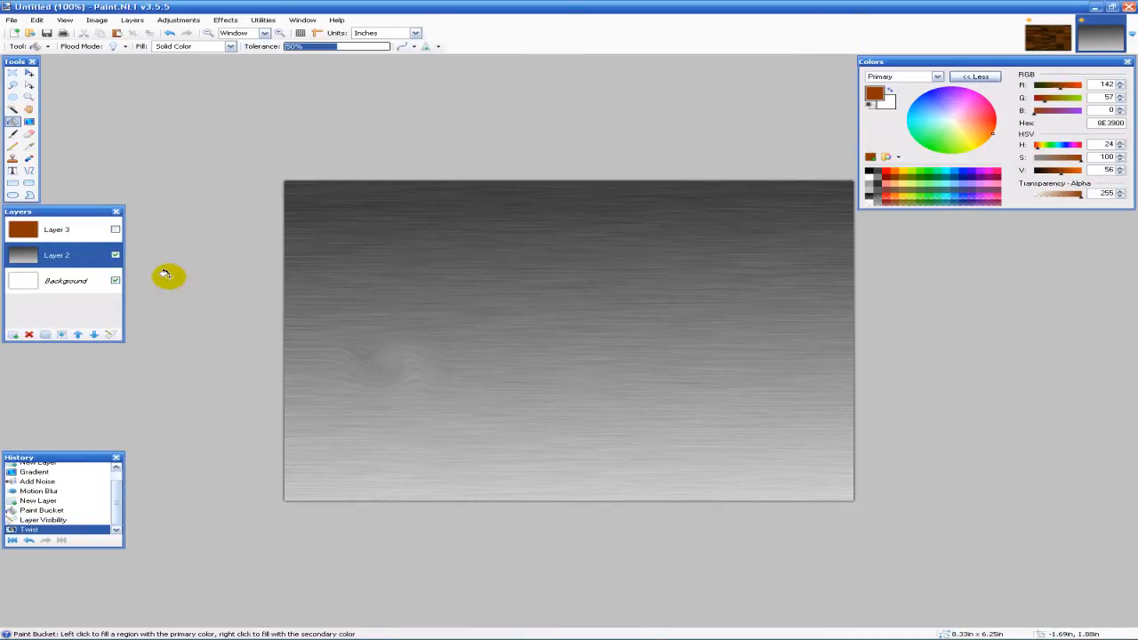
pyautogui.click(114, 229)
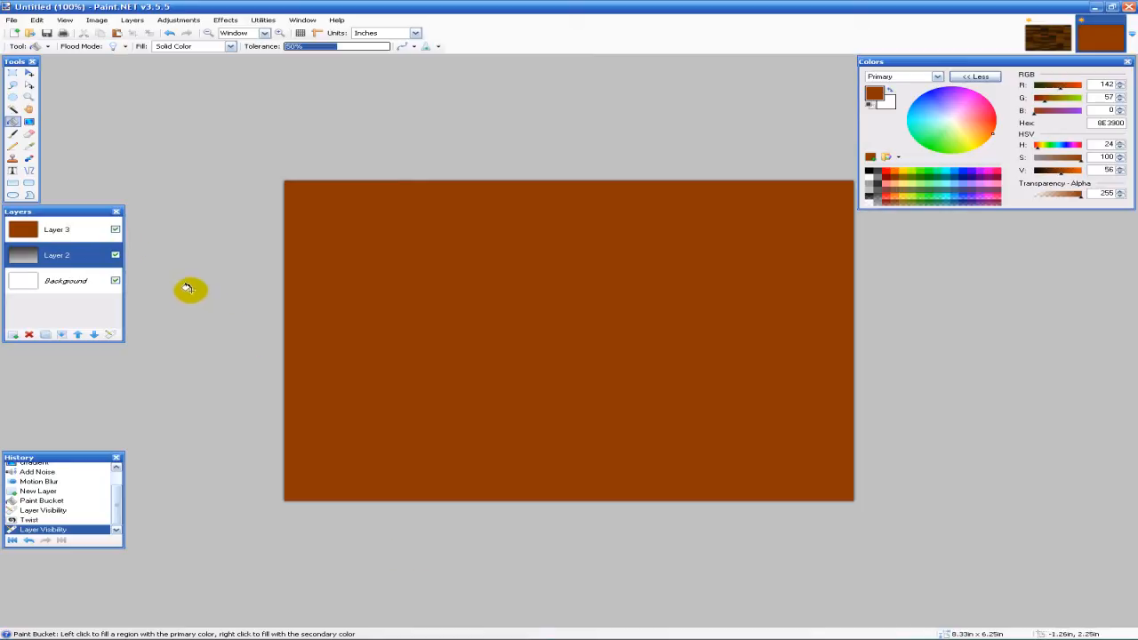
# Step: Change the grey grain layer's blending mode in its Layer Properties
pyautogui.doubleClick(56, 255)
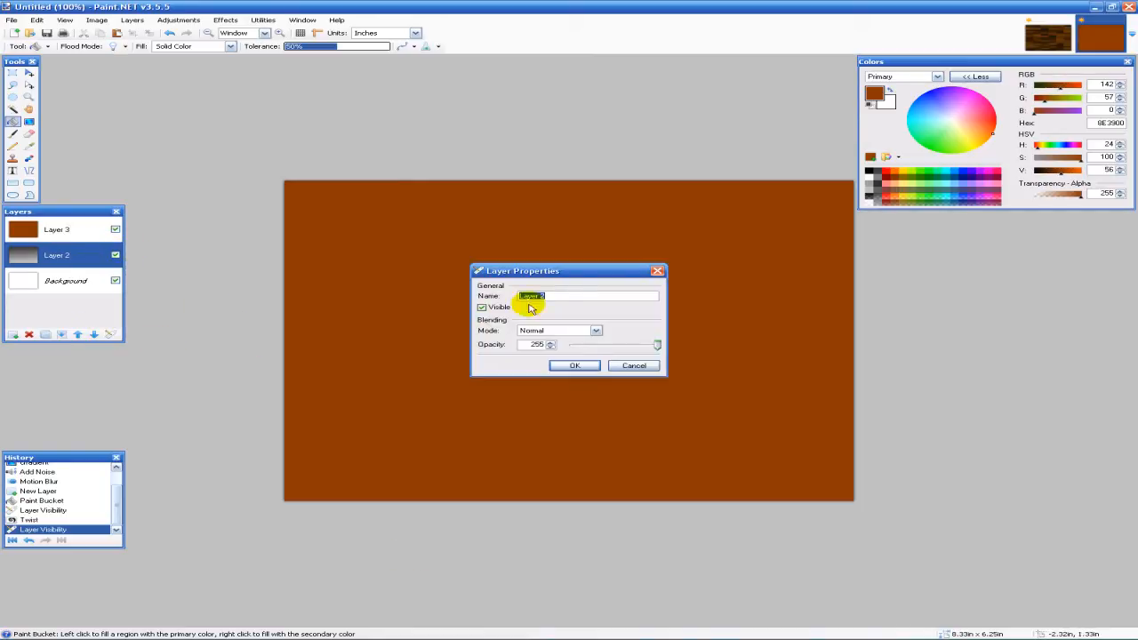
pyautogui.click(558, 330)
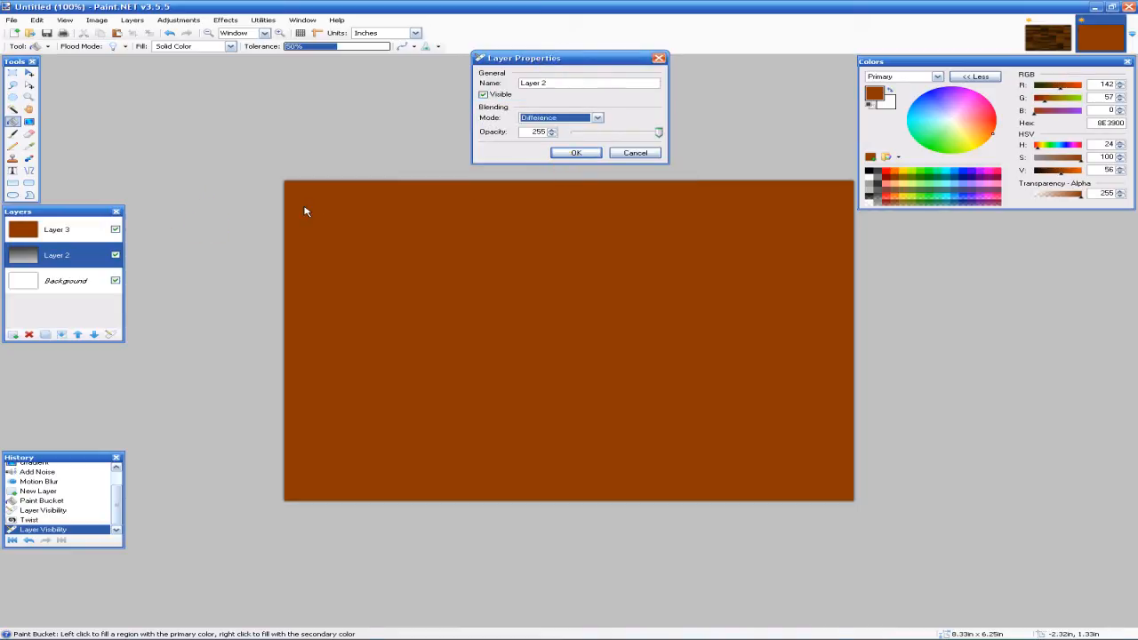
pyautogui.click(576, 152)
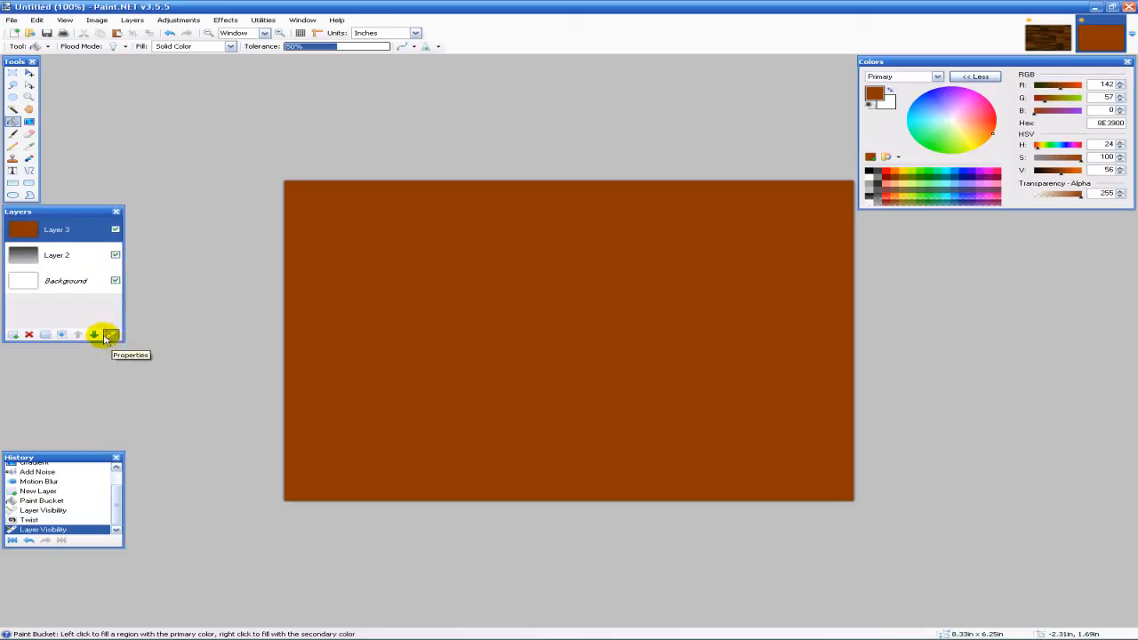
# Step: Set the brown top layer's blend mode to Overlay and confirm
pyautogui.click(109, 335)
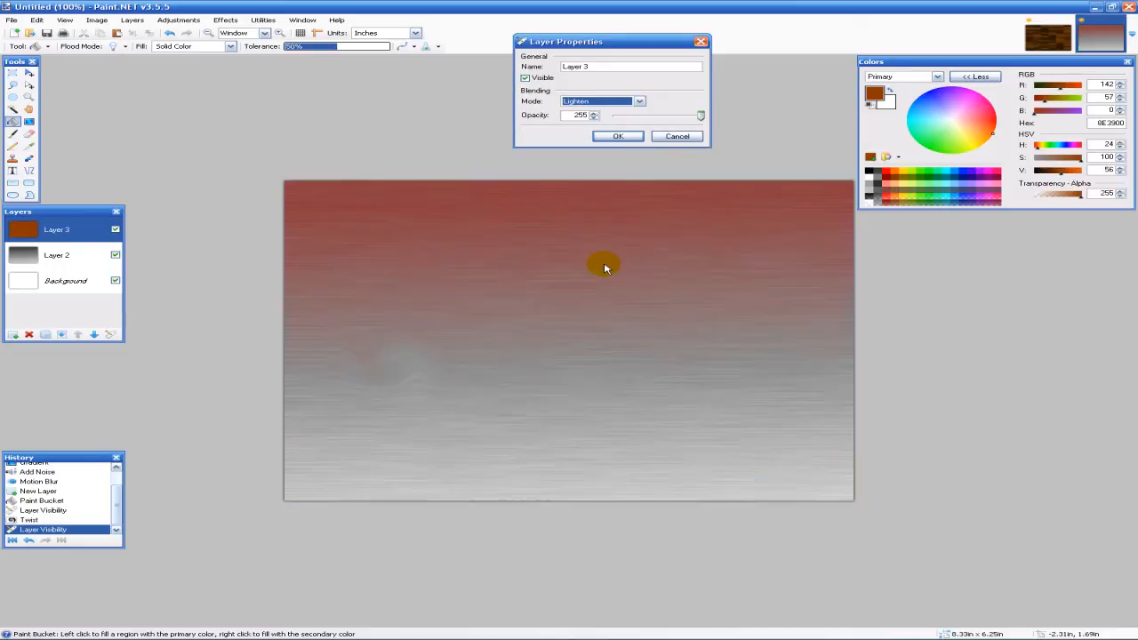
pyautogui.click(638, 100)
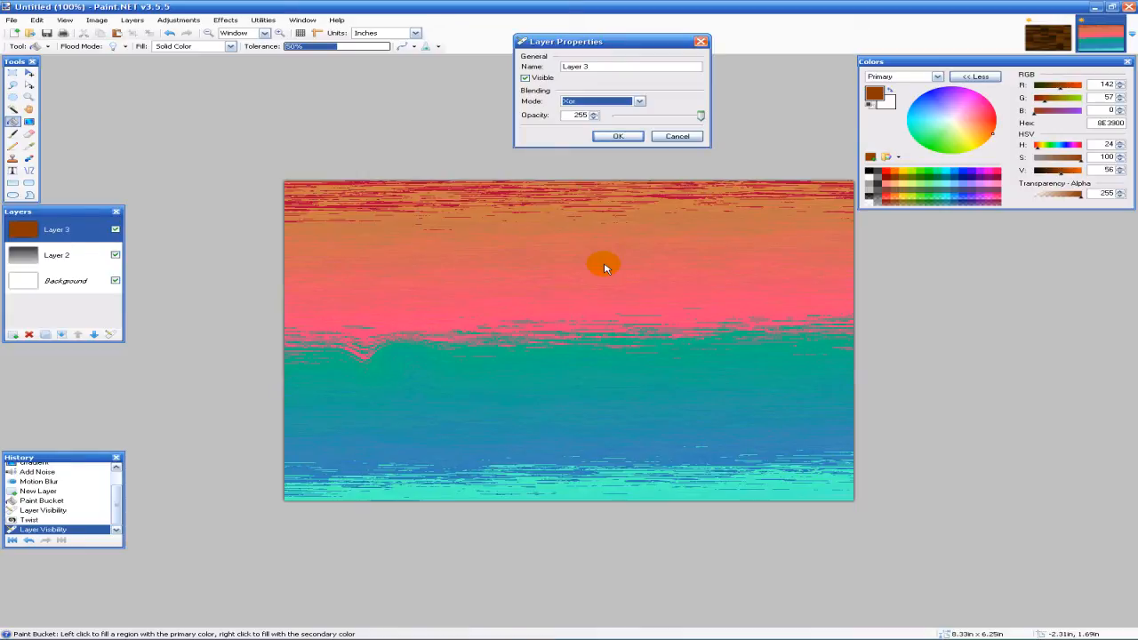
pyautogui.moveTo(597, 271)
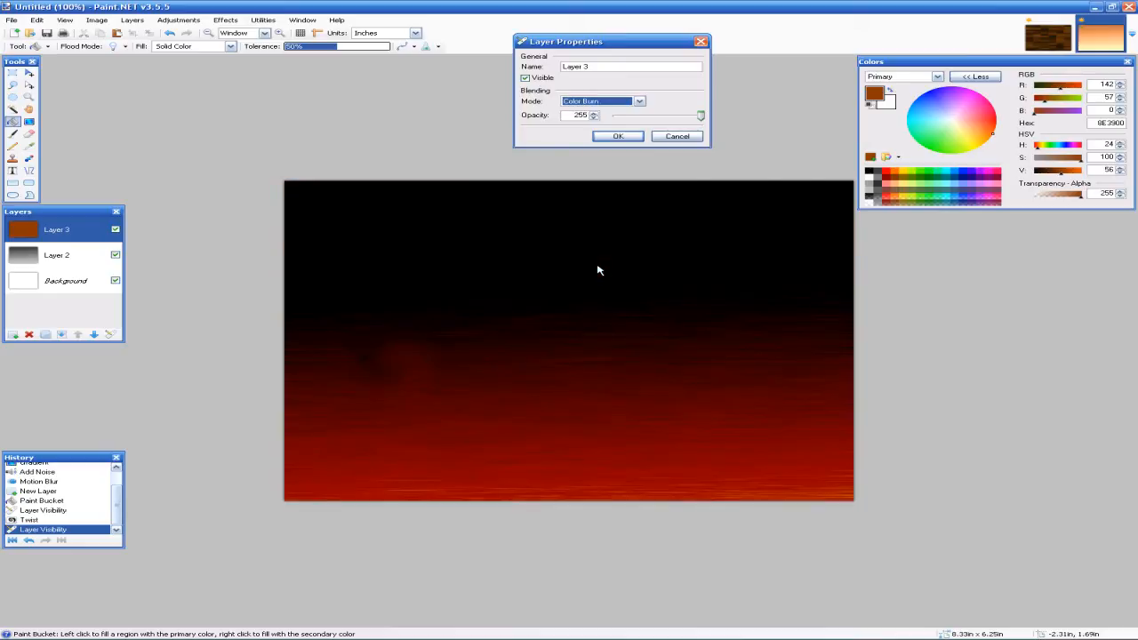
pyautogui.click(603, 100)
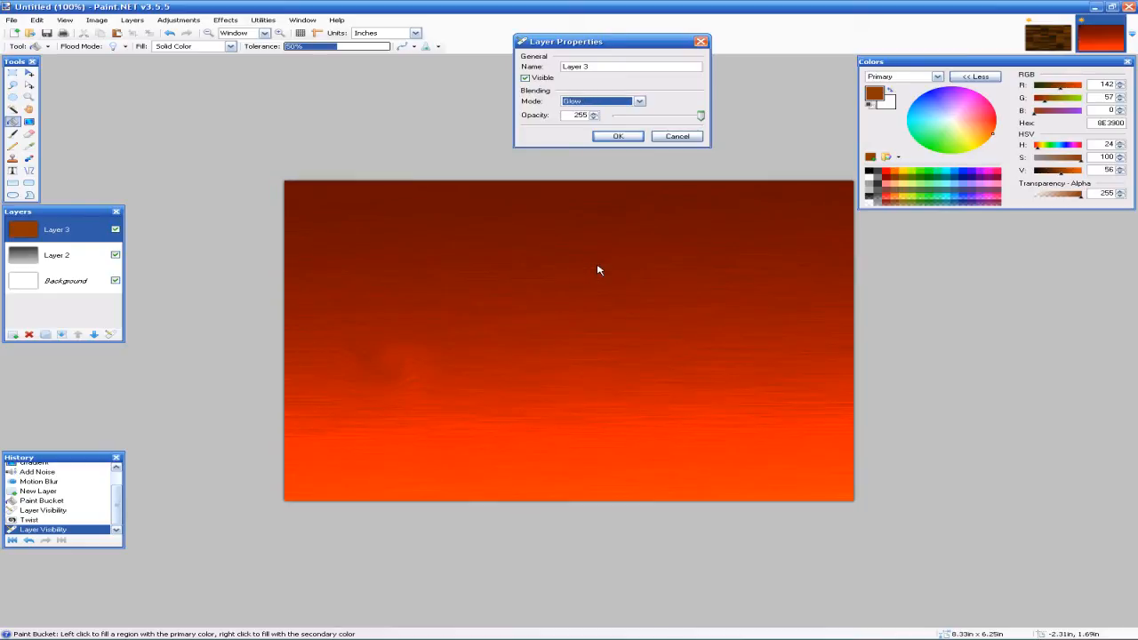
pyautogui.click(603, 100)
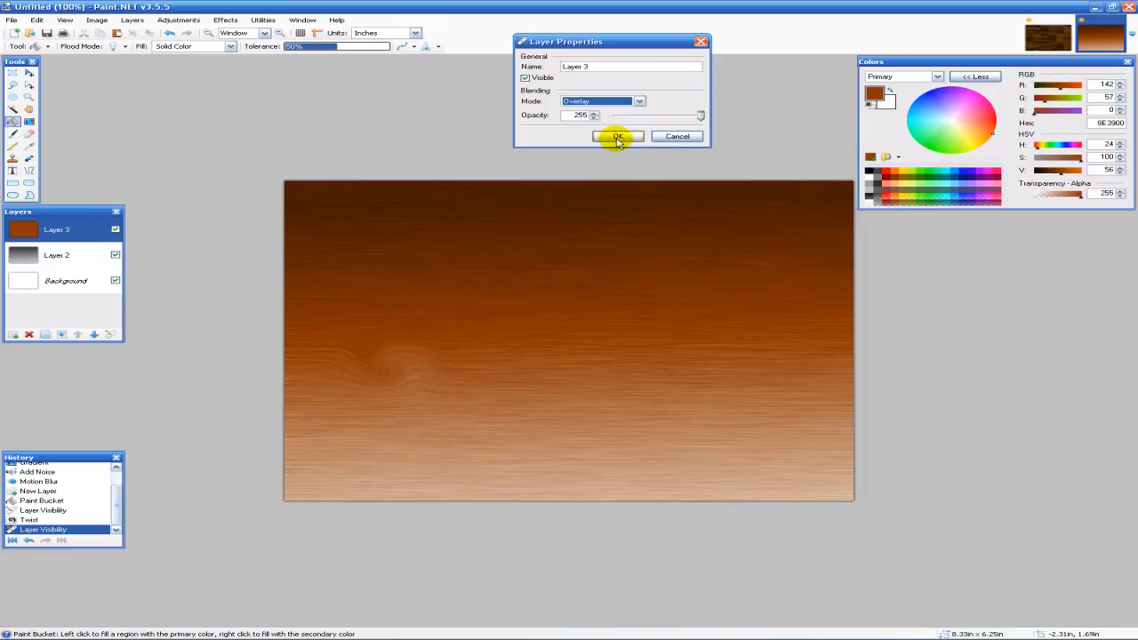
pyautogui.click(618, 136)
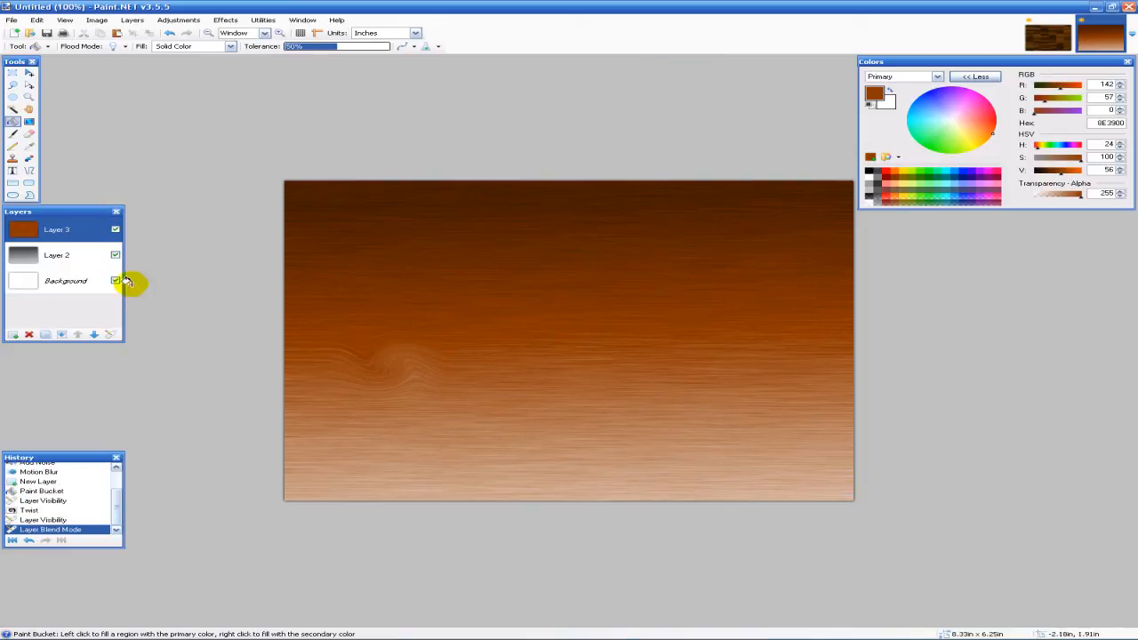
pyautogui.moveTo(44, 333)
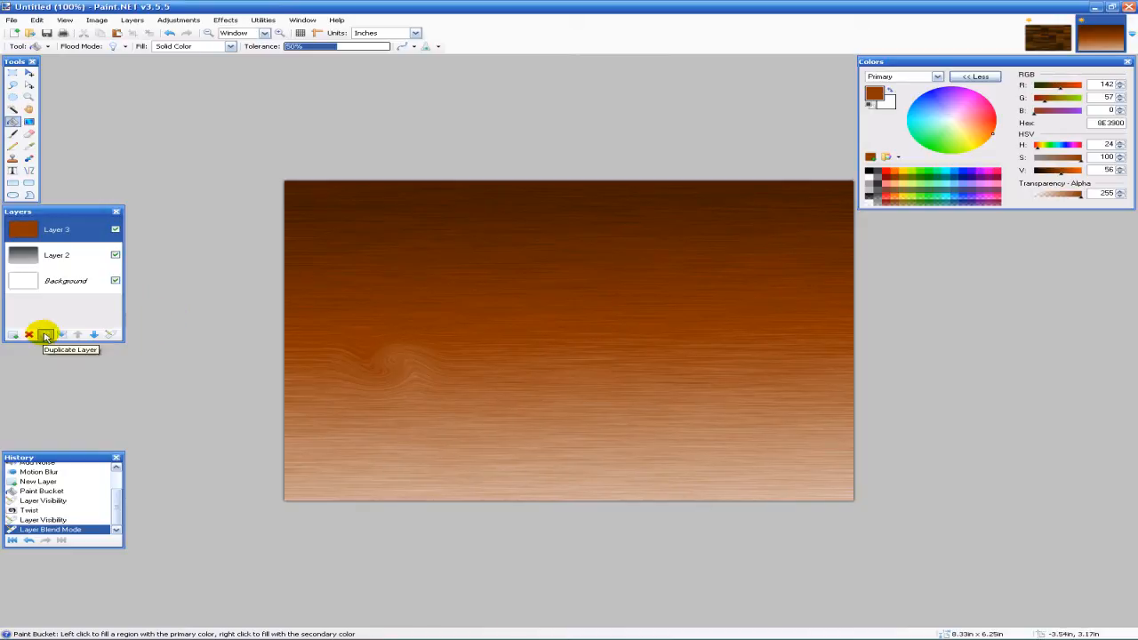
# Step: Merge the brown colour layer down into the wood-grain layer
pyautogui.click(93, 333)
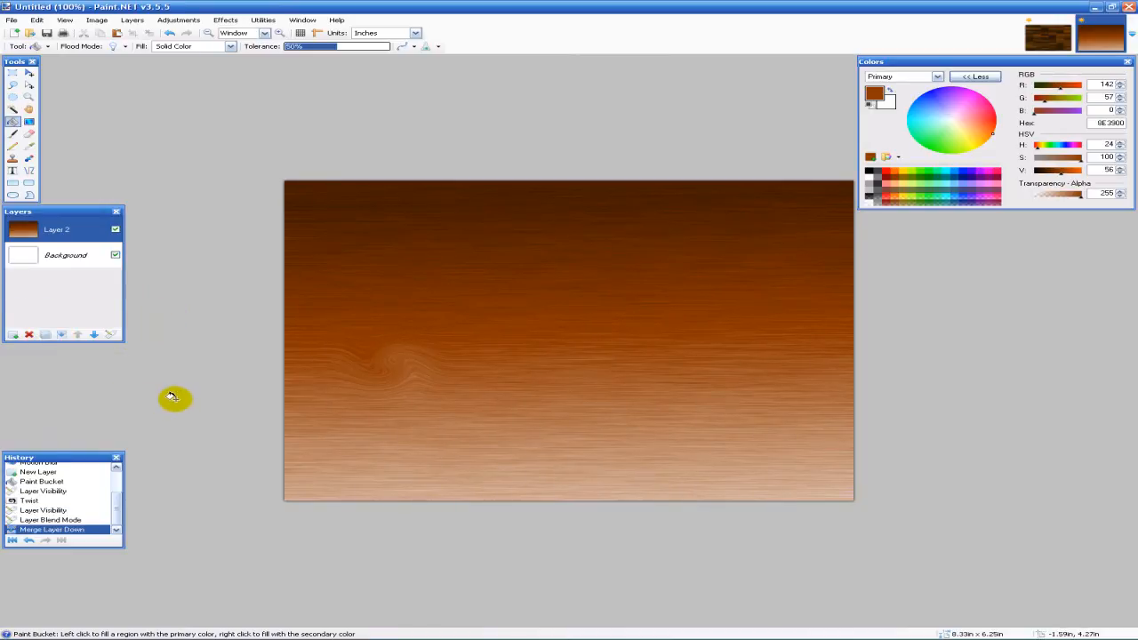
pyautogui.moveTo(929, 632)
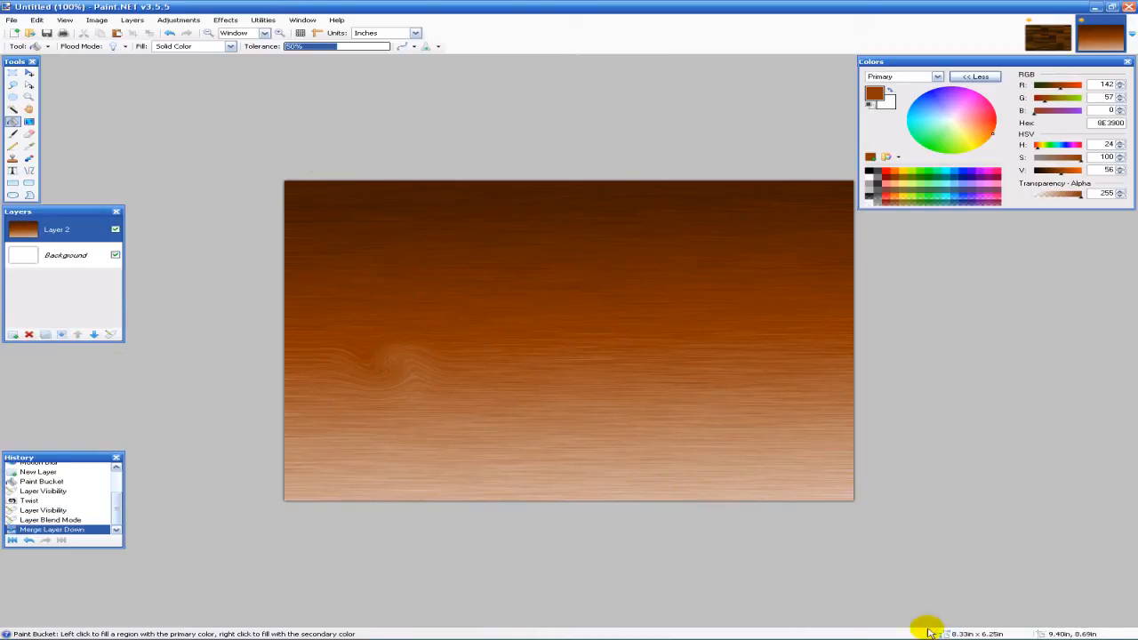
pyautogui.moveTo(872, 543)
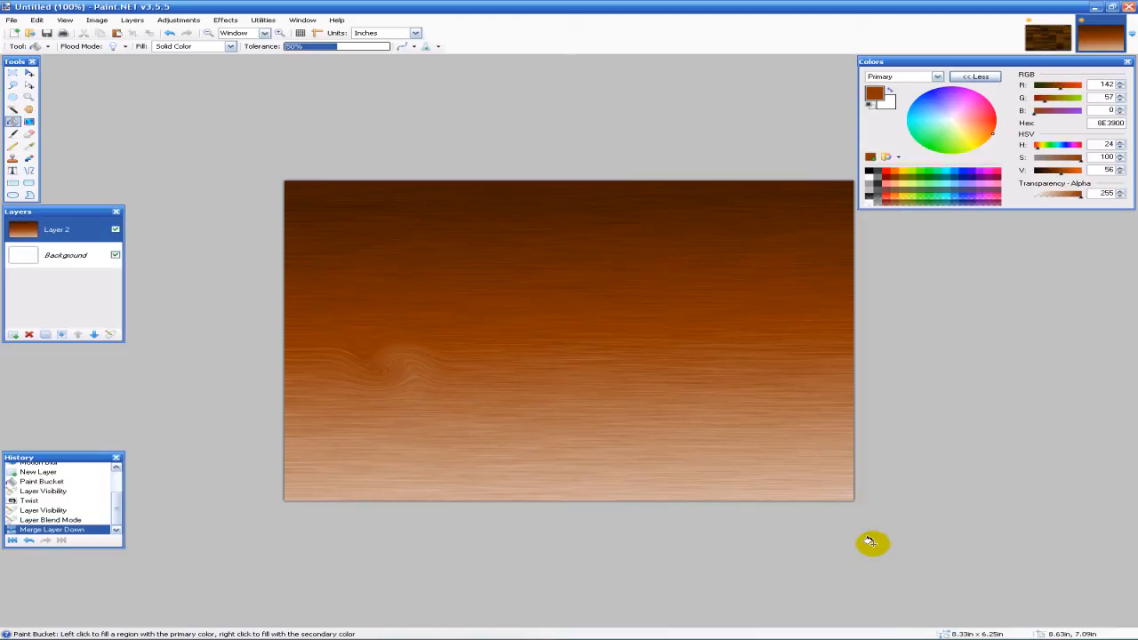
pyautogui.moveTo(587, 430)
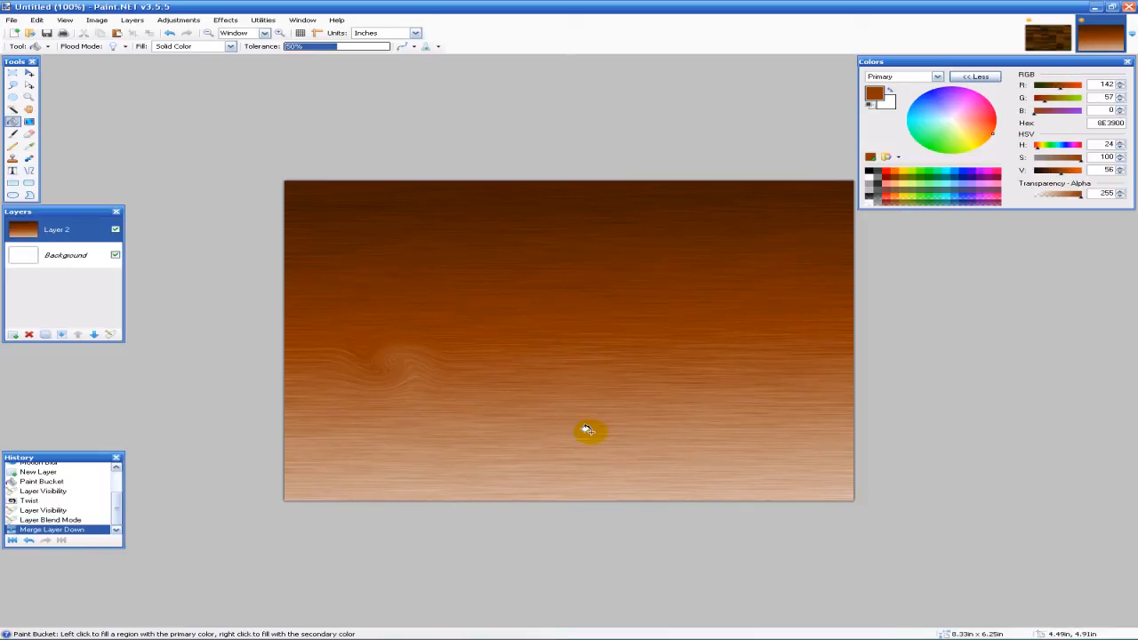
pyautogui.moveTo(744, 470)
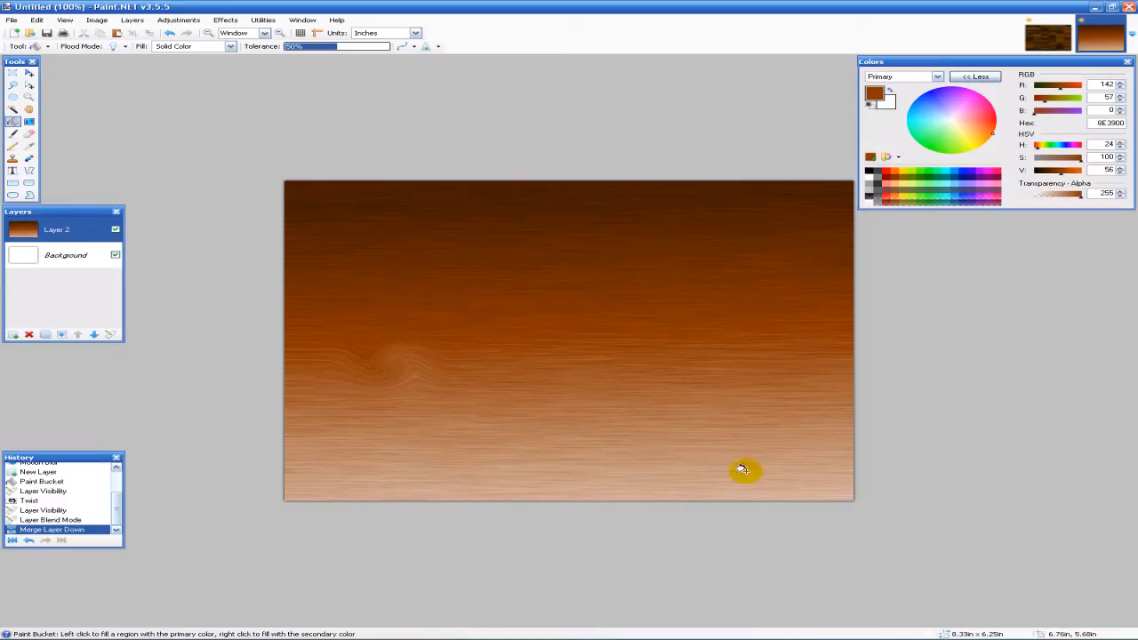
pyautogui.moveTo(1052, 398)
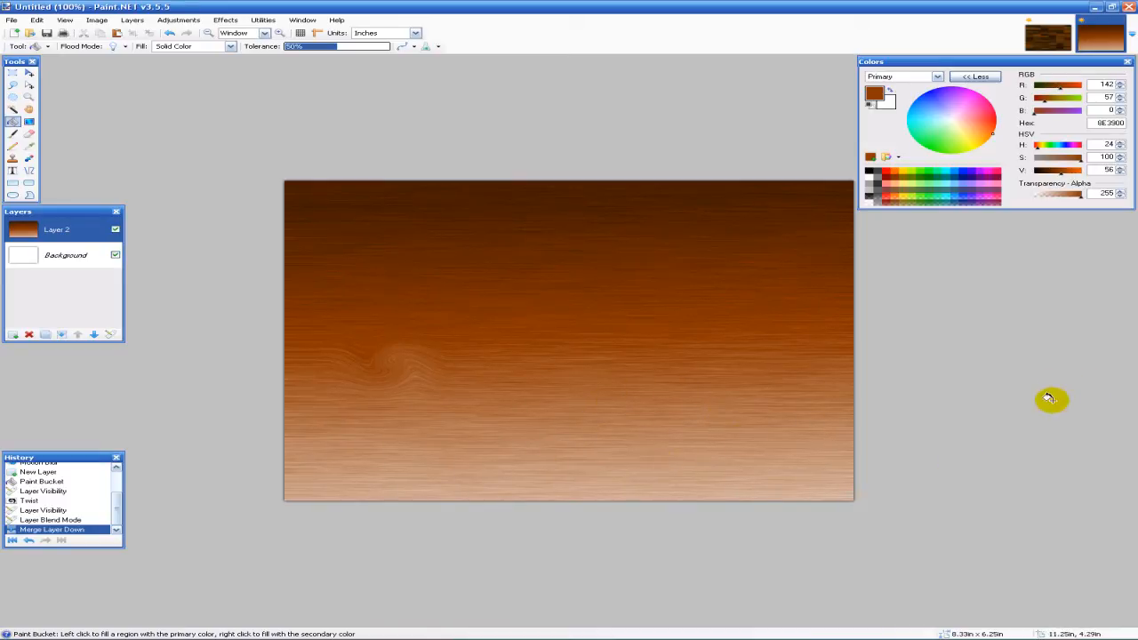
pyautogui.moveTo(871, 254)
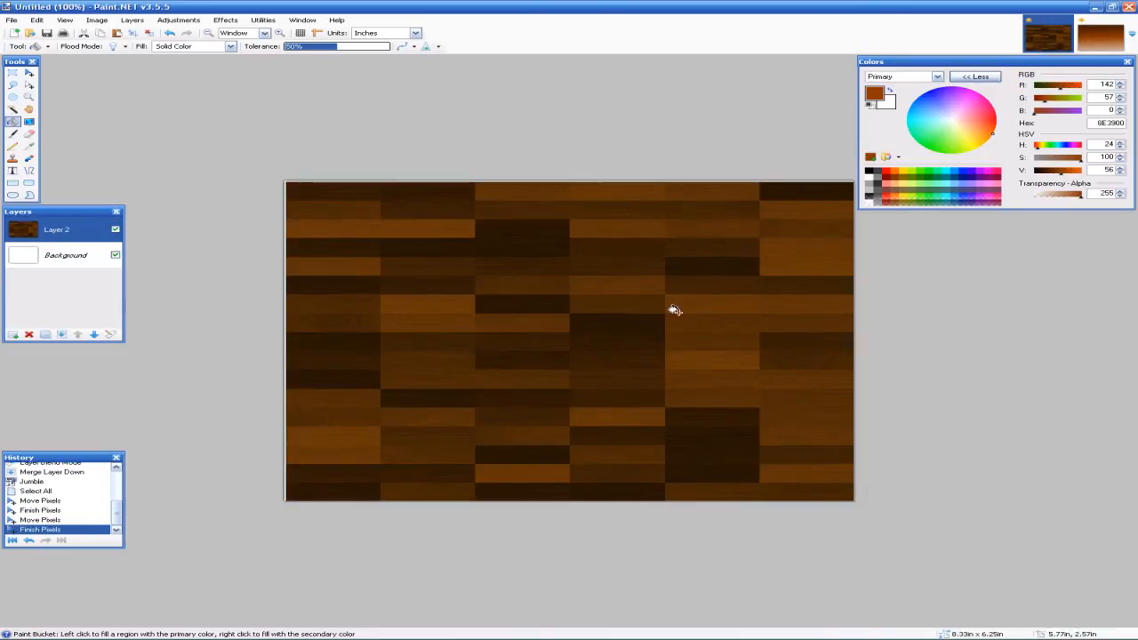
pyautogui.moveTo(601, 291)
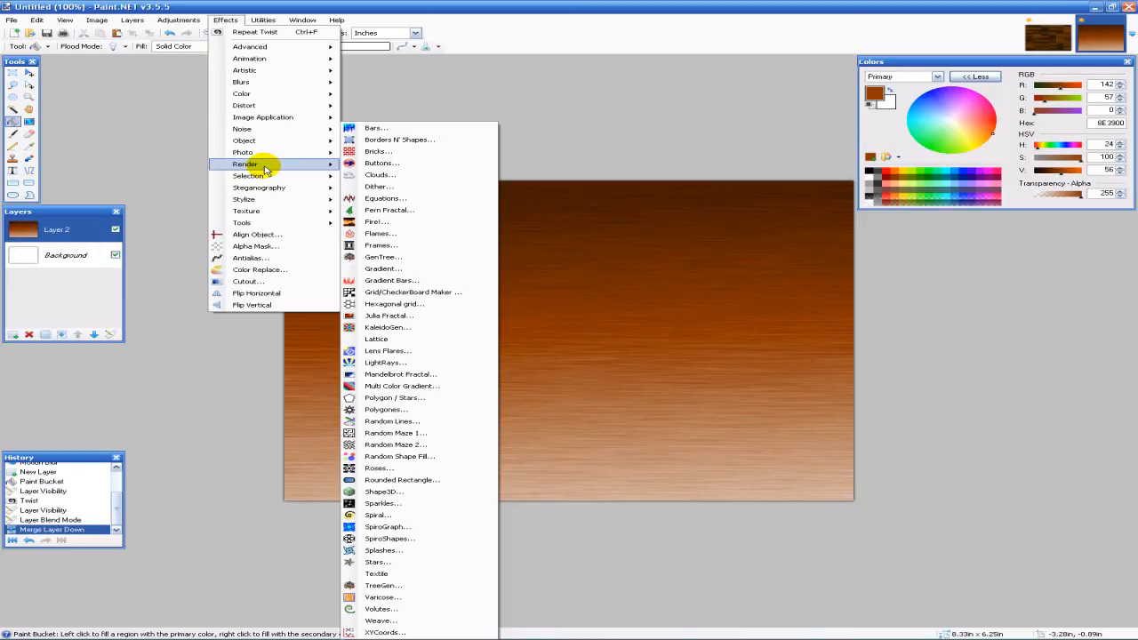
pyautogui.moveTo(264, 163)
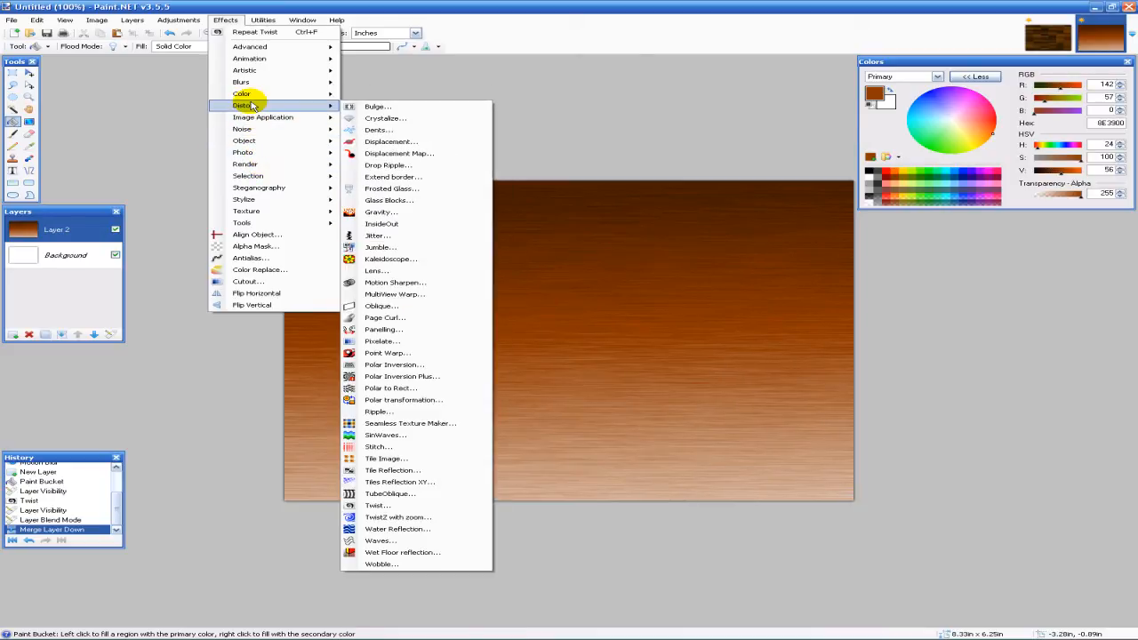
pyautogui.moveTo(382, 330)
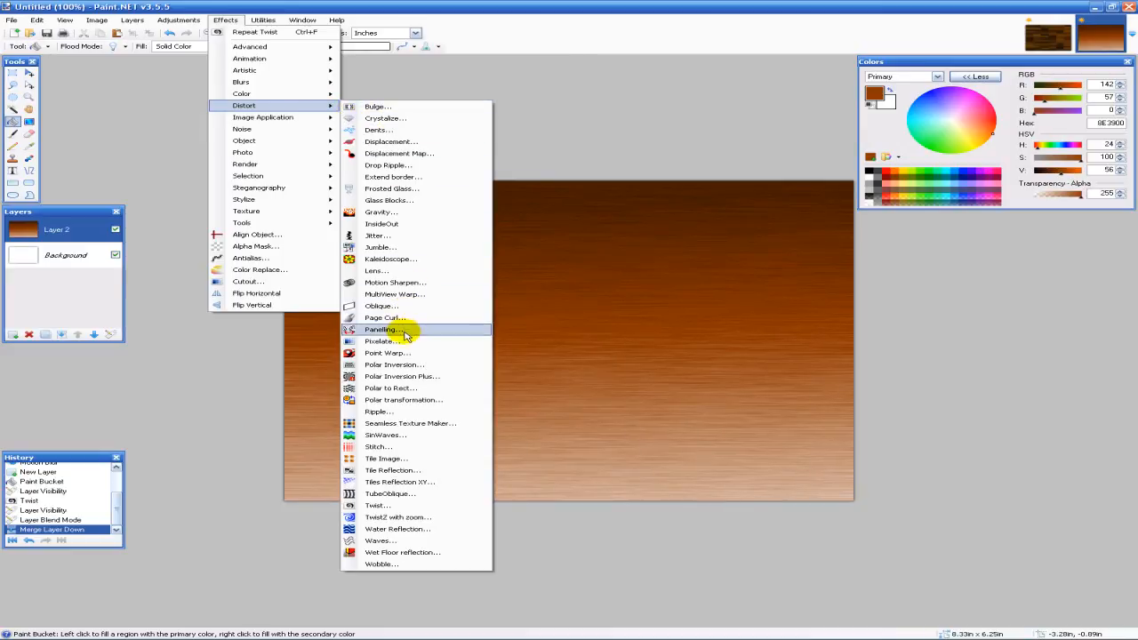
pyautogui.moveTo(380, 236)
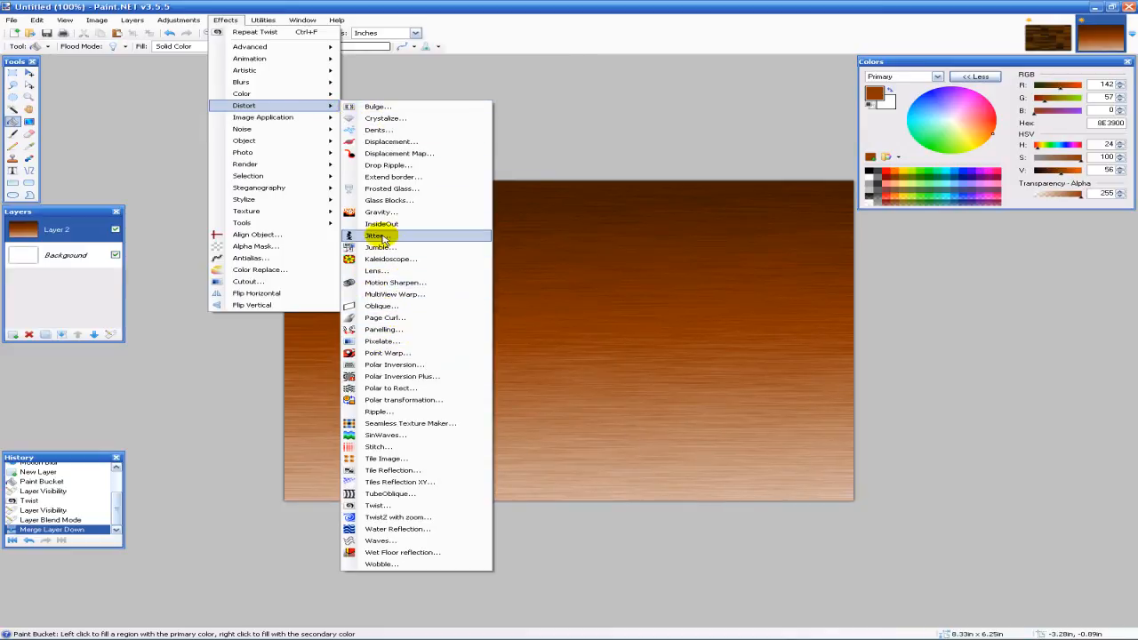
# Step: Choose Jumble from the Effects > Distort menu
pyautogui.click(377, 235)
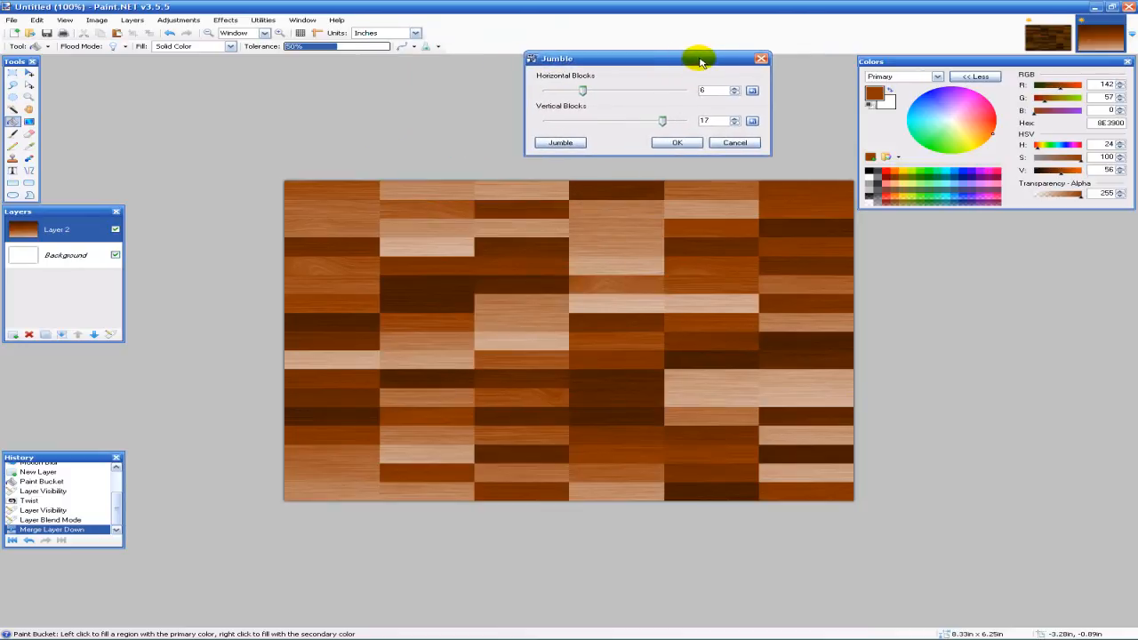
# Step: Set Jumble to 4 horizontal blocks and 13 vertical blocks, and apply it
pyautogui.moveTo(583, 90); pyautogui.dragTo(619, 90)
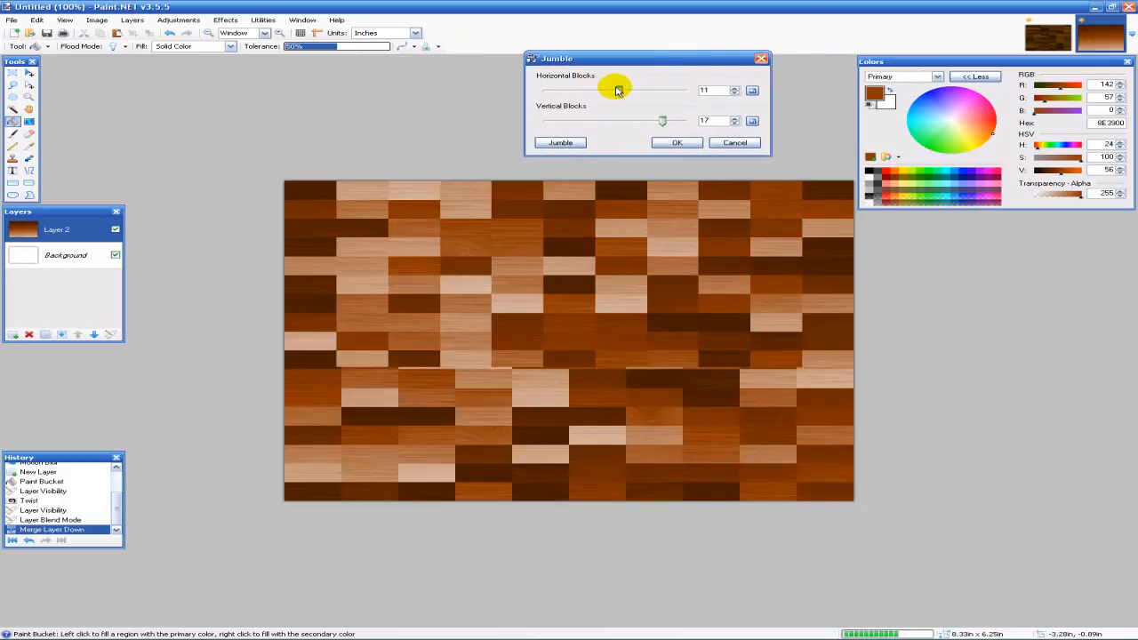
pyautogui.moveTo(616, 90); pyautogui.dragTo(560, 92)
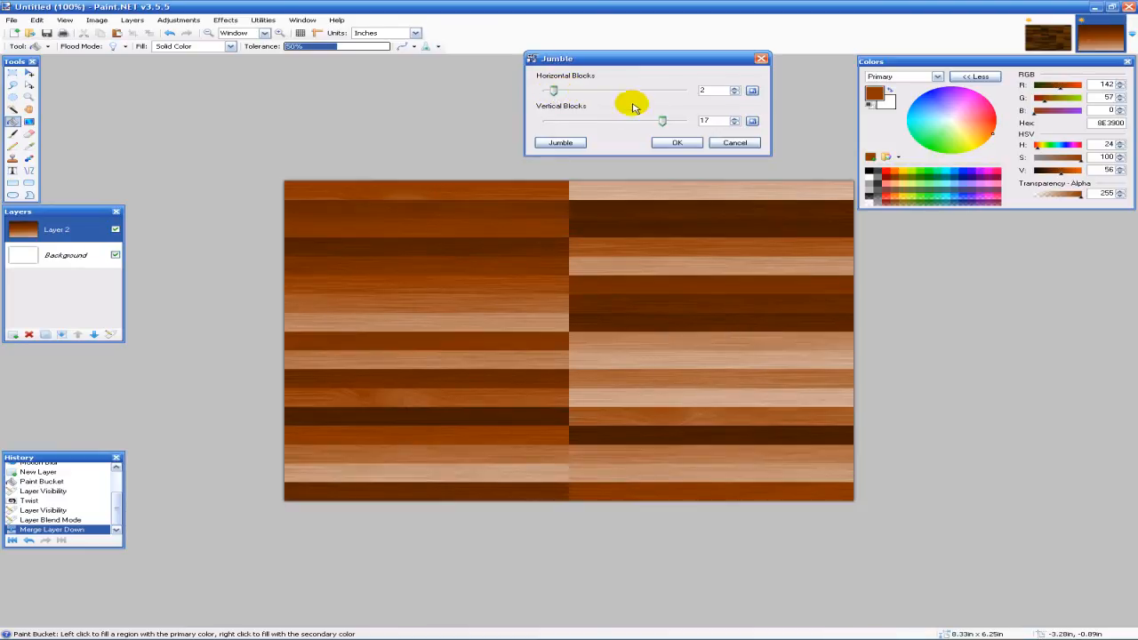
pyautogui.moveTo(663, 120); pyautogui.dragTo(609, 120)
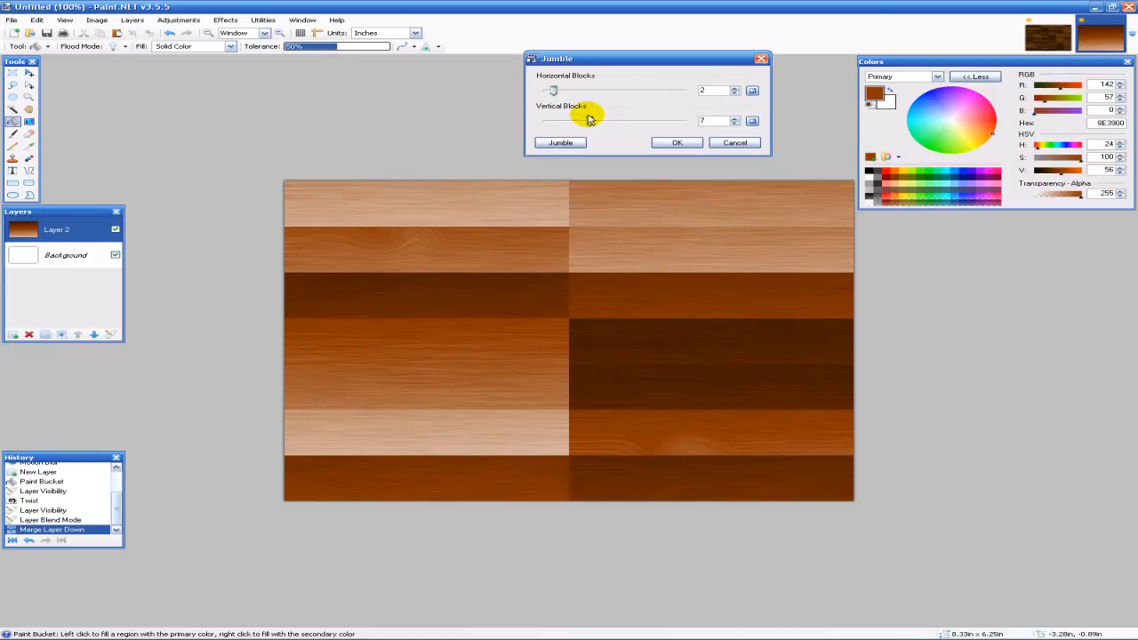
pyautogui.click(735, 124)
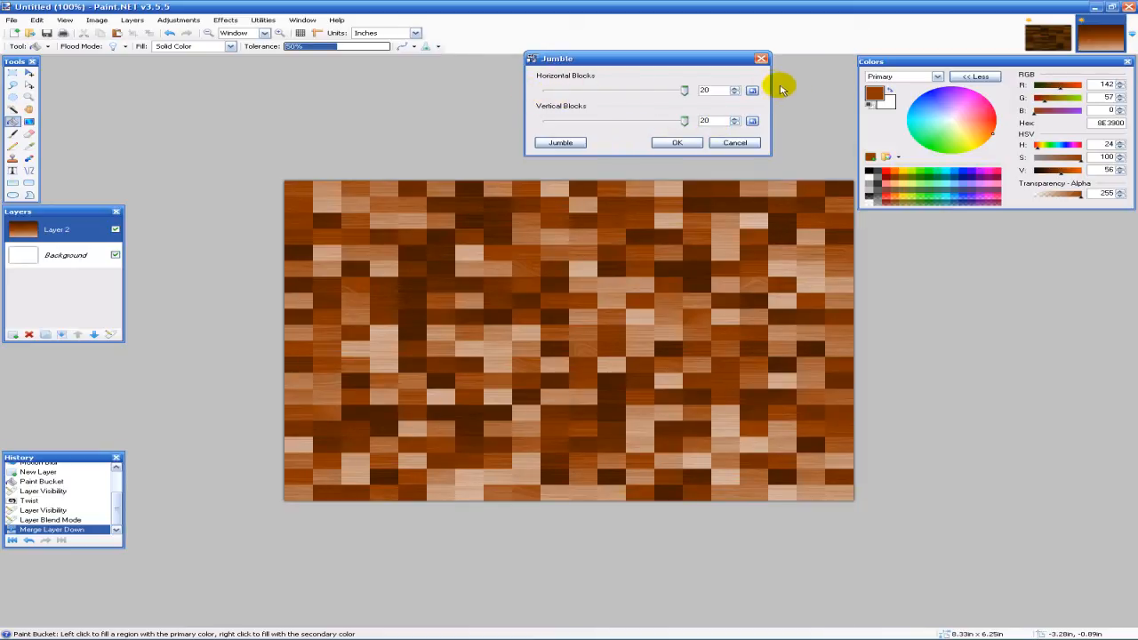
pyautogui.moveTo(682, 90); pyautogui.dragTo(612, 90)
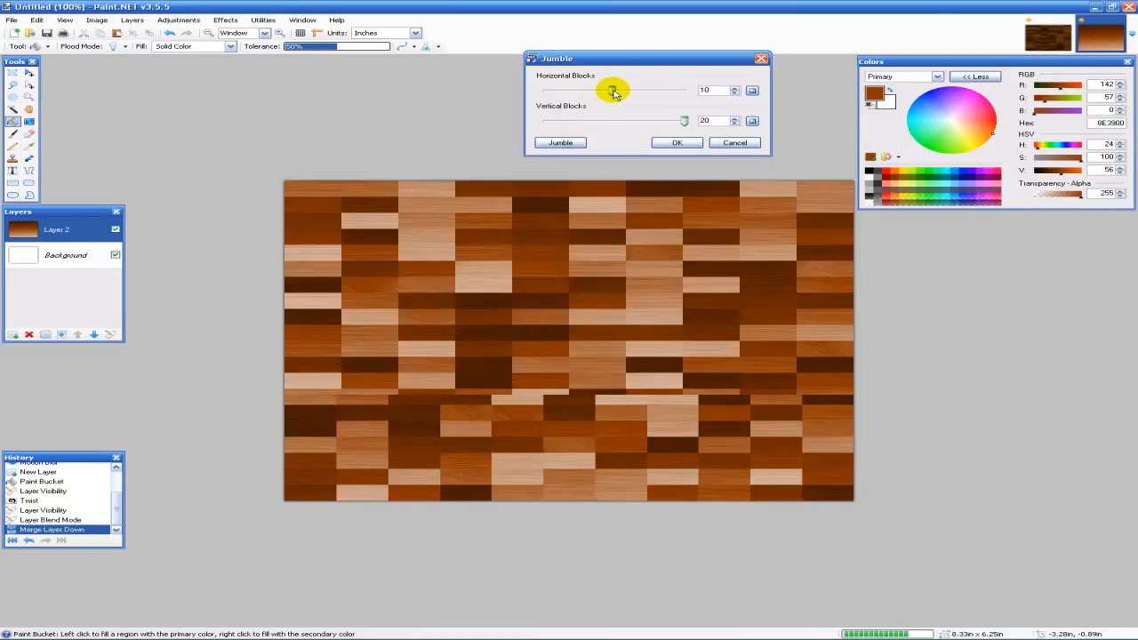
pyautogui.moveTo(612, 89); pyautogui.dragTo(586, 90)
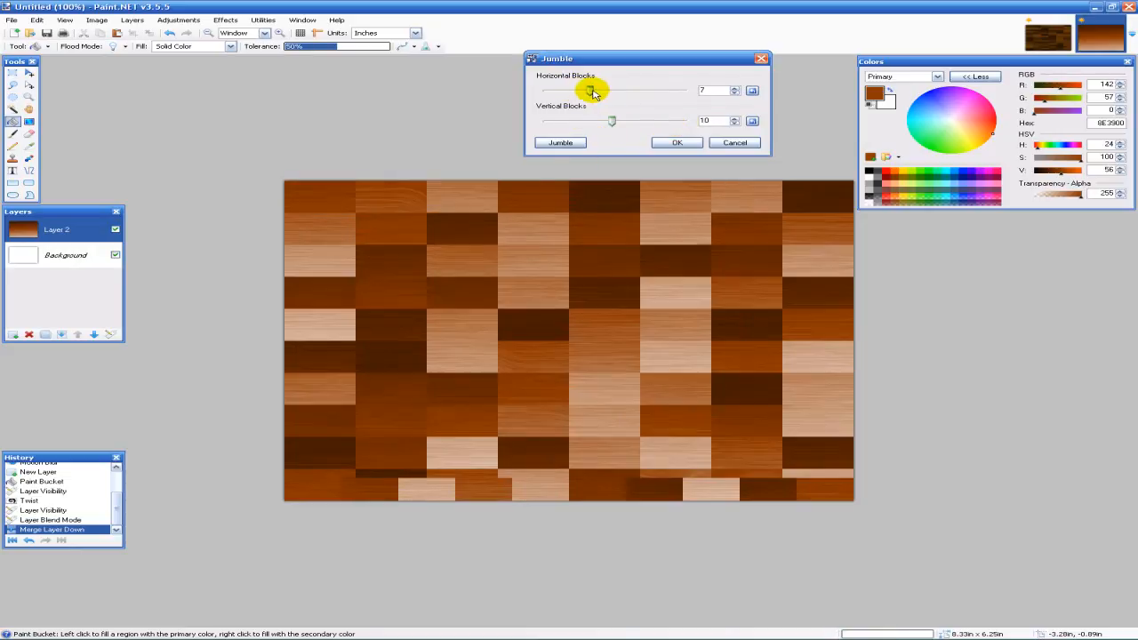
pyautogui.moveTo(610, 120); pyautogui.dragTo(634, 120)
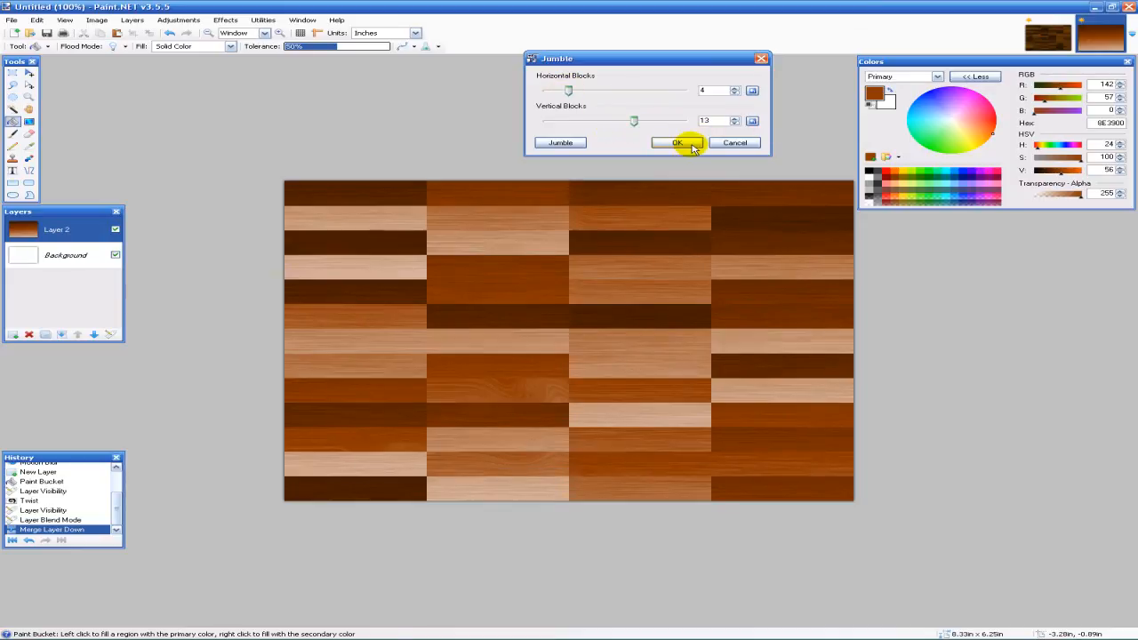
pyautogui.click(677, 142)
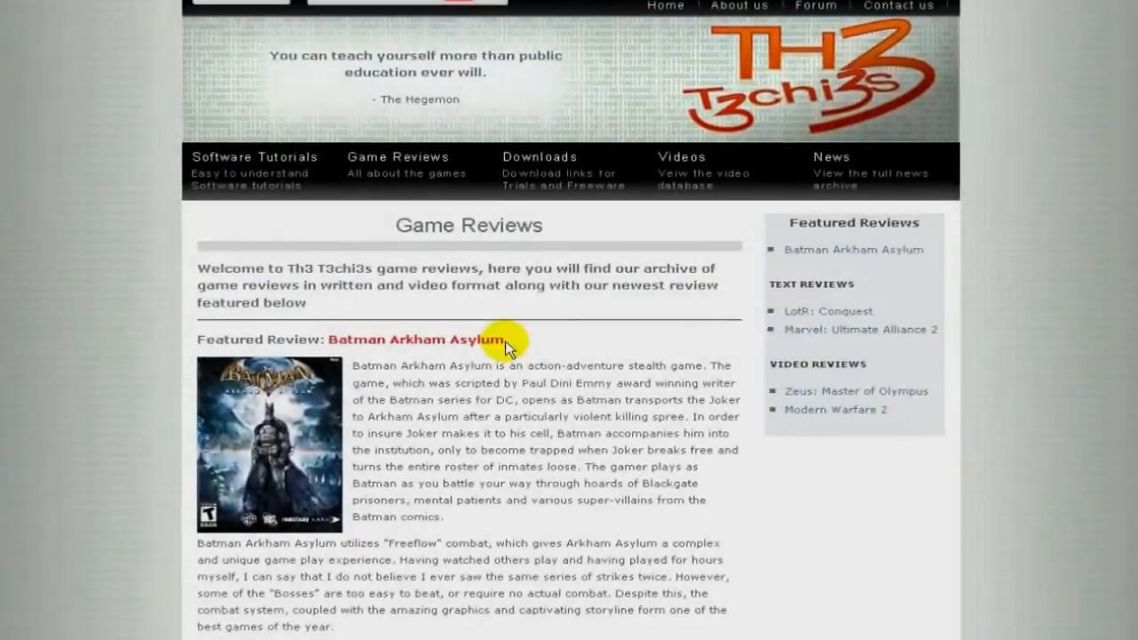
# Step: Go to the Software Tutorials page and scroll down through its categories
pyautogui.click(254, 157)
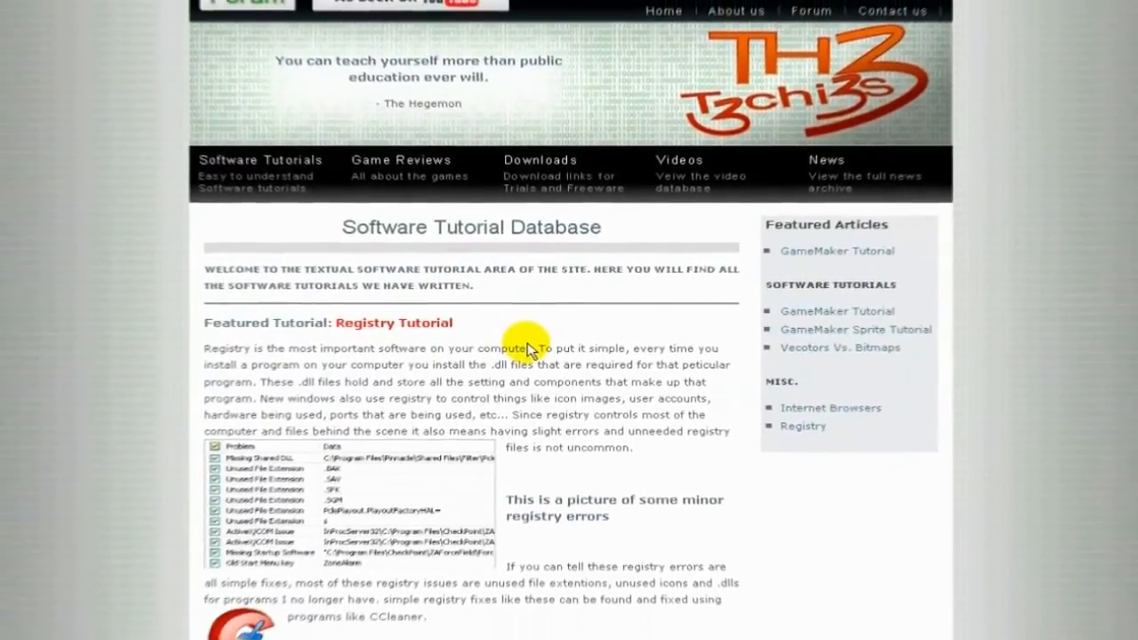
pyautogui.scroll(-3)
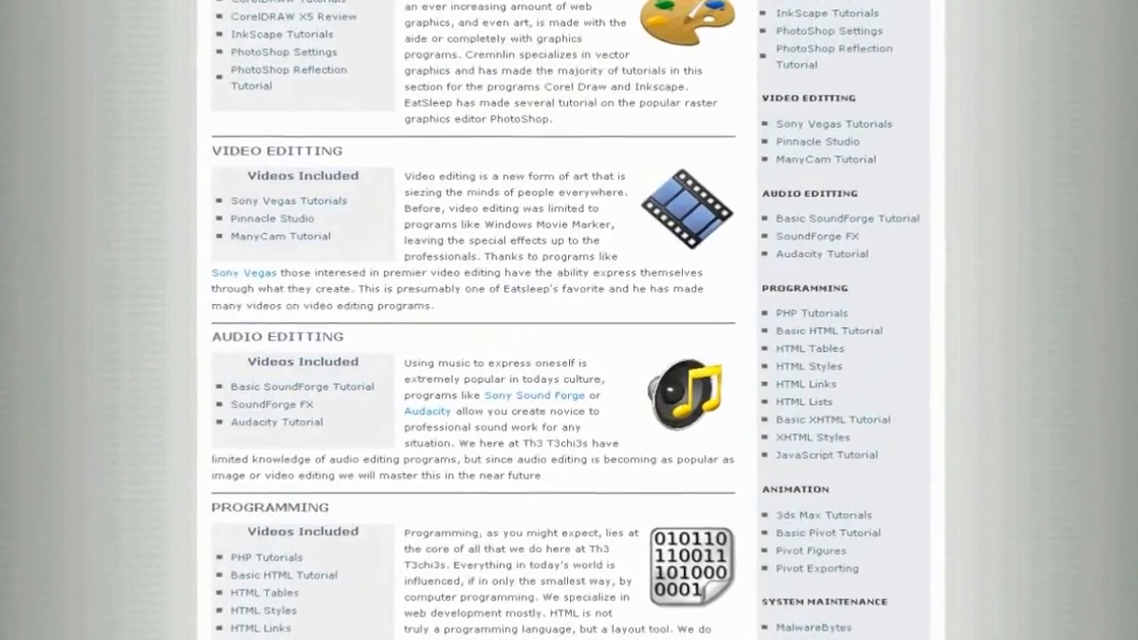